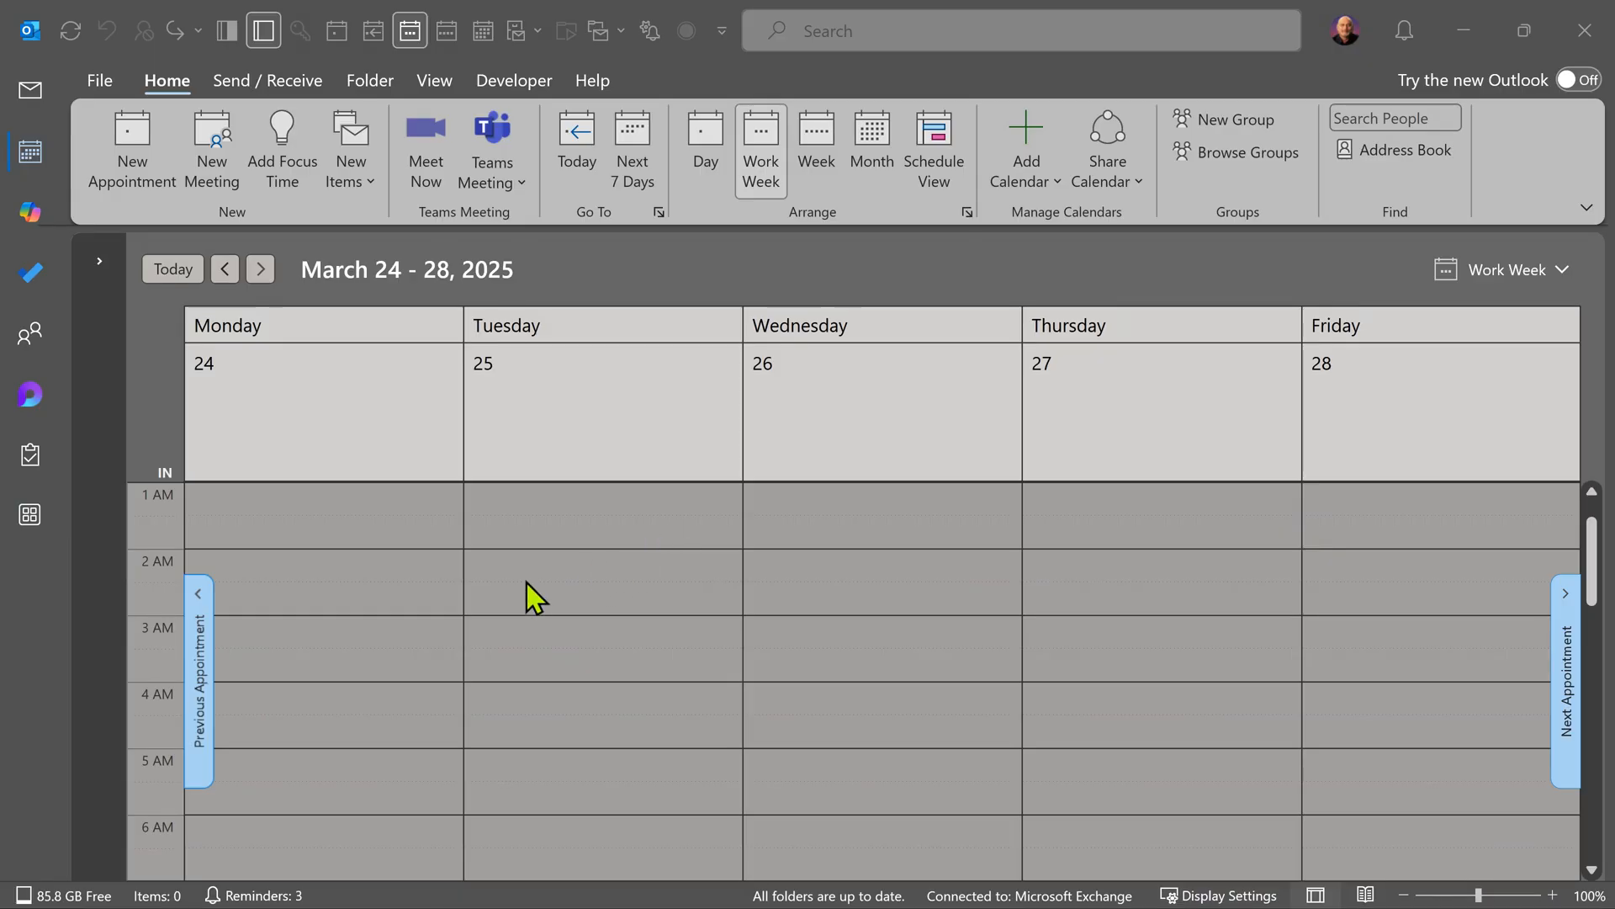
Schedule and send 'Teams Meeting Demo' for Monday 3/24/2025, 10:30–11:00 AM, with two invitees
left_click(132, 147)
type("Teams Meeting Demo")
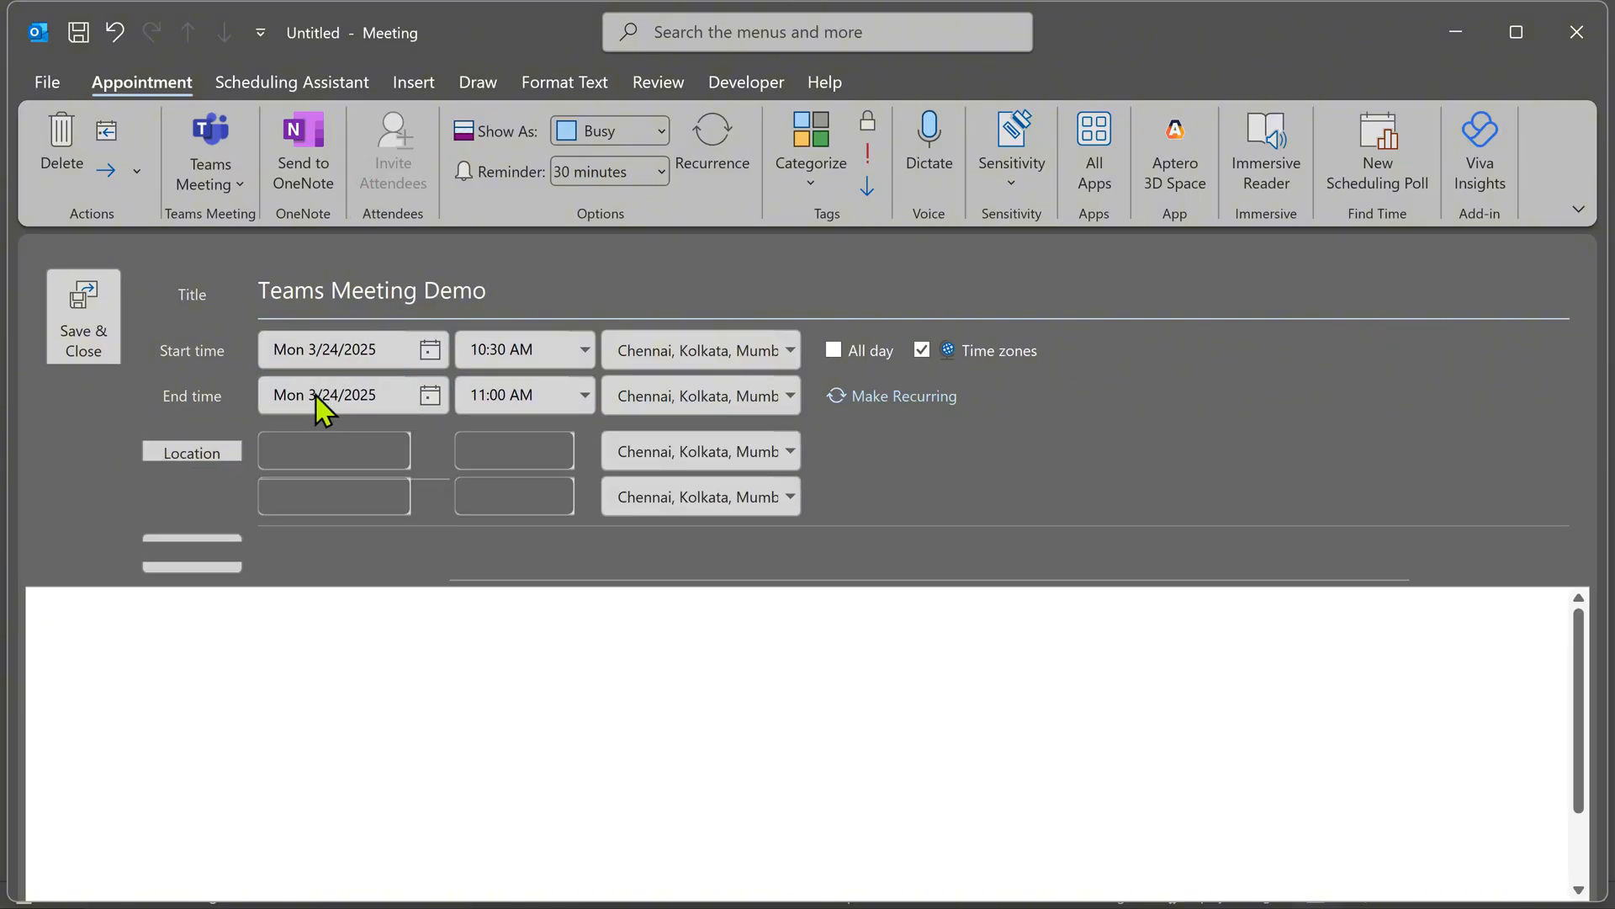
left_click(209, 152)
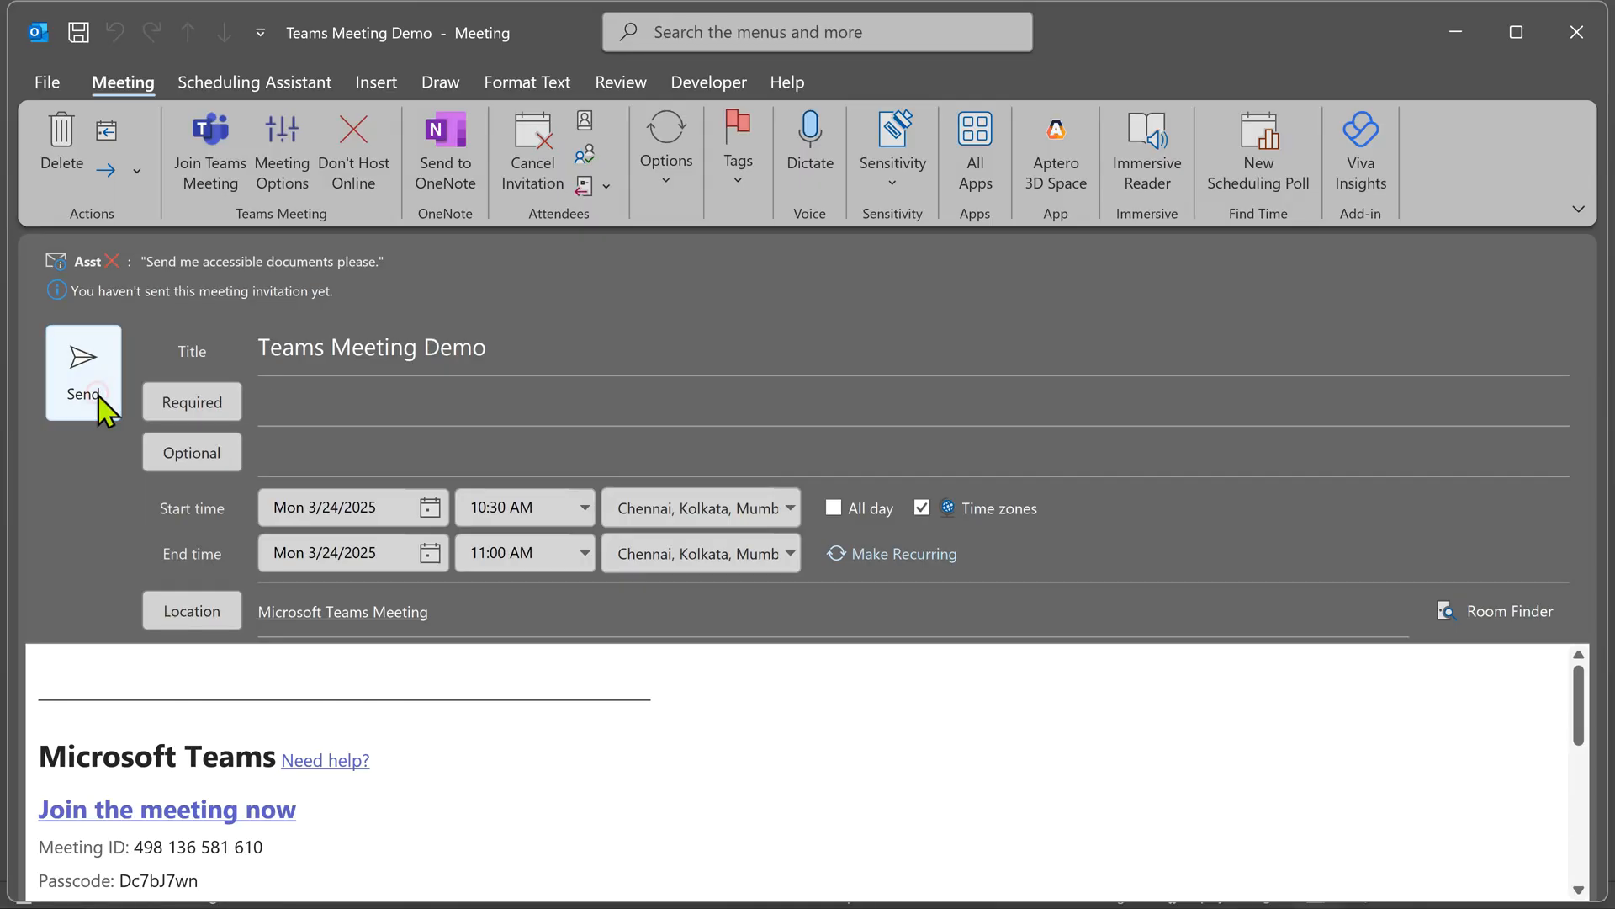
left_click(82, 372)
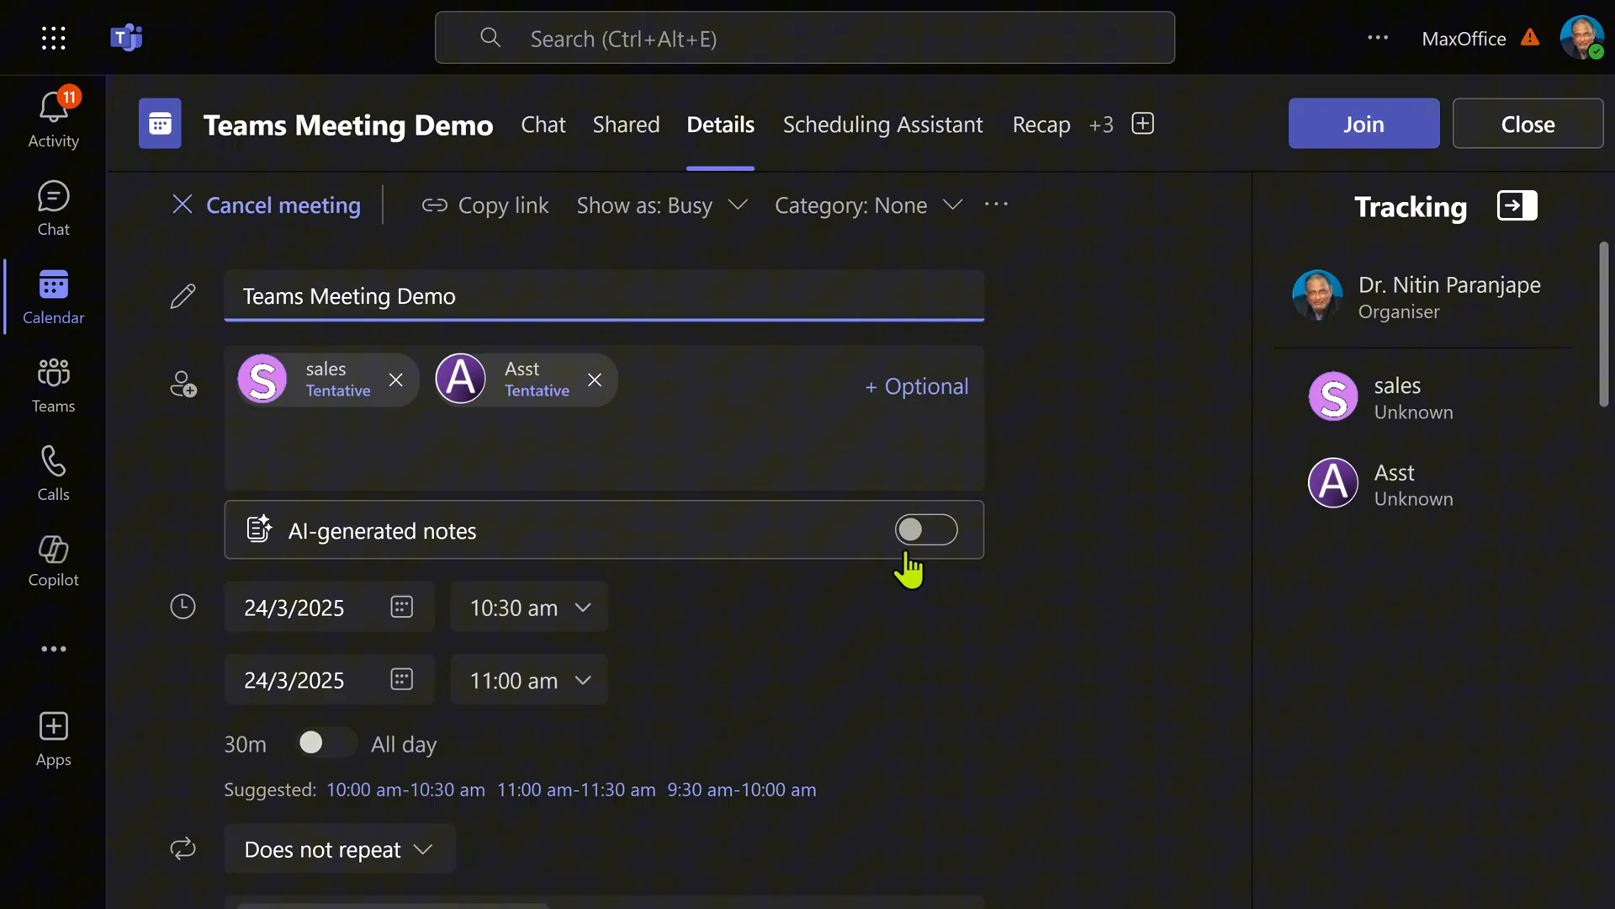
Switch on AI-generated notes in the Teams Meeting Demo details
left_click(926, 529)
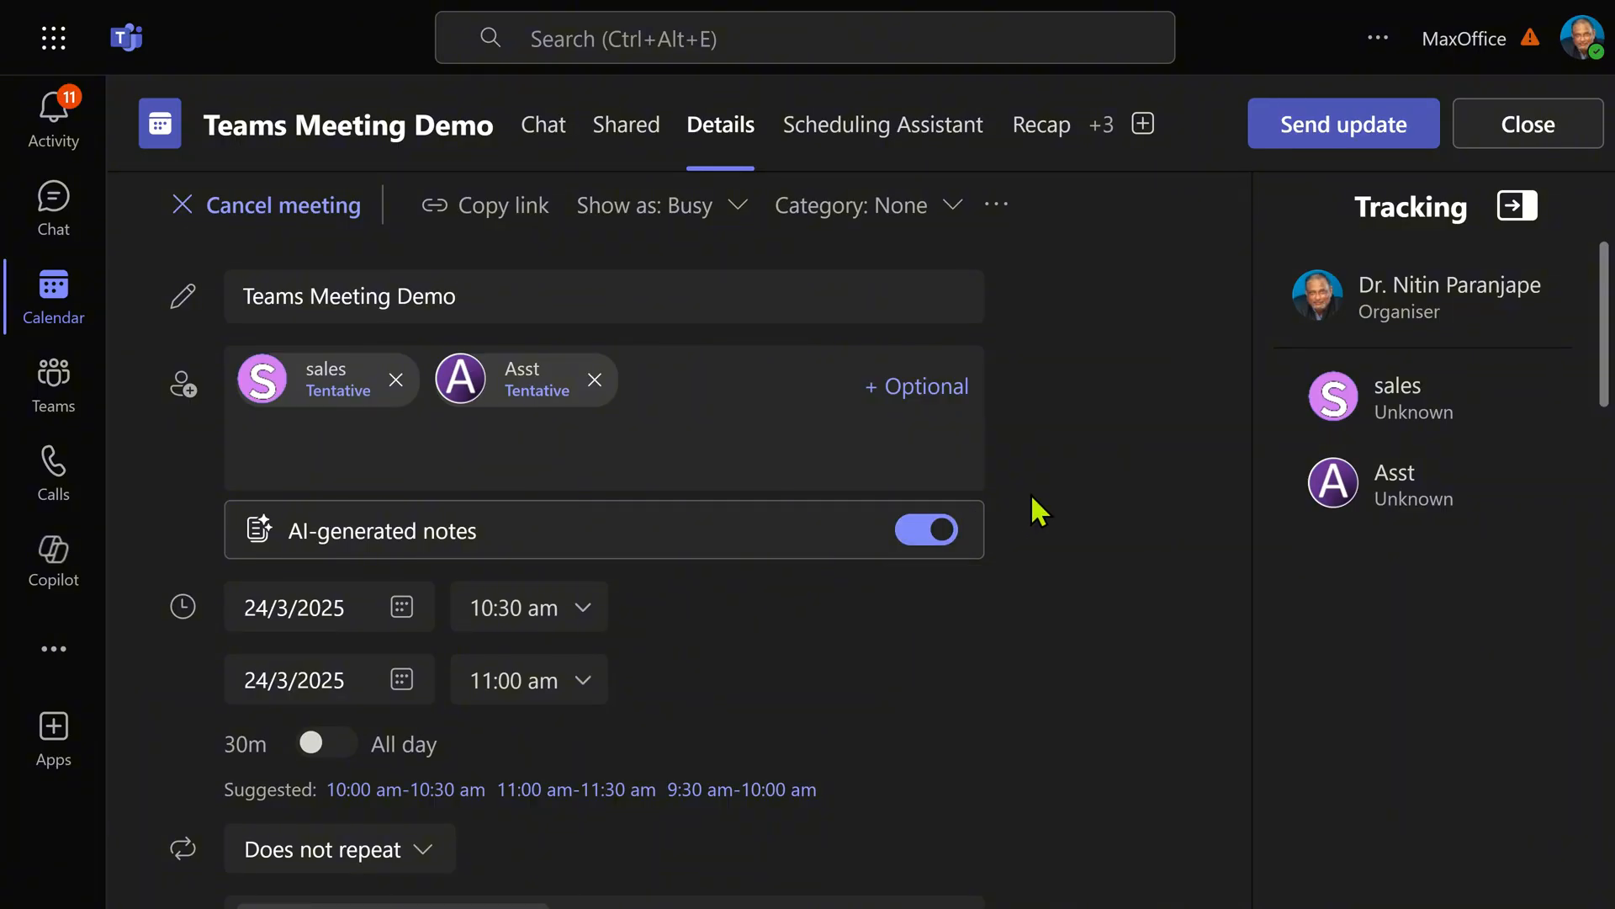
scroll("down", 3)
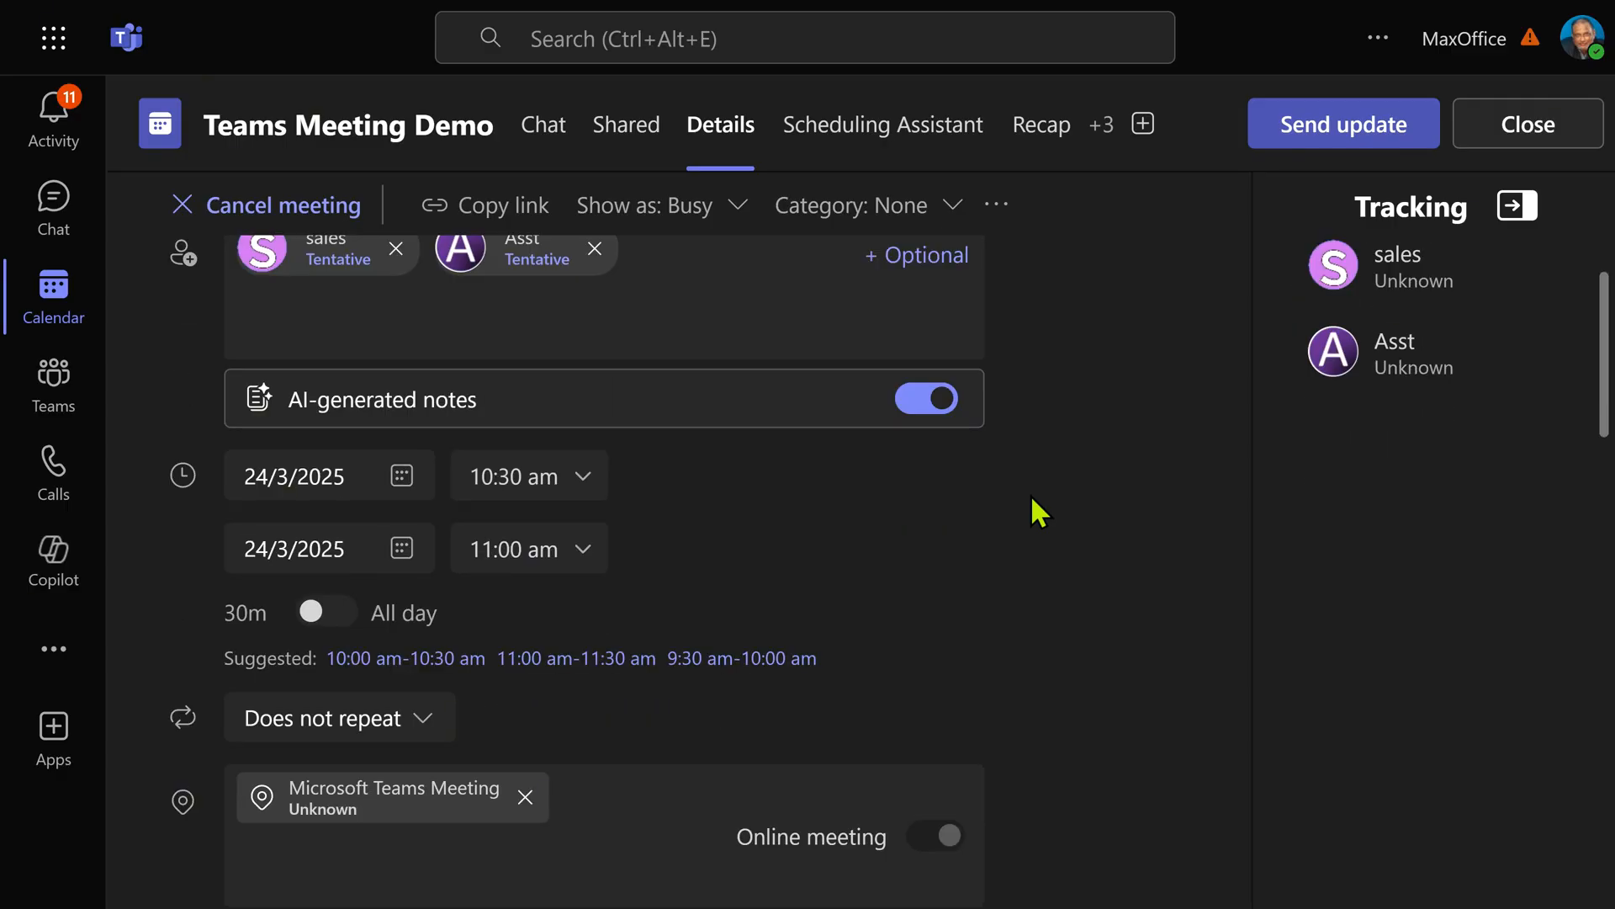
scroll("down", 3)
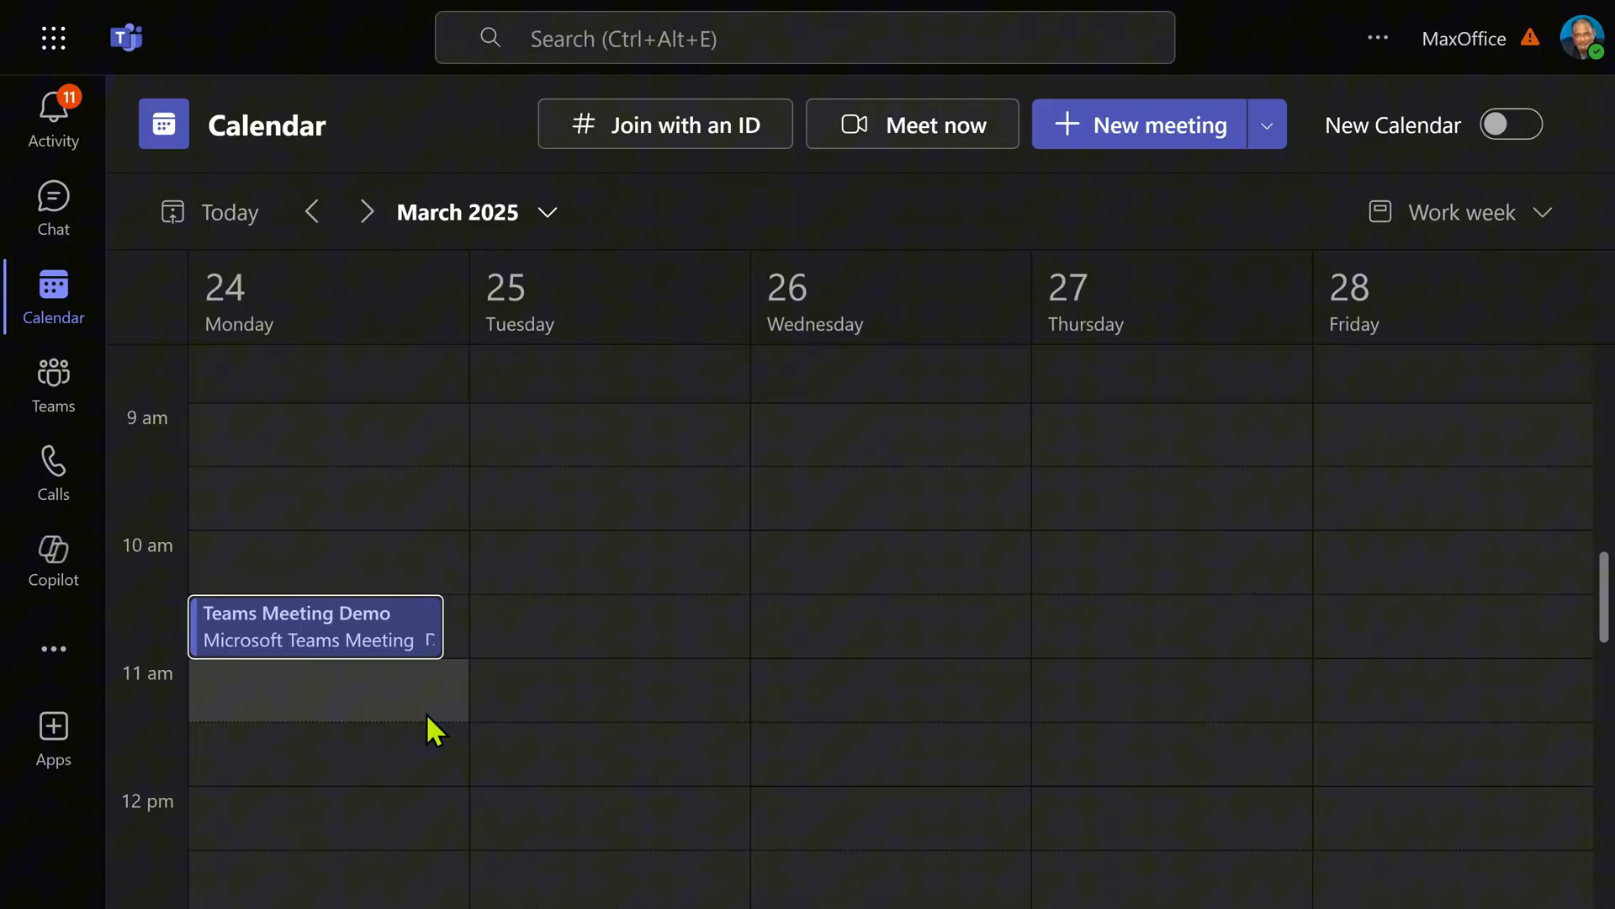
mouse_move(426, 654)
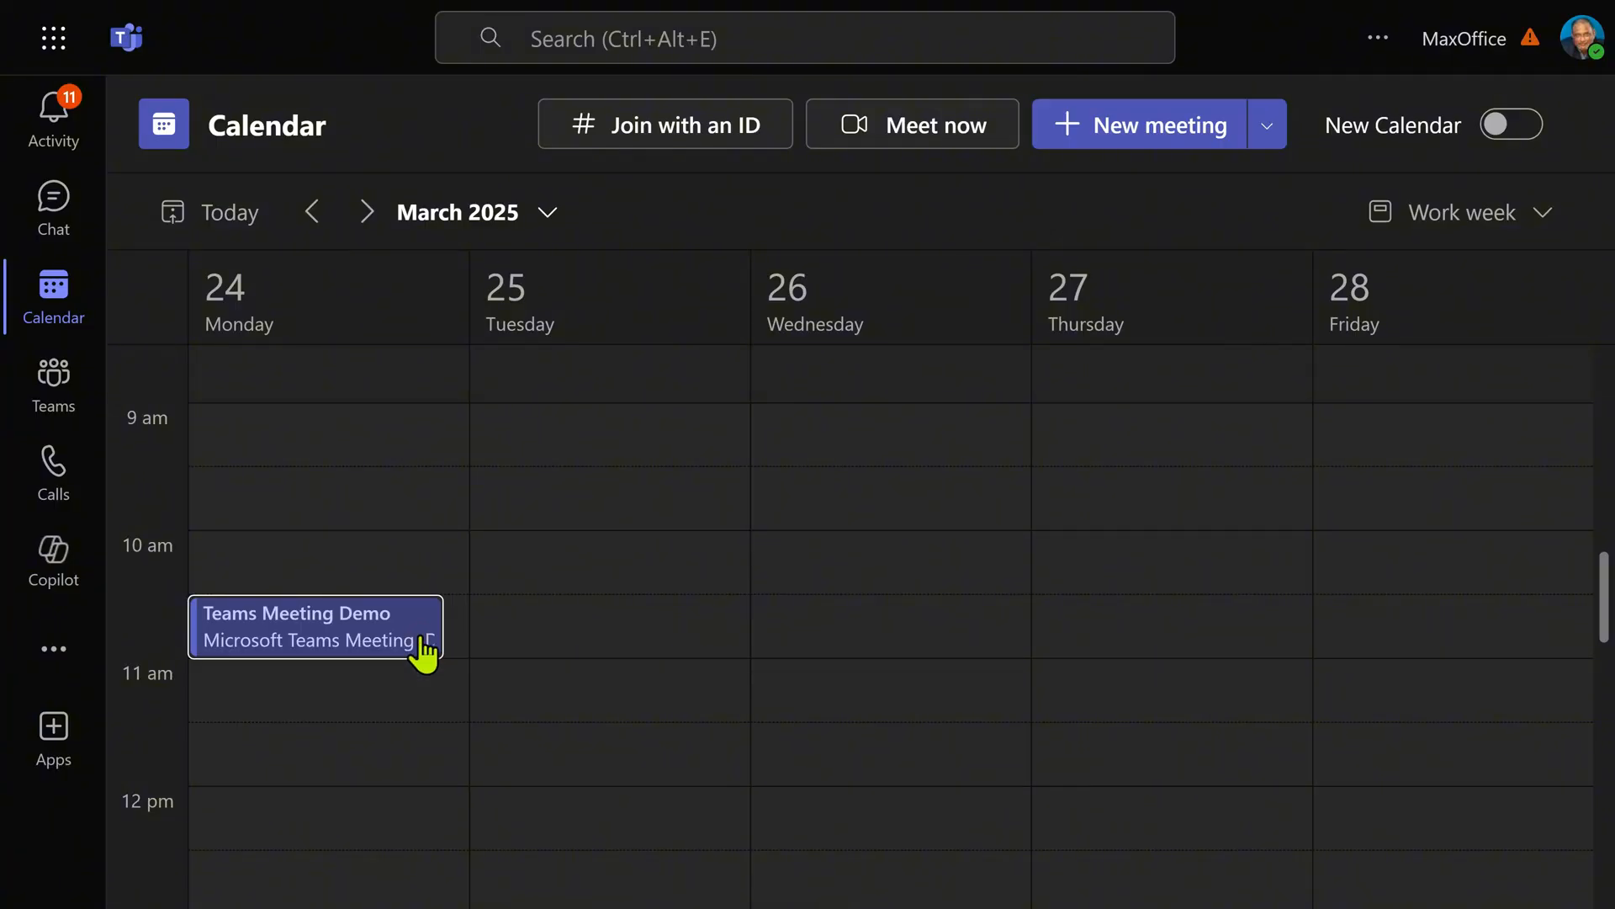
Review the Teams Meeting Demo participant chat and Shared content, then reach the pre-join screen
left_click(315, 626)
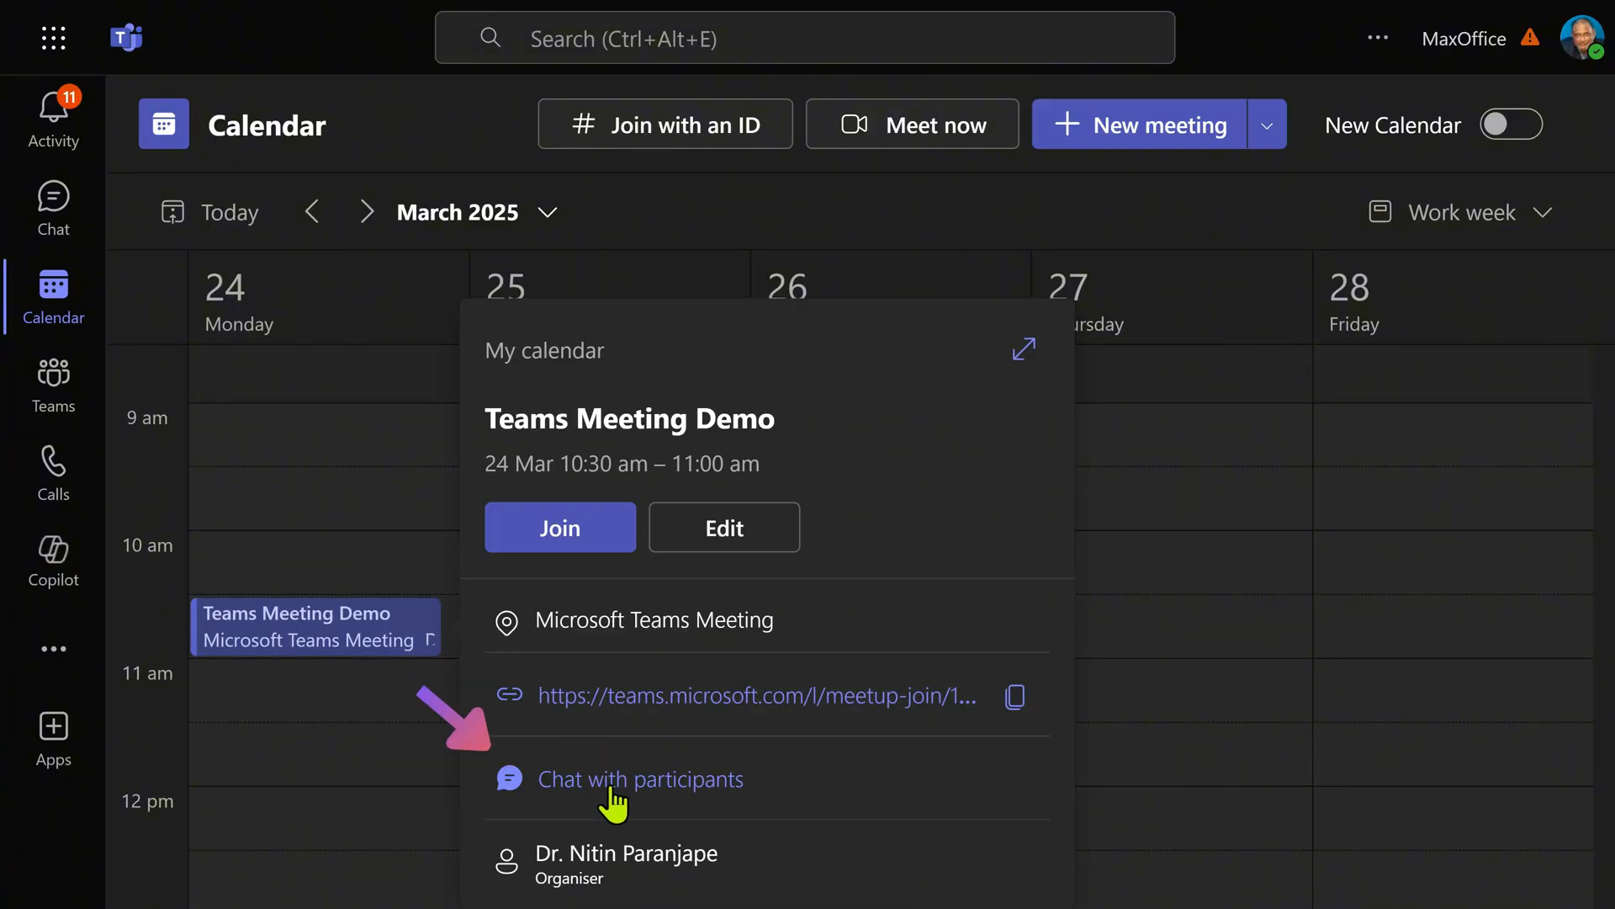
left_click(640, 779)
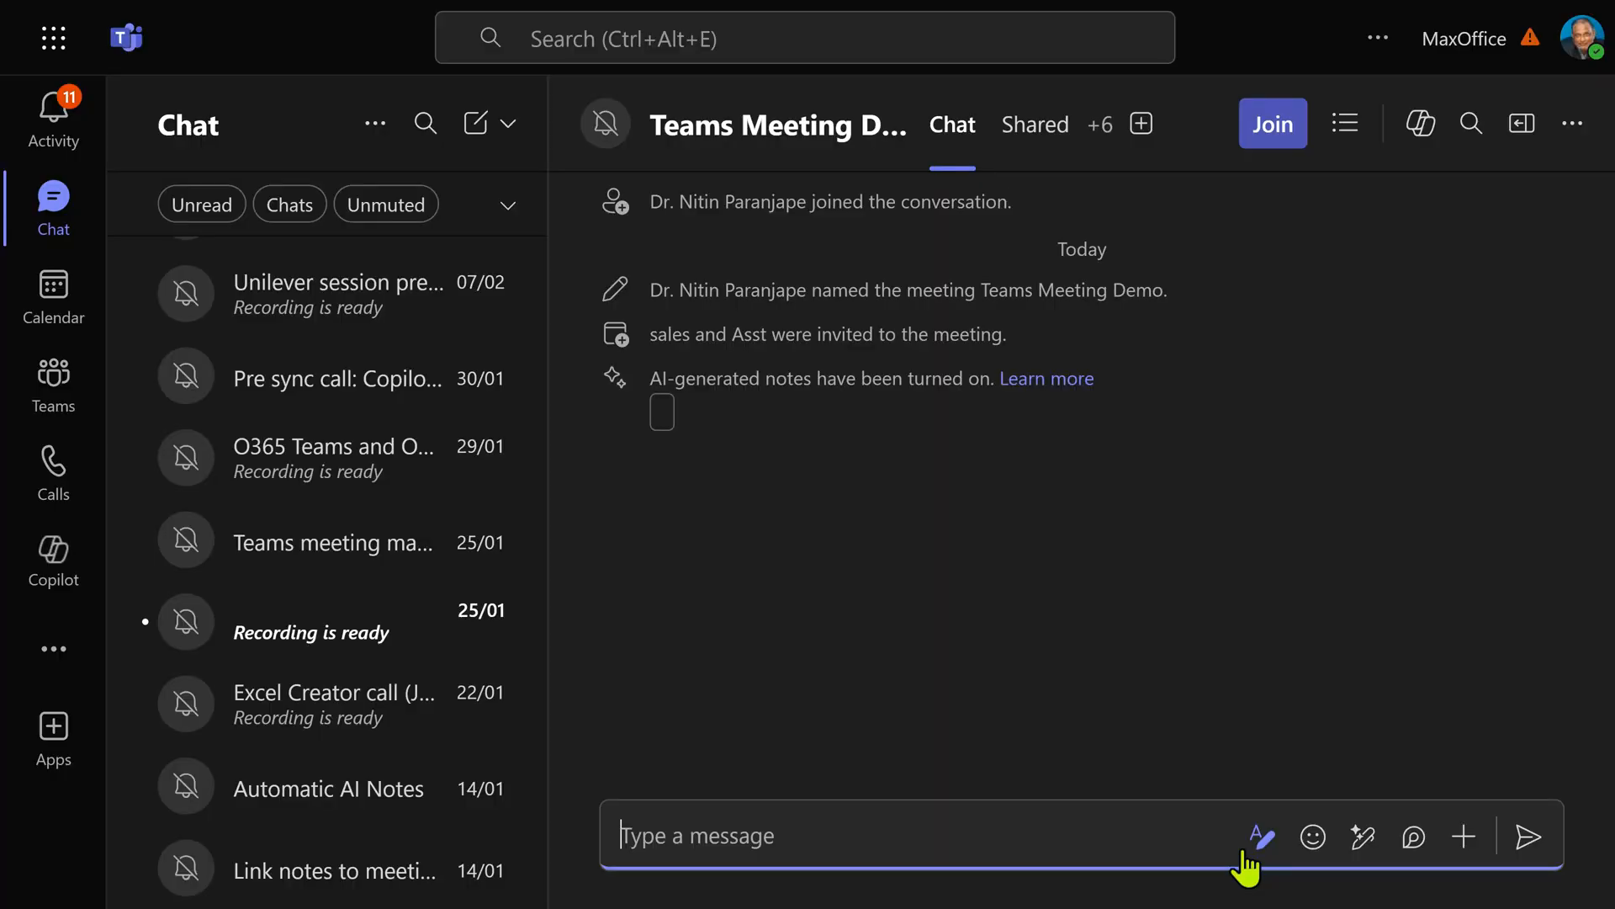
left_click(1035, 125)
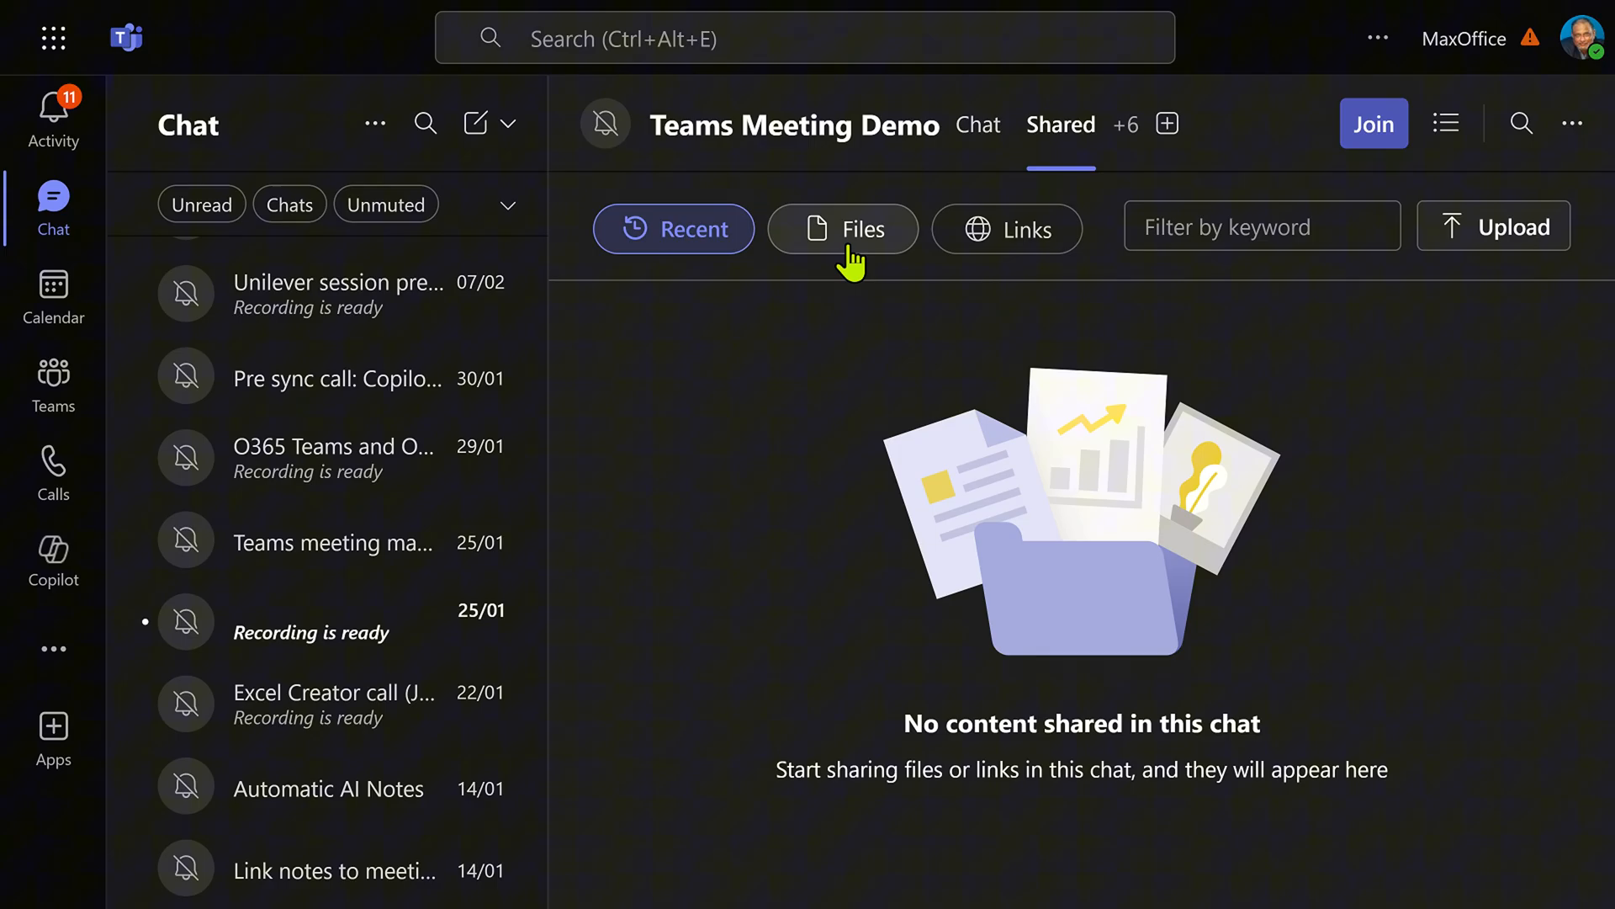
left_click(1373, 124)
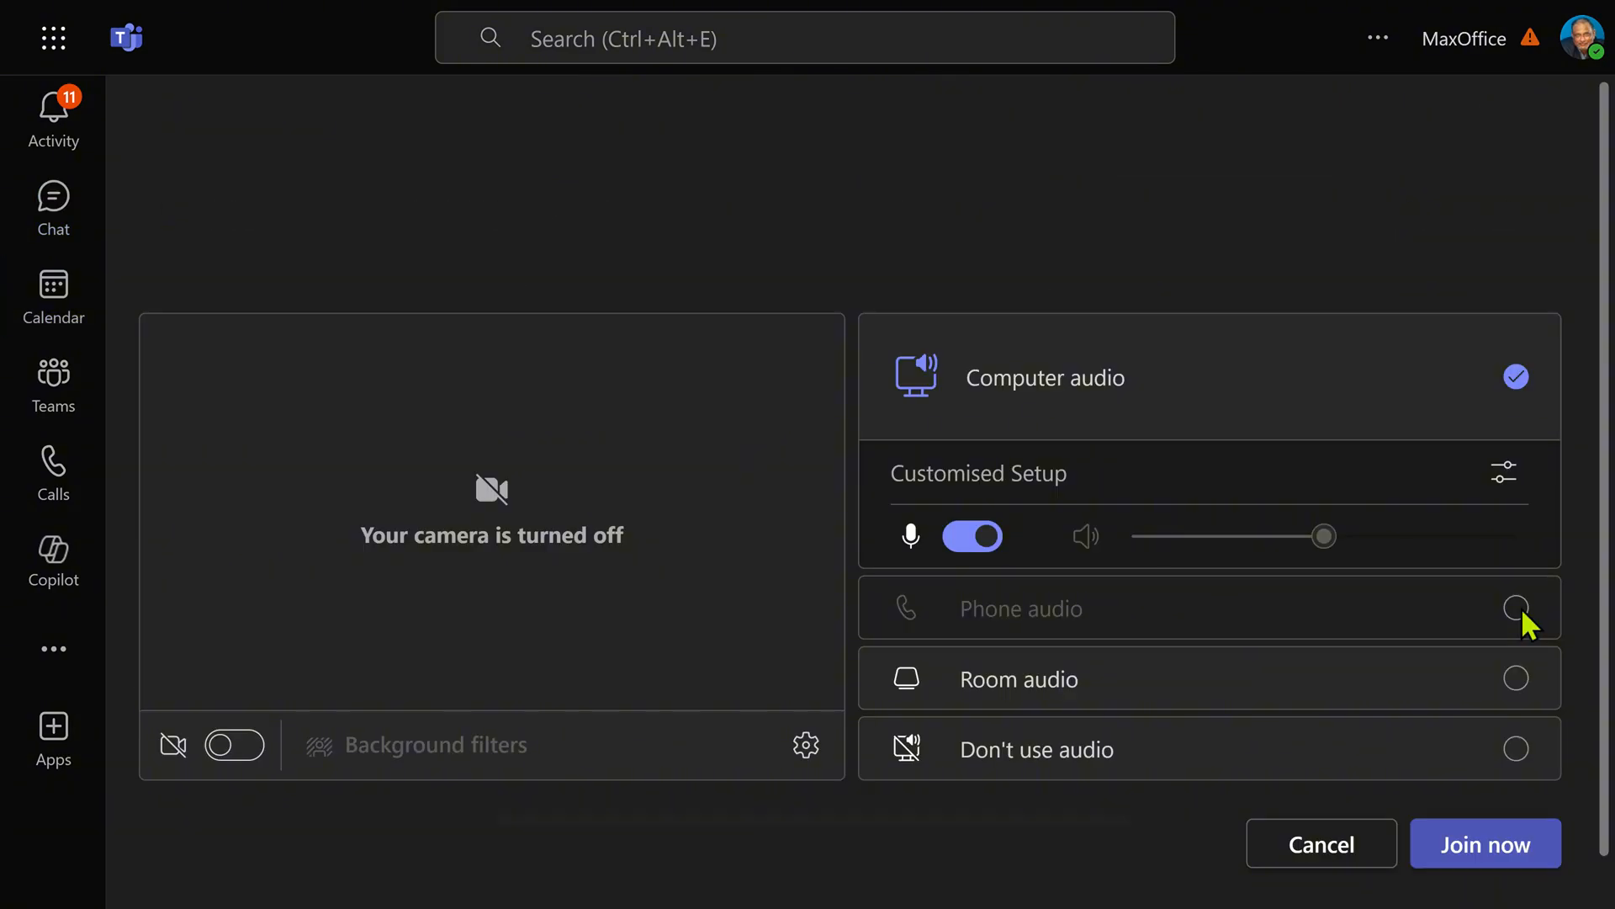
Join with computer audio, check the transcript, and return to the Teams/Collaboration/Copilot agenda notes
left_click(1463, 843)
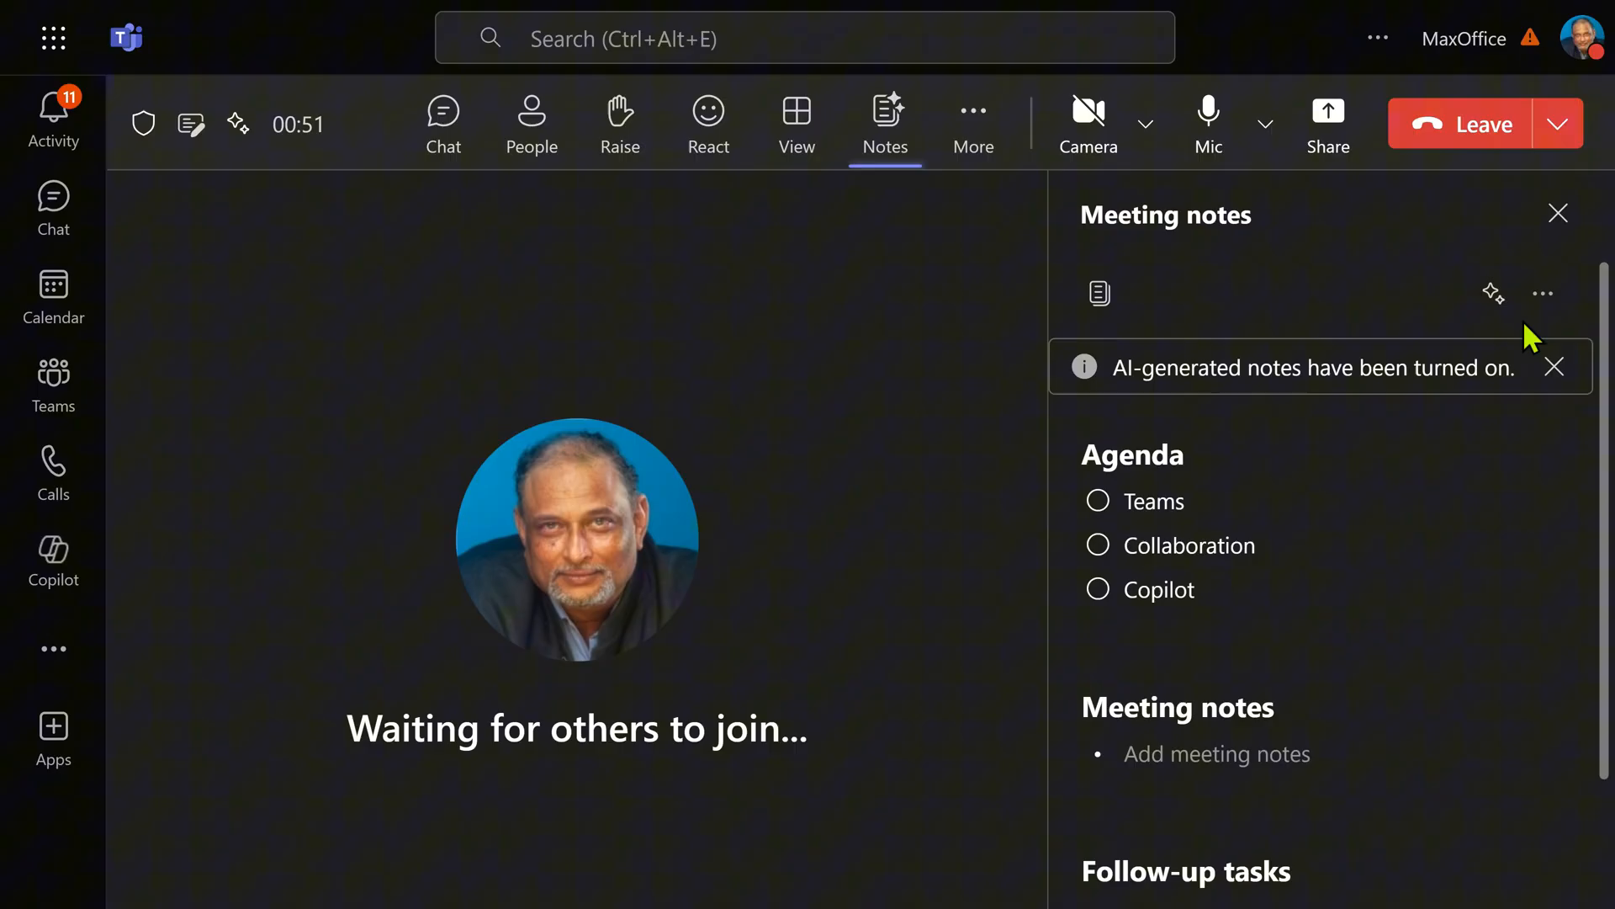
mouse_move(1492, 293)
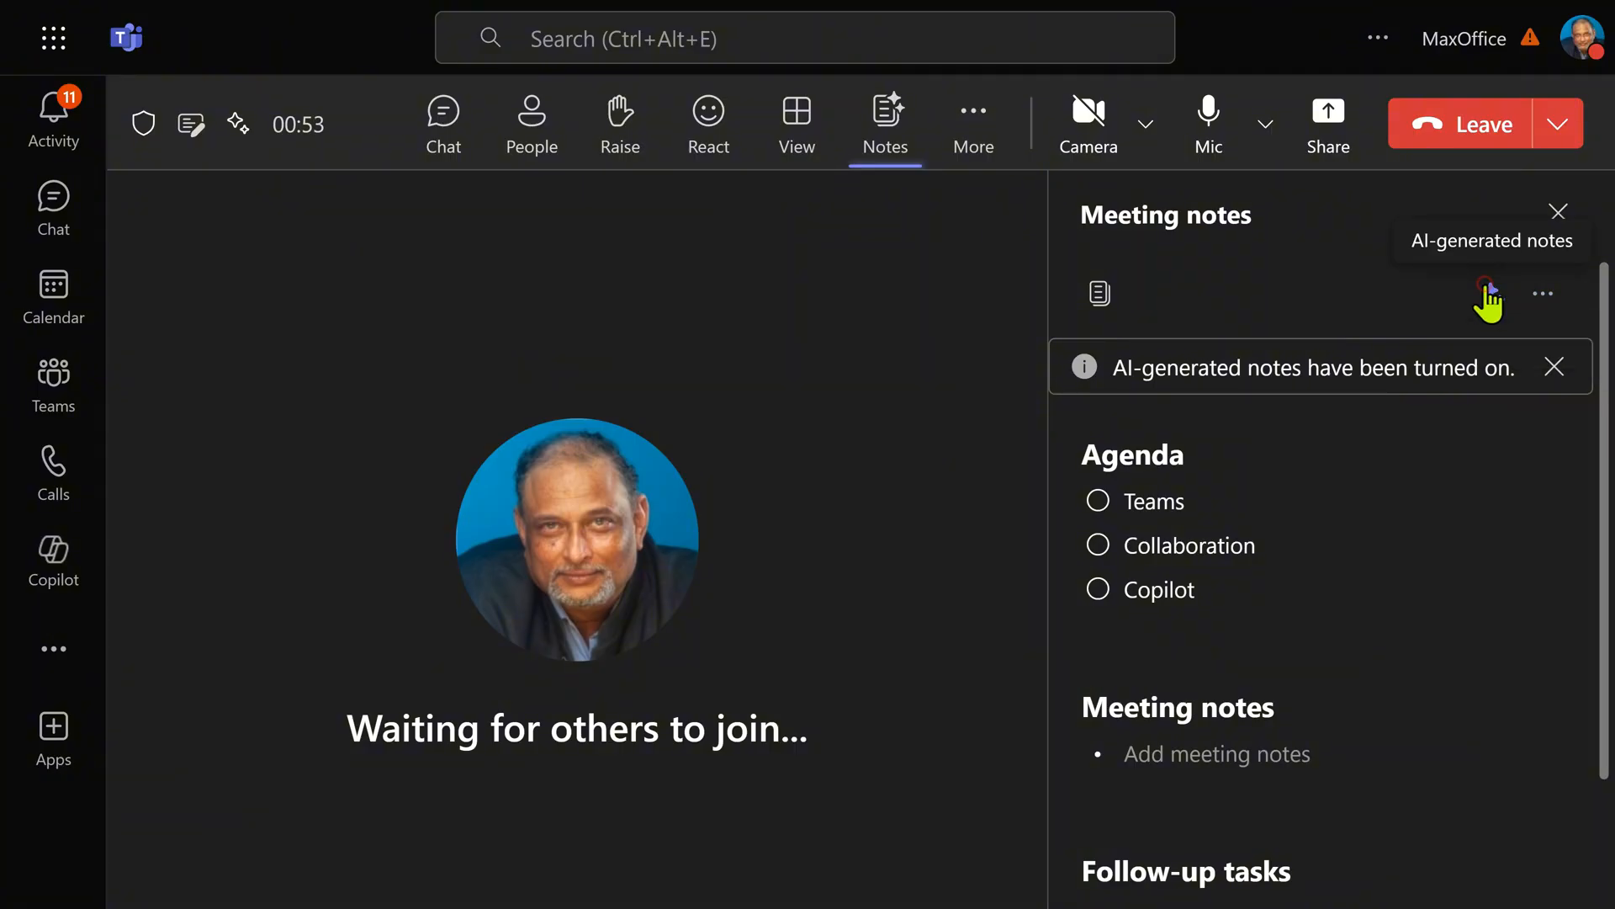
left_click(1489, 294)
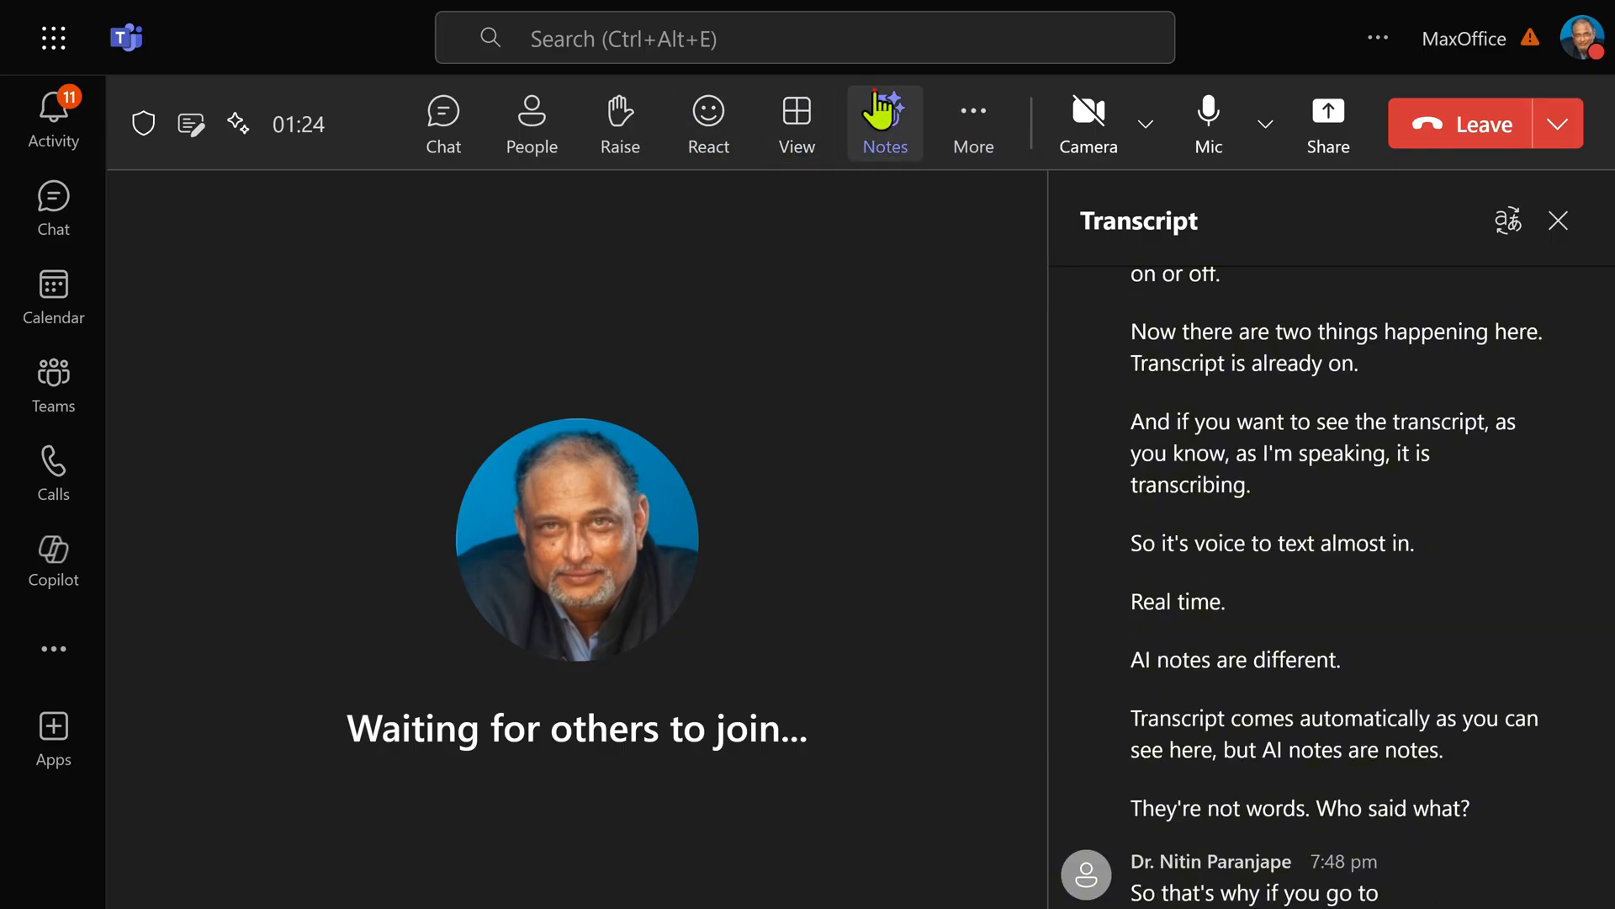
left_click(885, 122)
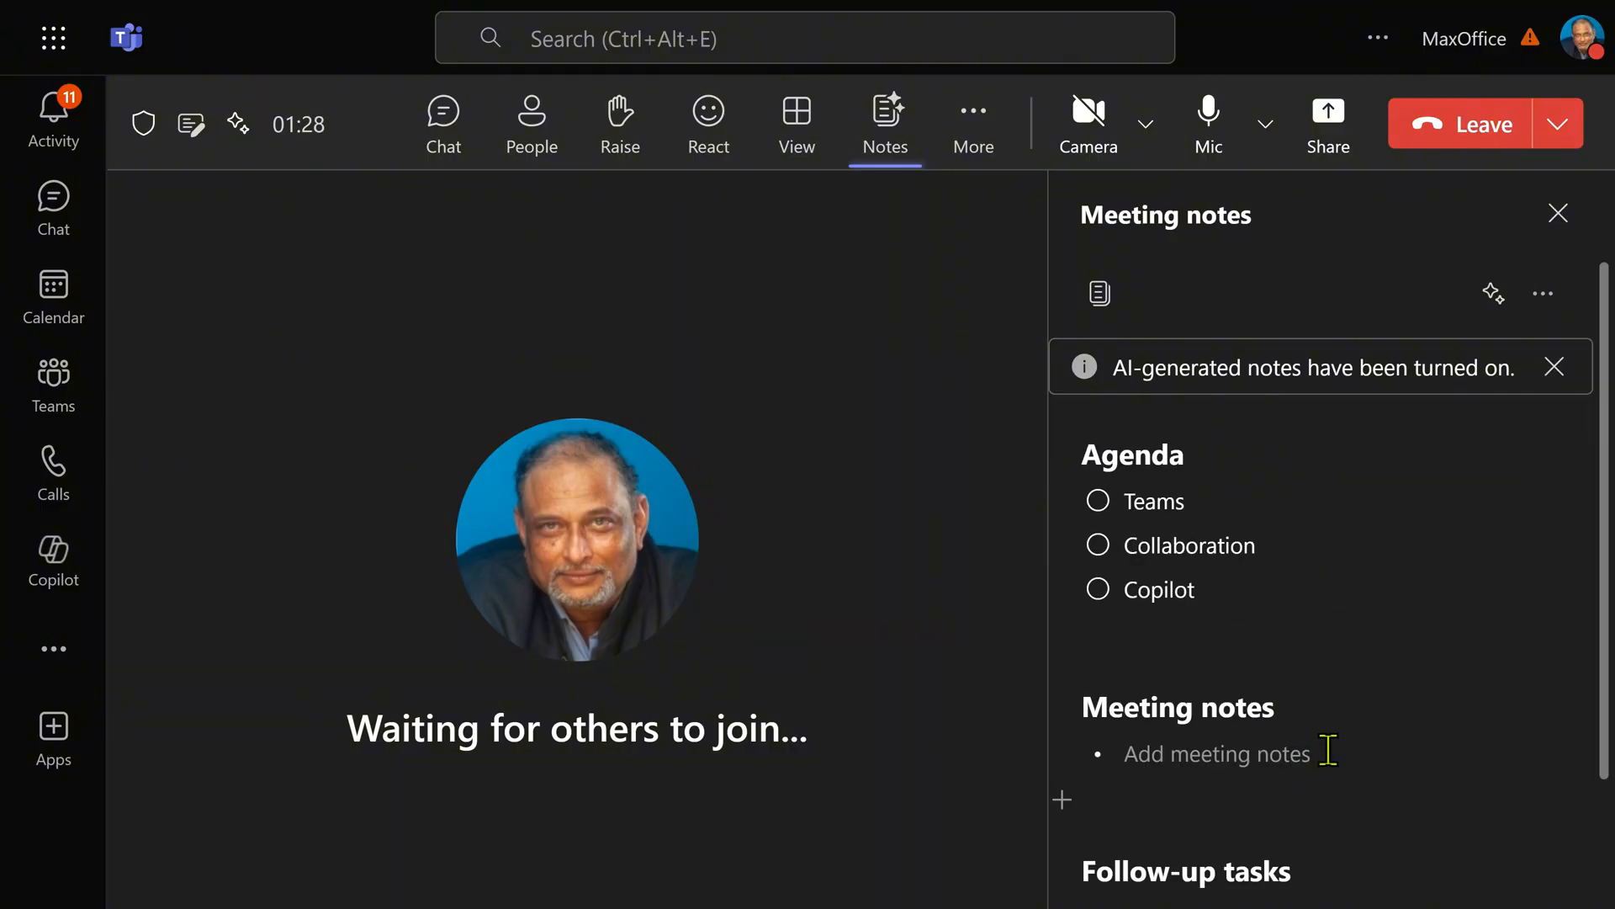
Check off the Teams agenda item and add the note 'Increase pricing by 3%'
left_click(1555, 367)
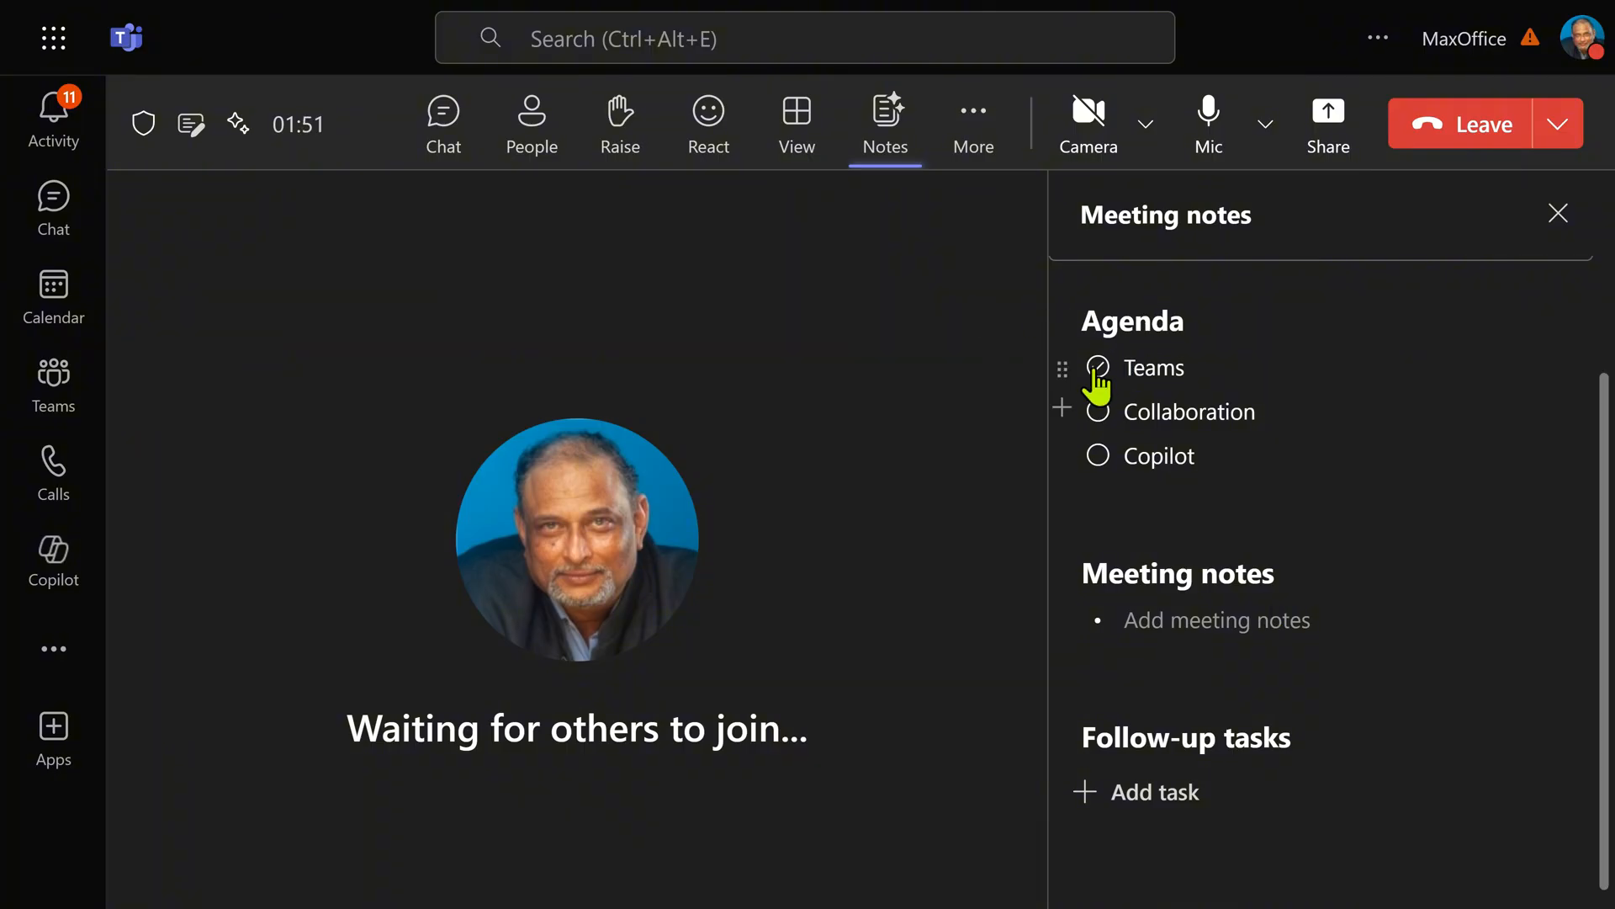
left_click(1097, 367)
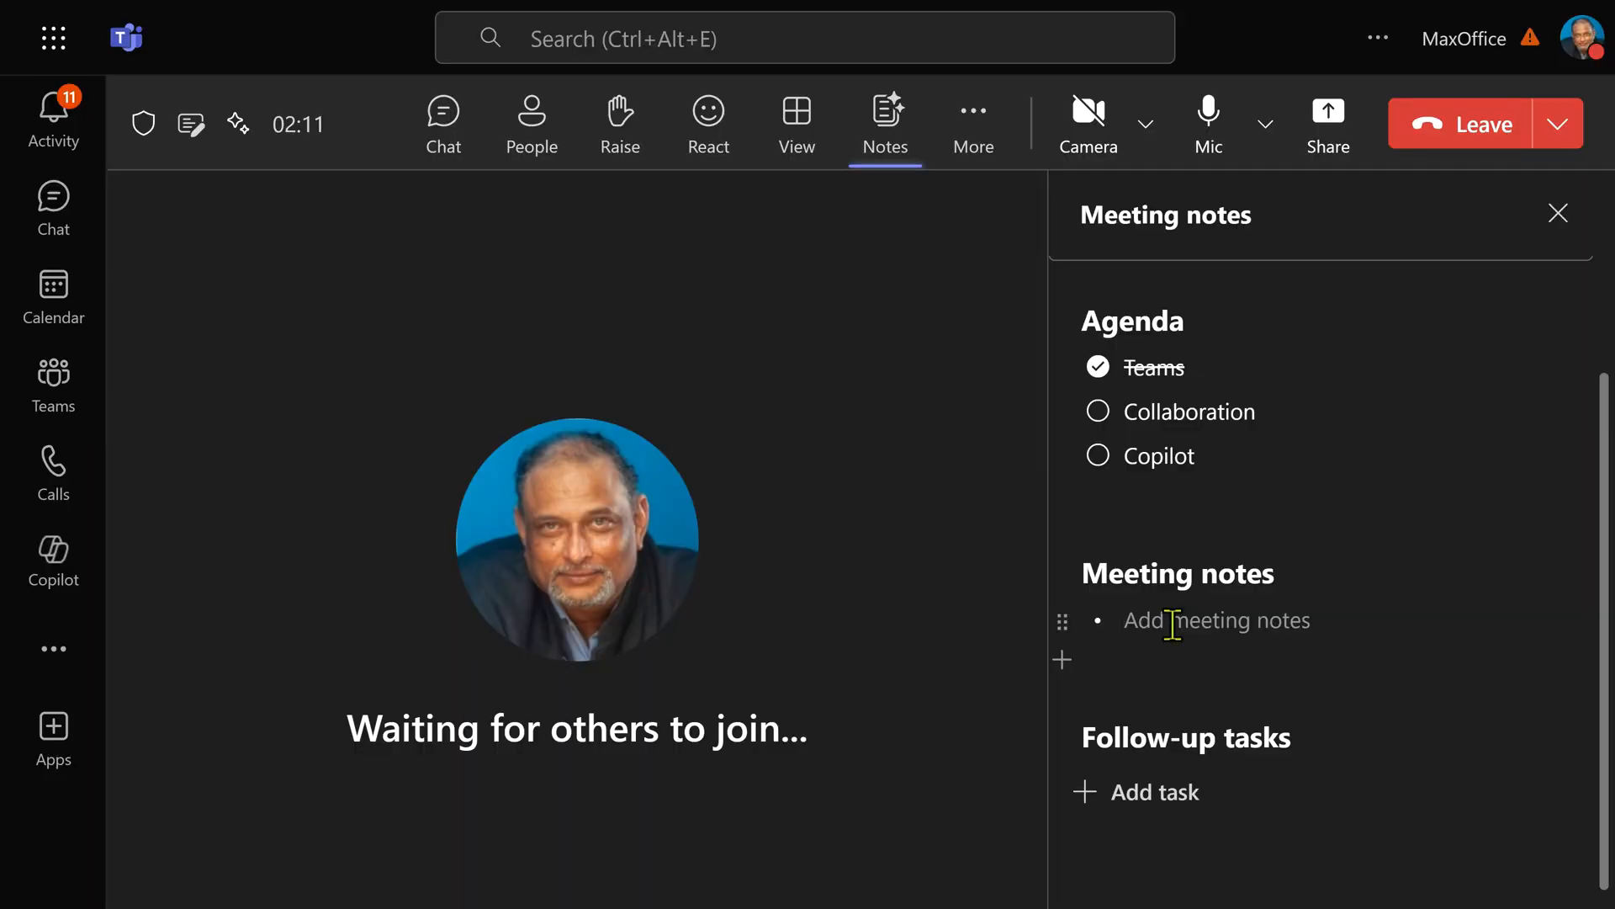
type("Increase pricing by 3%")
type("Plan new campaign?")
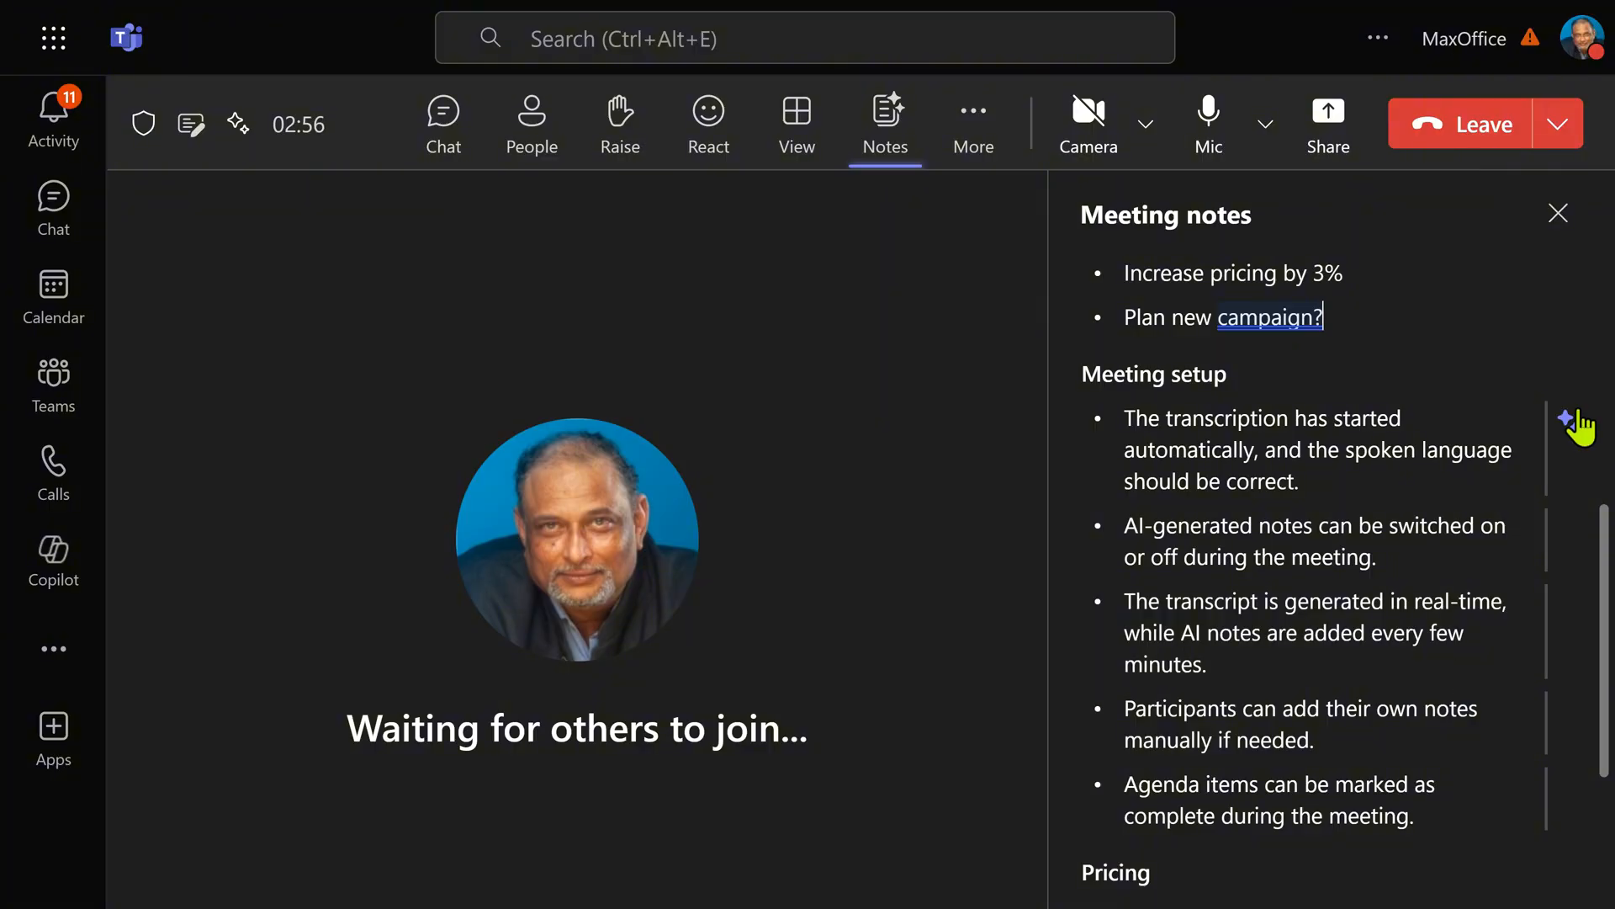
mouse_move(1393, 491)
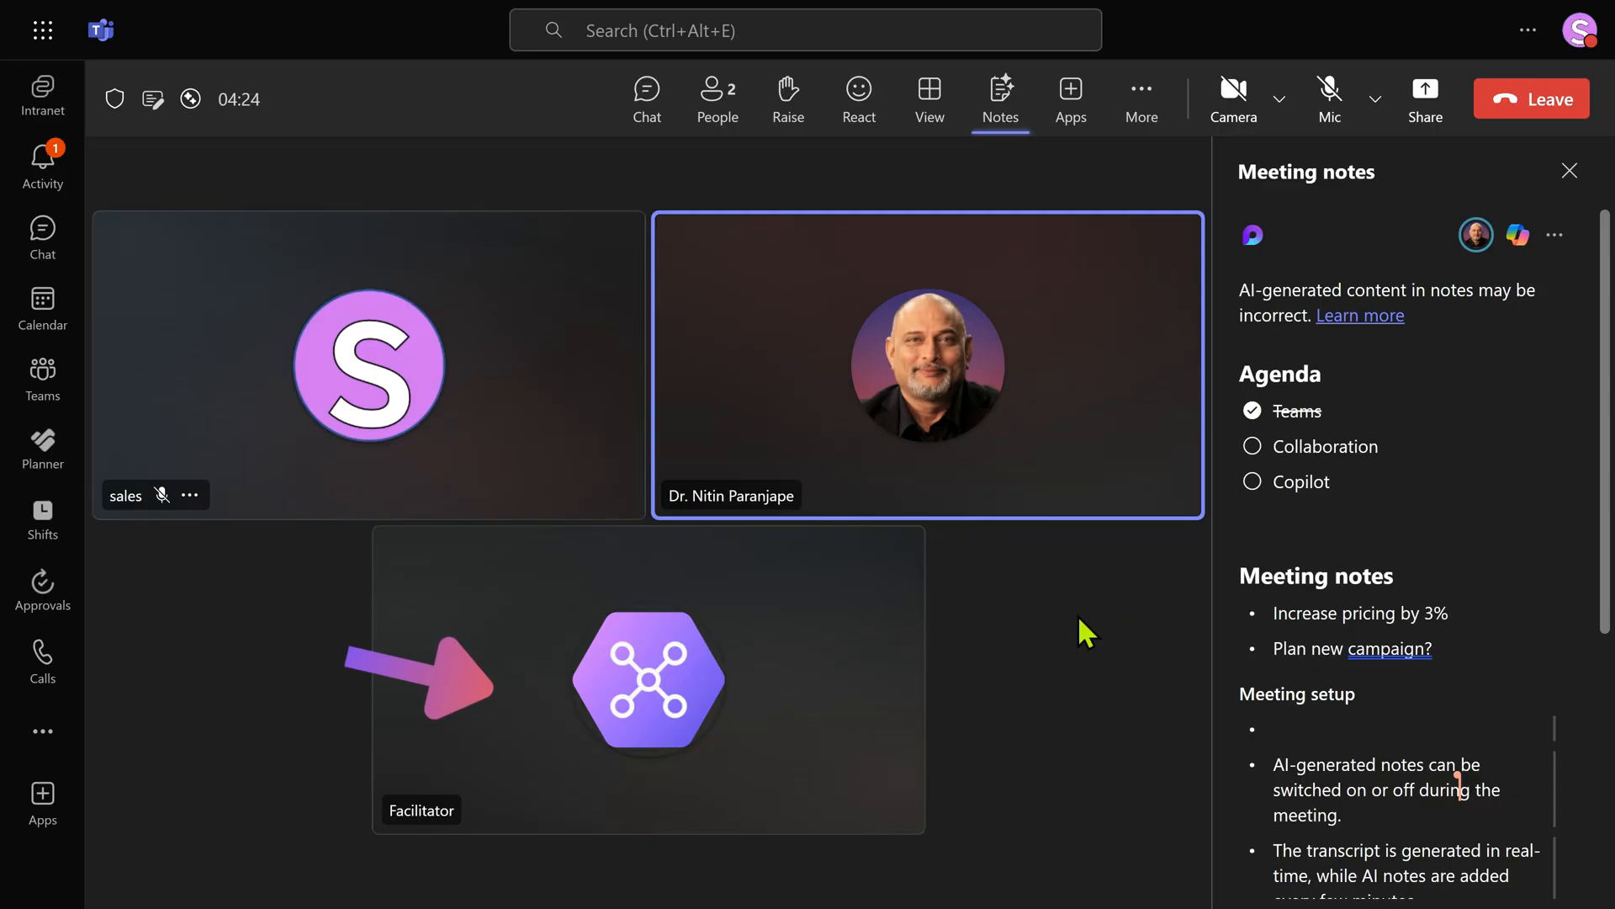
mouse_move(1239, 603)
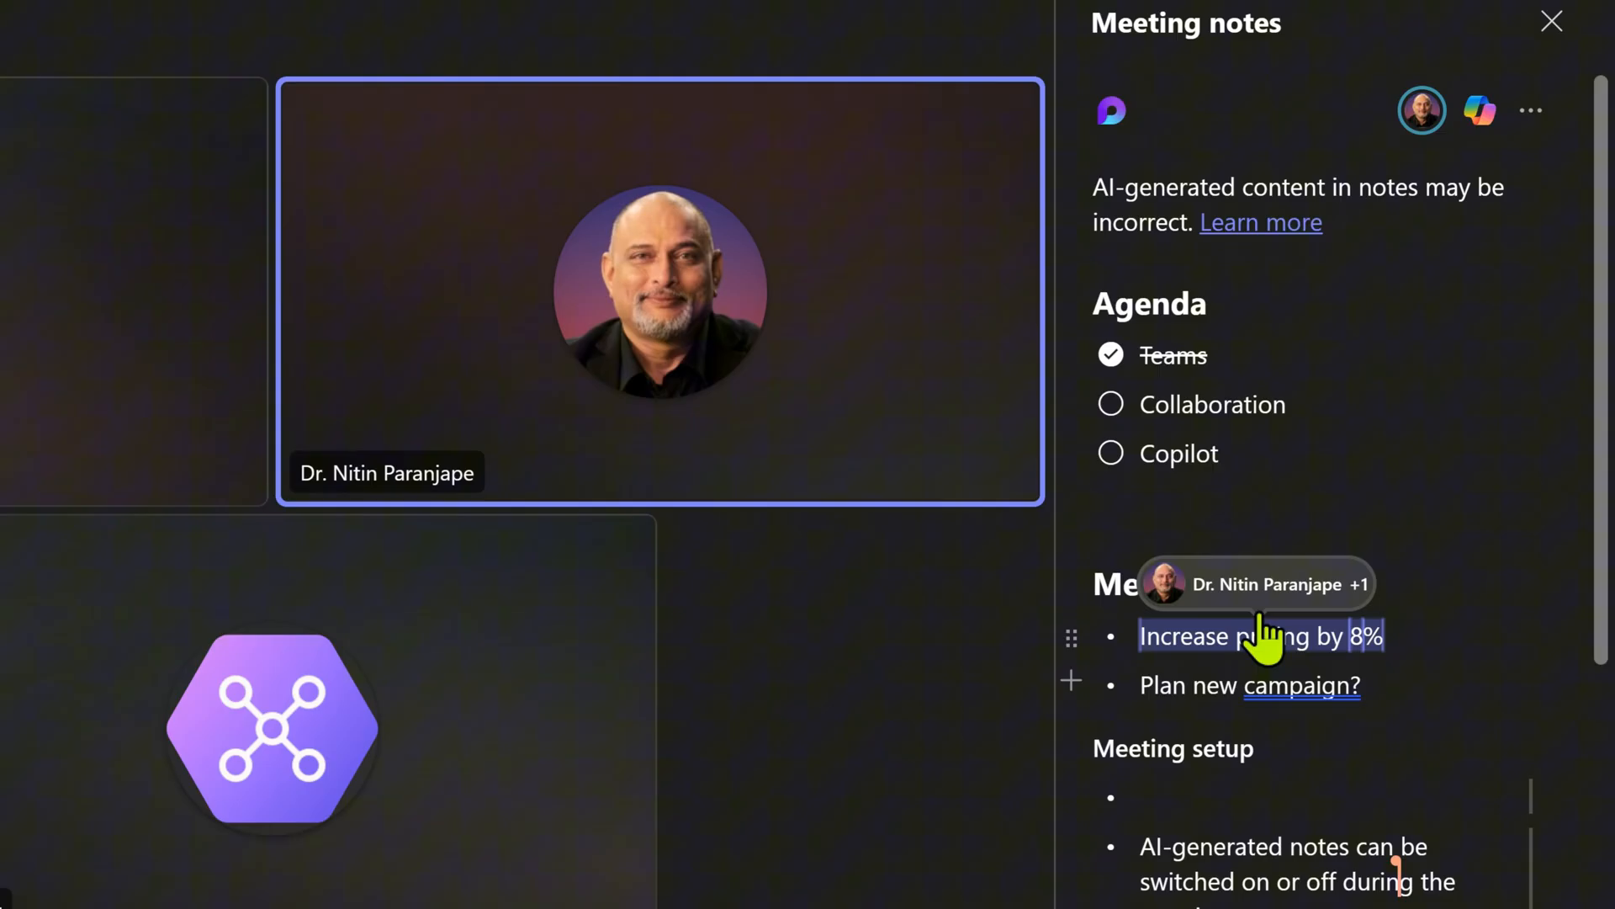
mouse_move(1273, 602)
type("Prepare R")
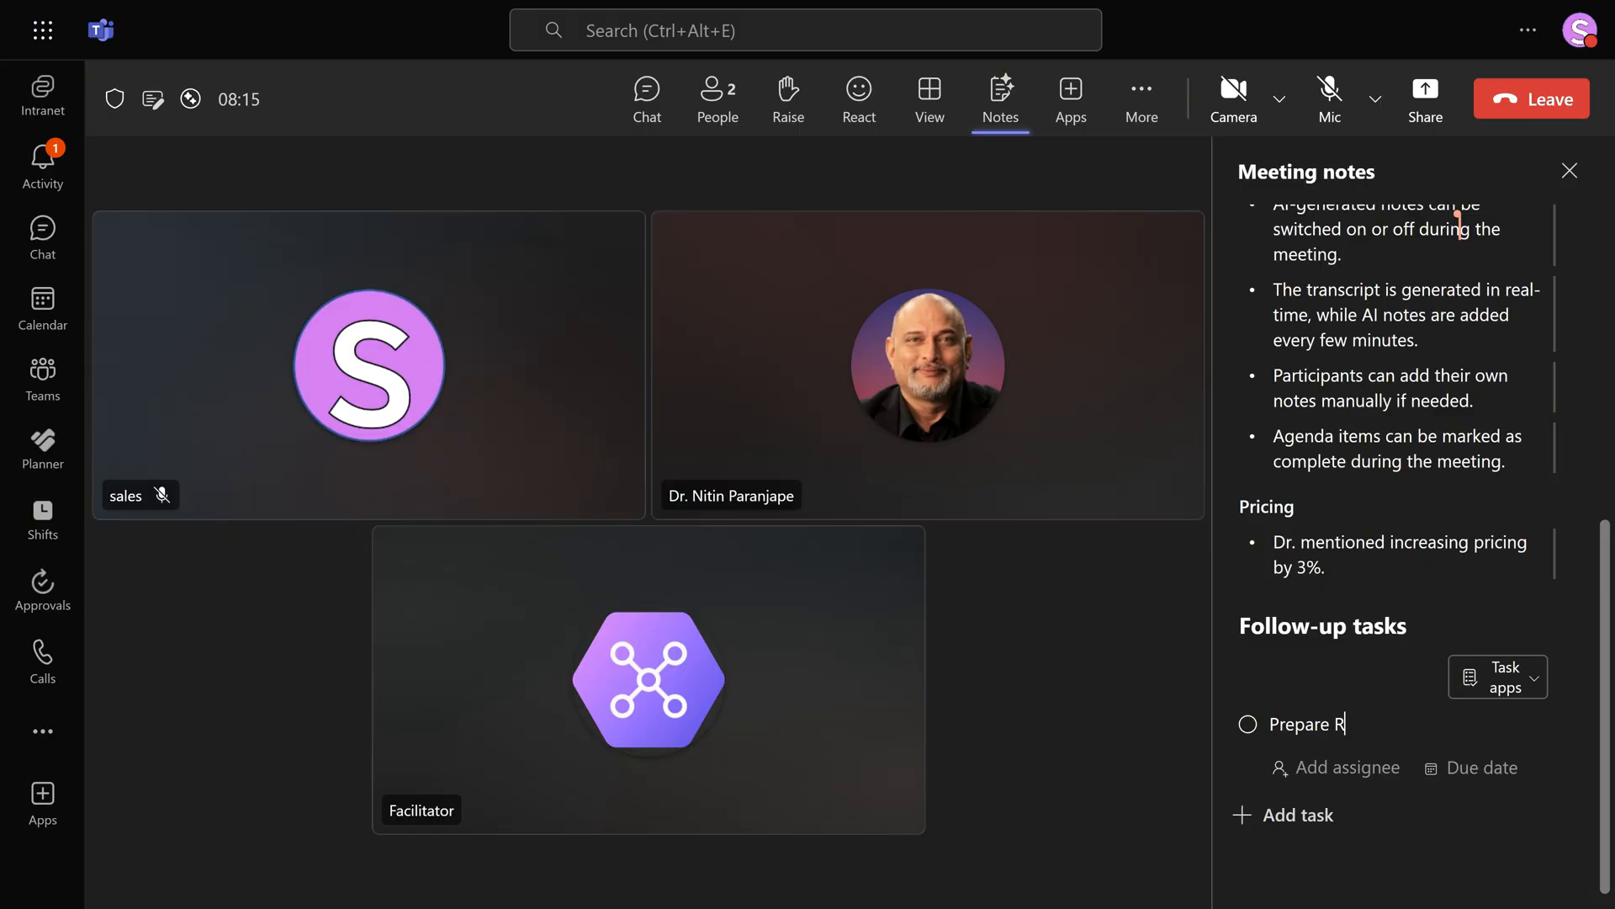
Enter the task 'Prepare RFP for new campaign' and assign it to sales
type("FP")
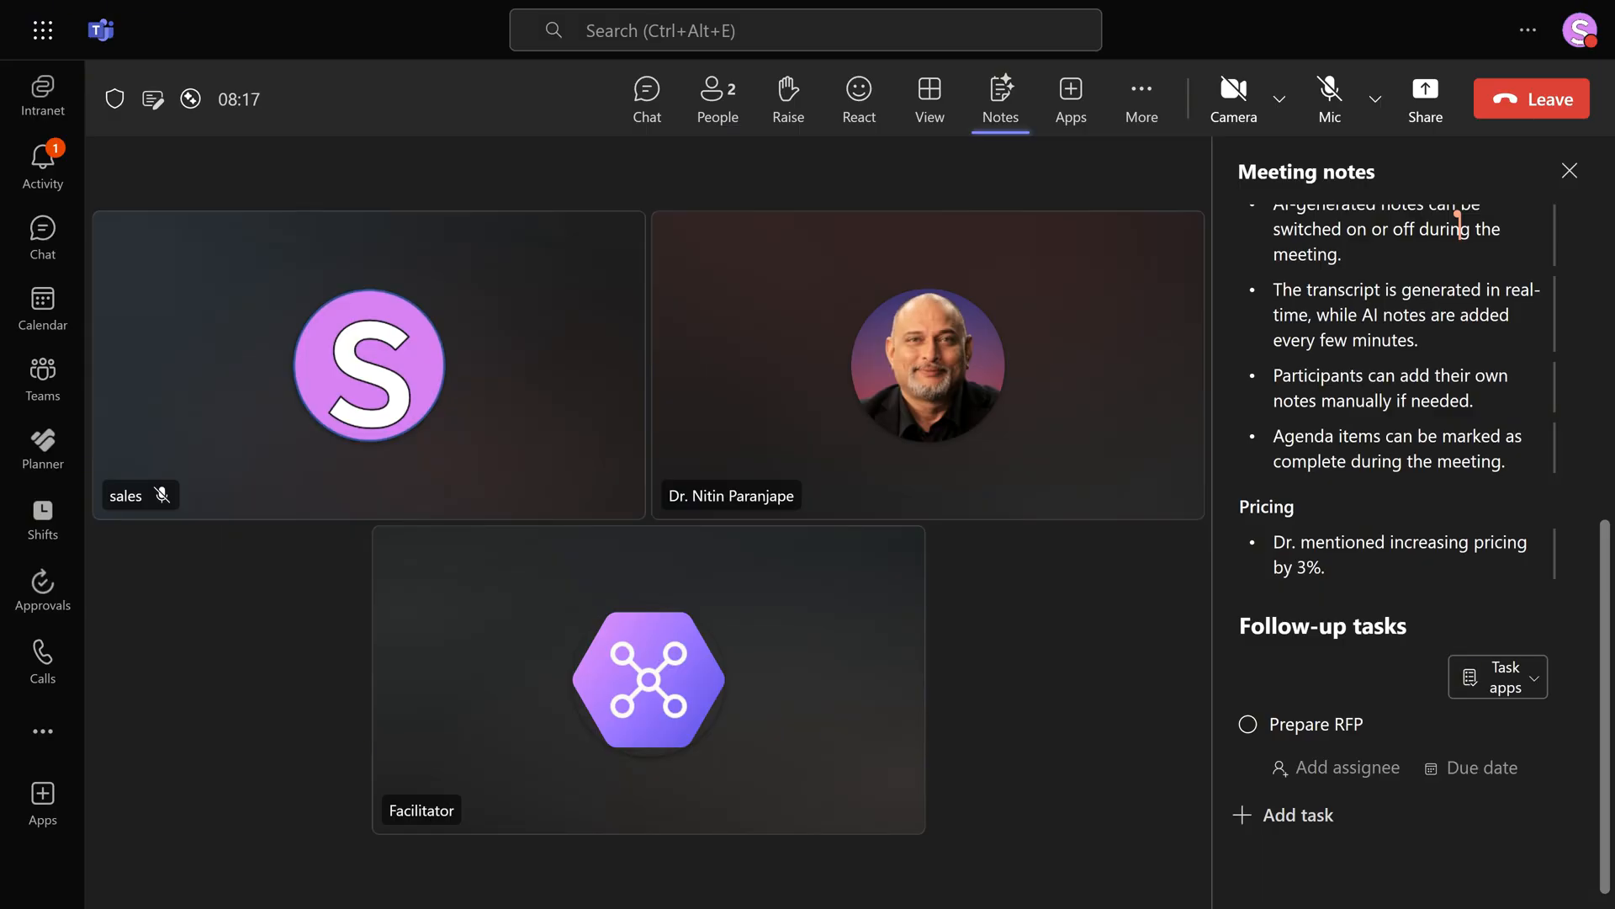
type("for new campaign")
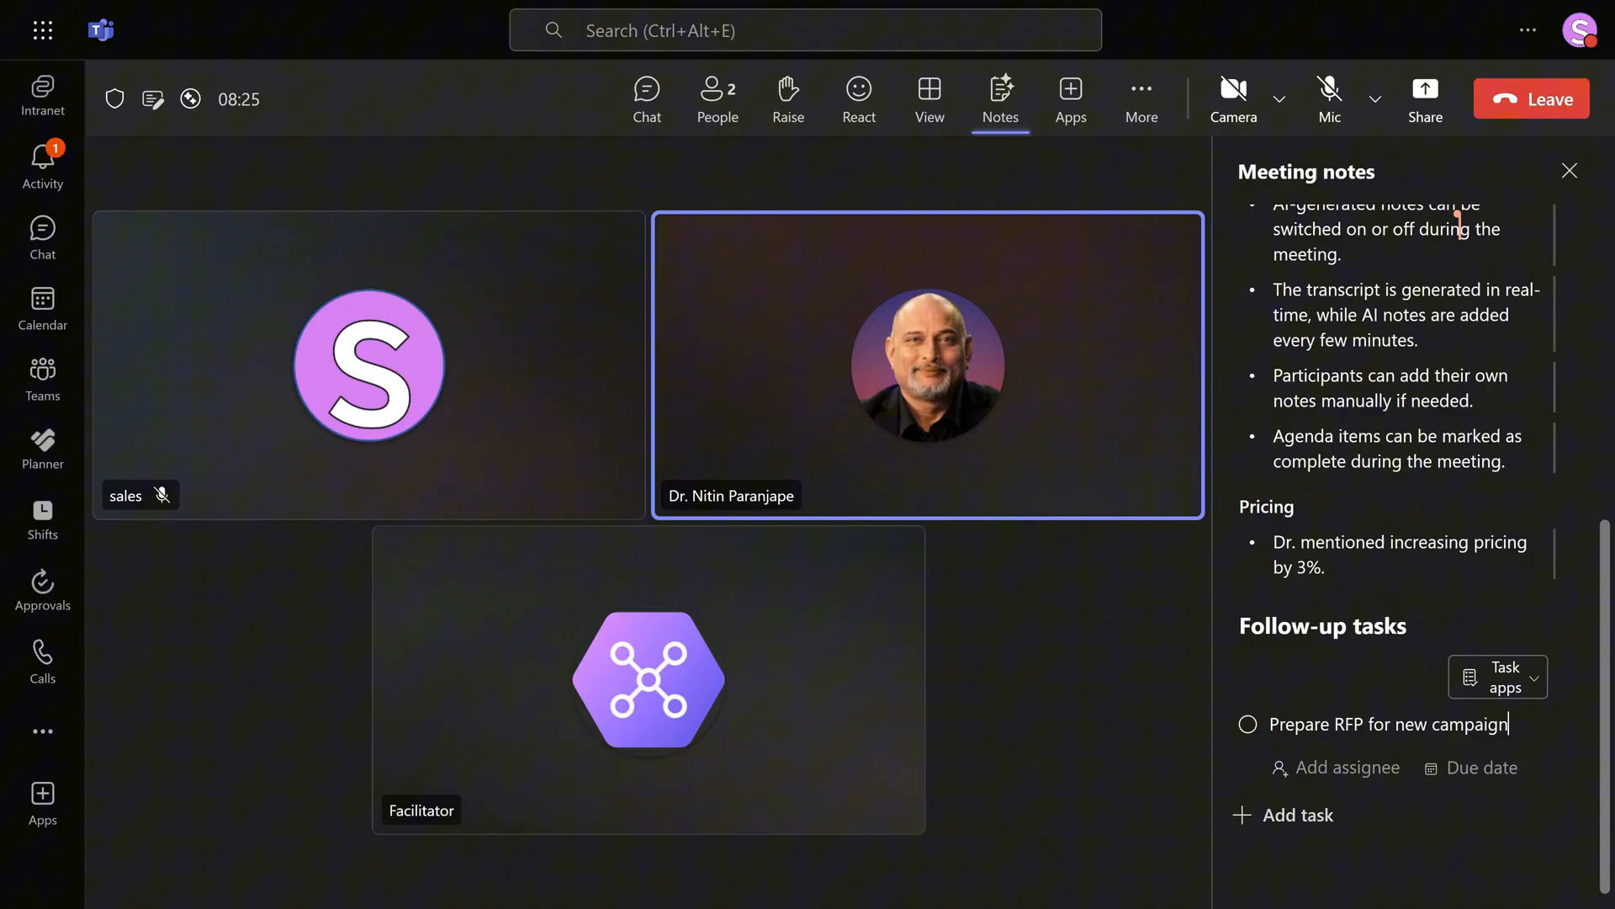
left_click(1346, 767)
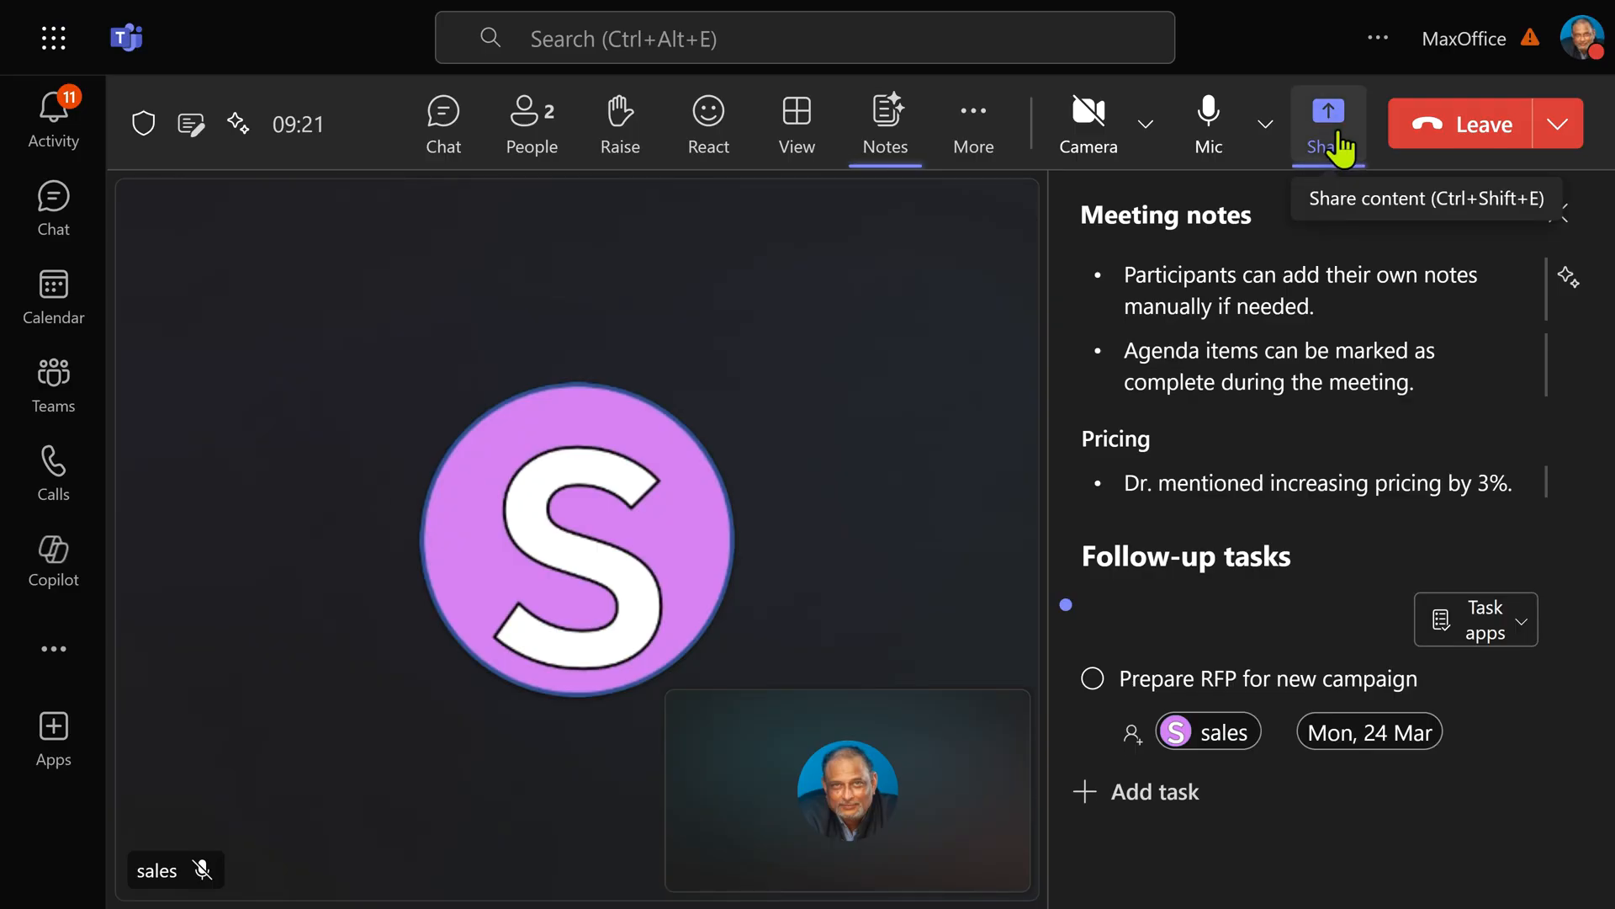
Share a blank Microsoft Whiteboard in the meeting and show its Copilot options
left_click(1328, 110)
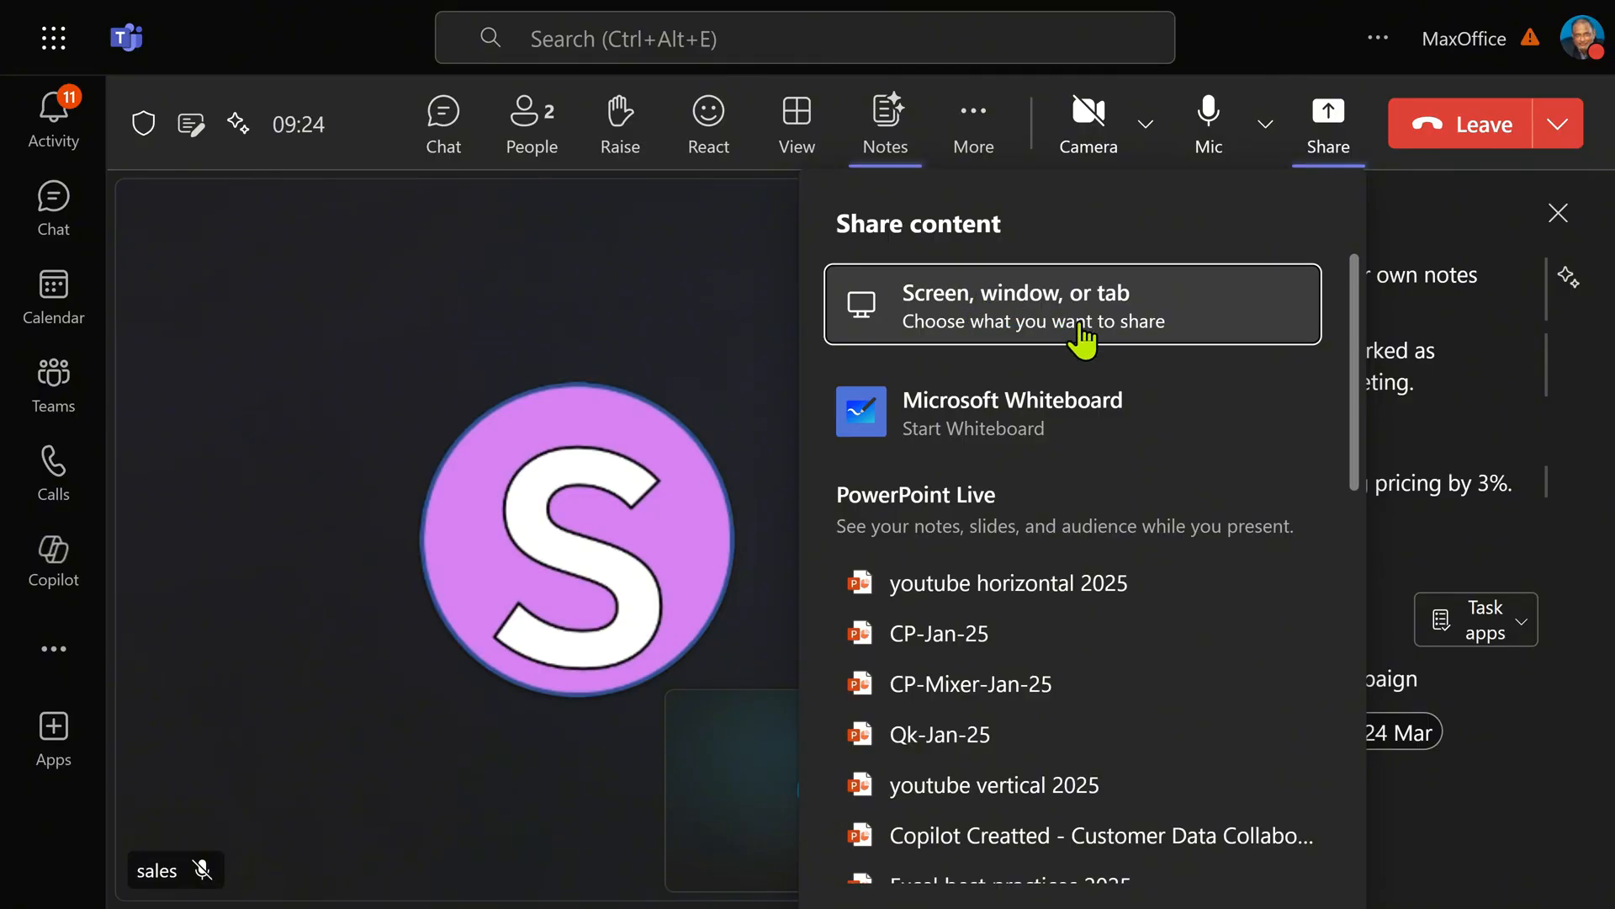
mouse_move(1081, 413)
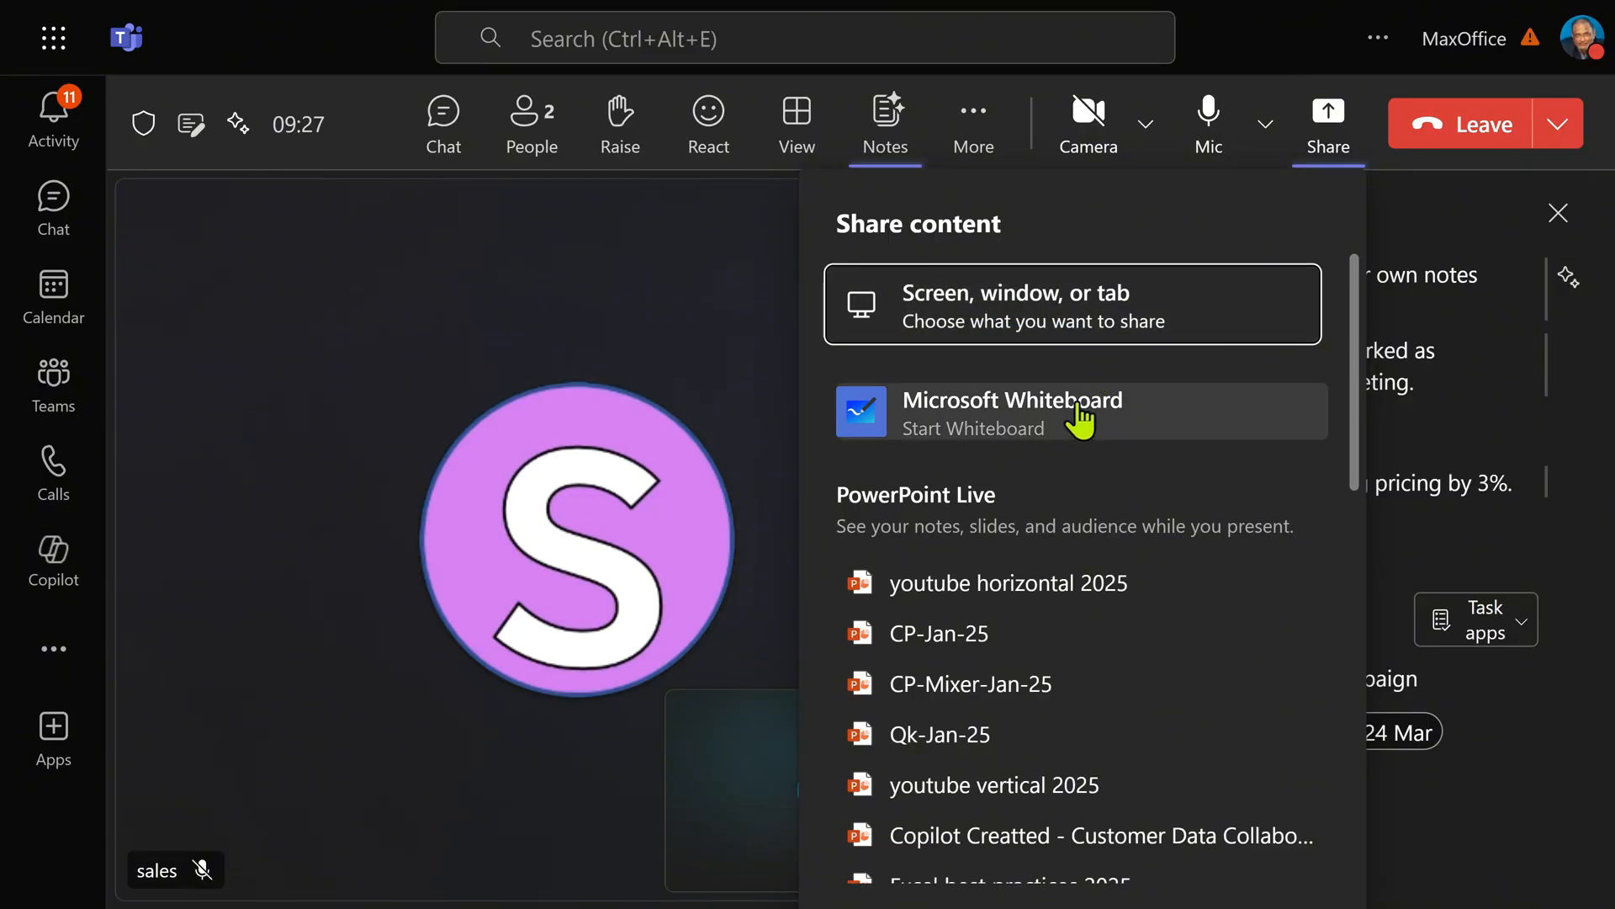
mouse_move(1079, 434)
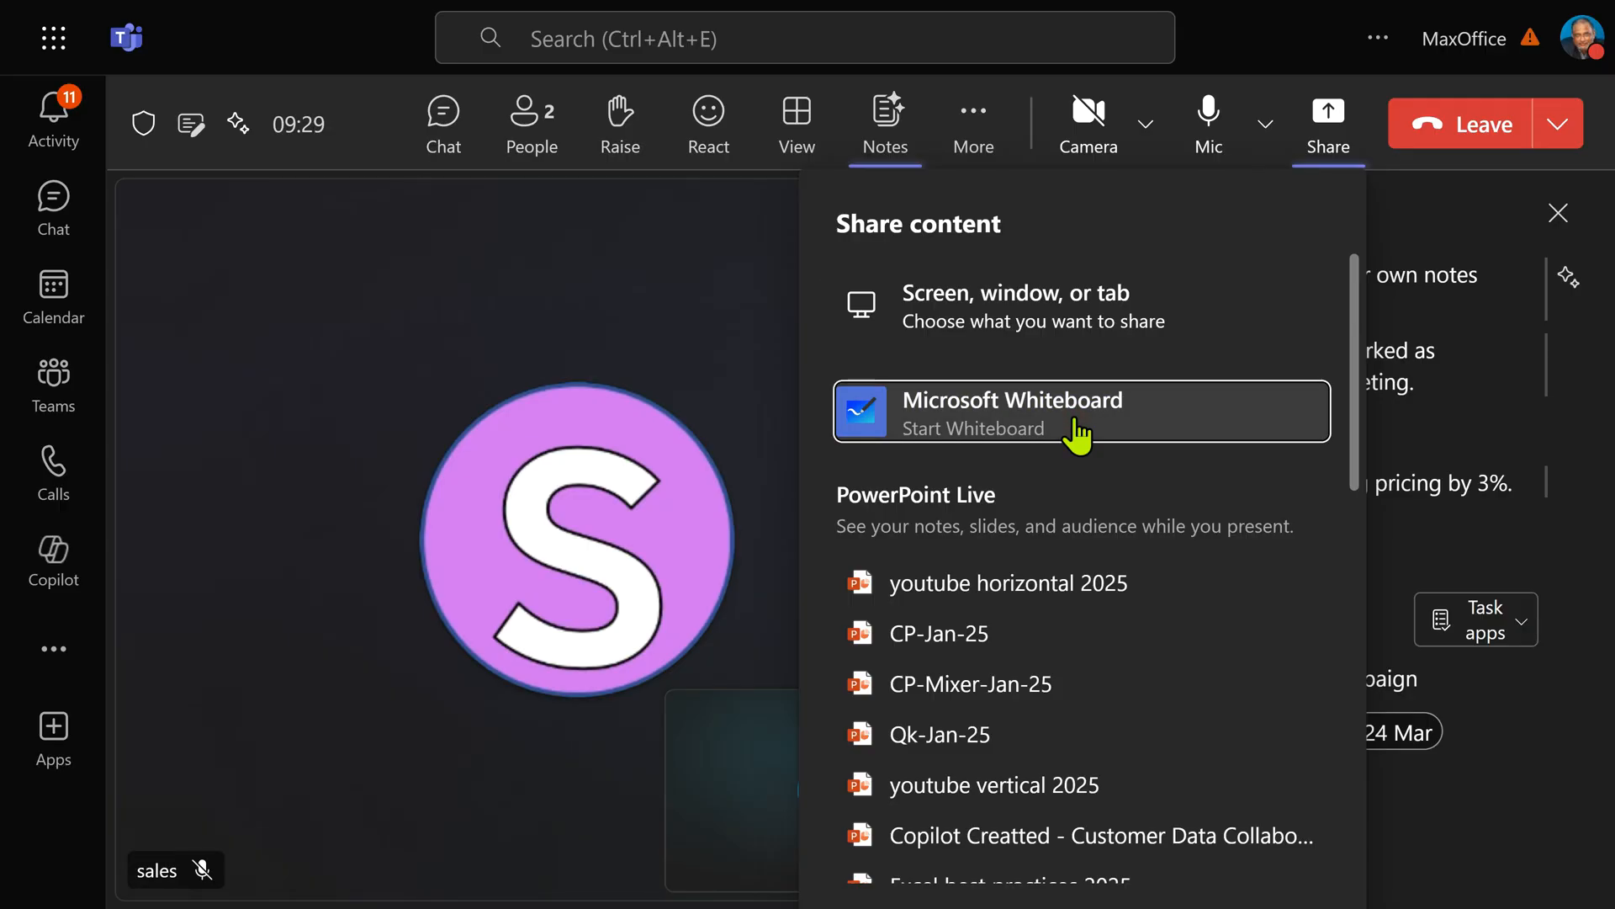
left_click(1029, 413)
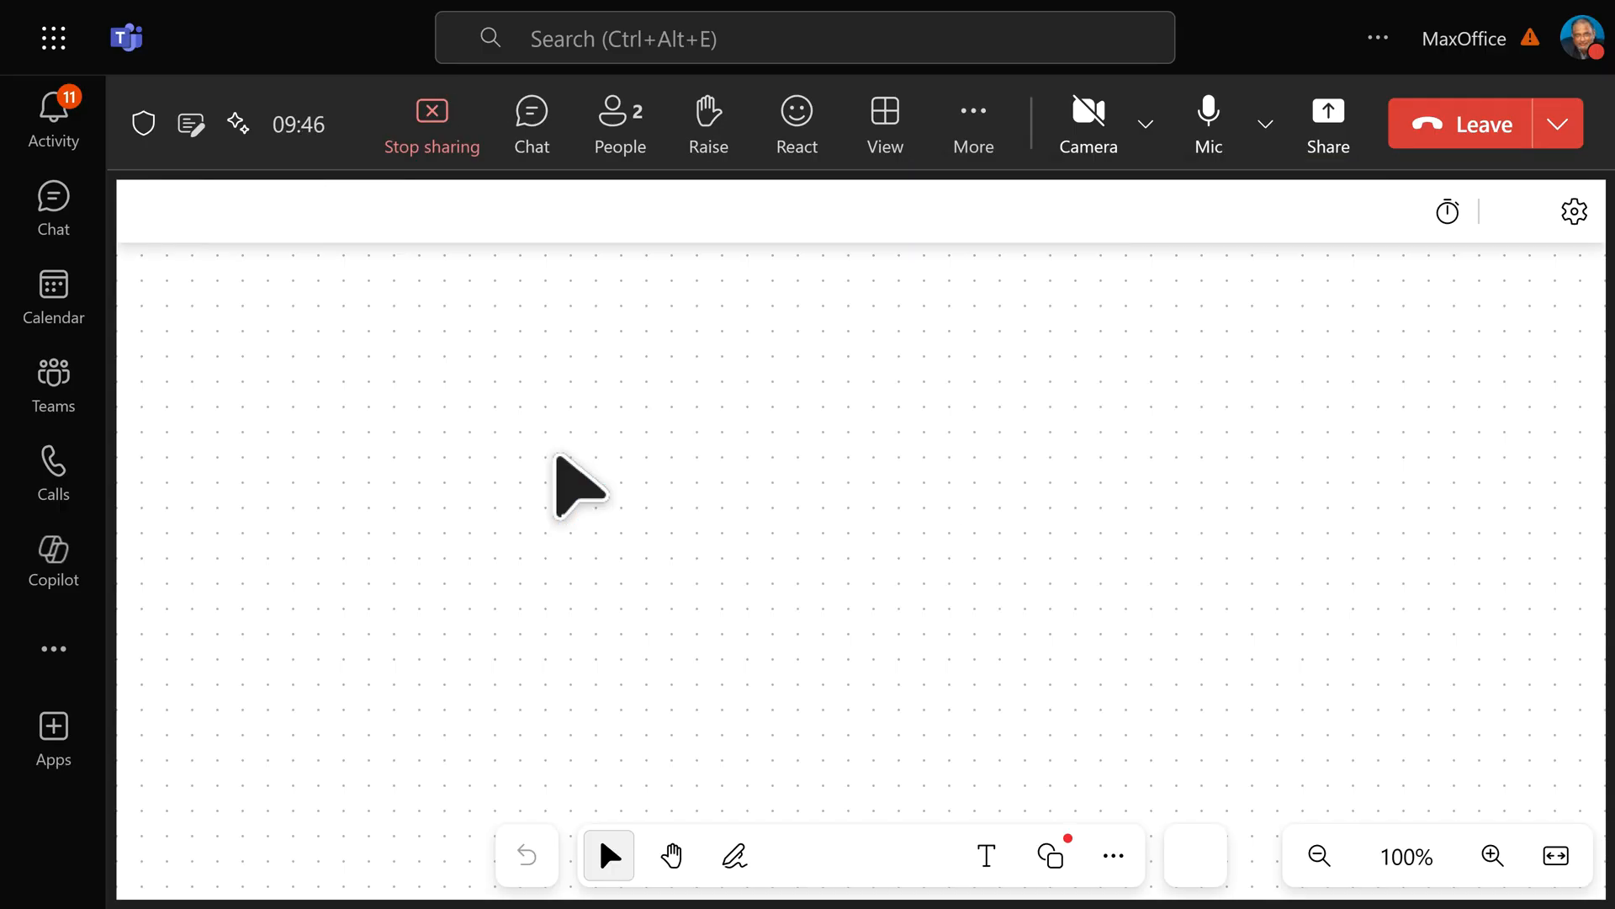
left_click(1194, 856)
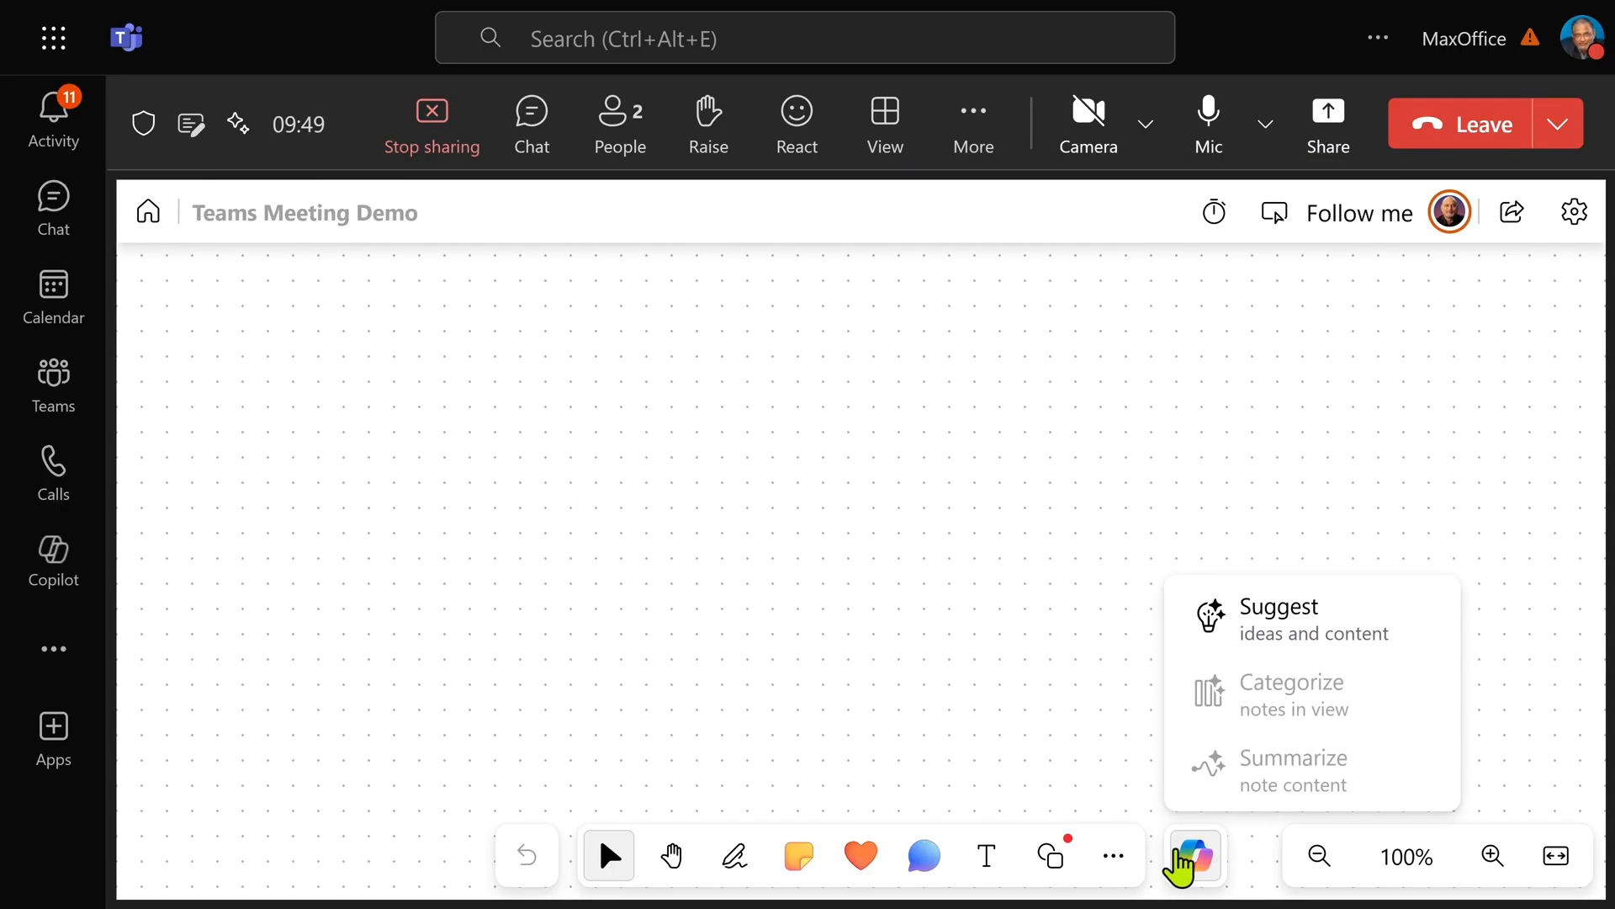
mouse_move(1194, 856)
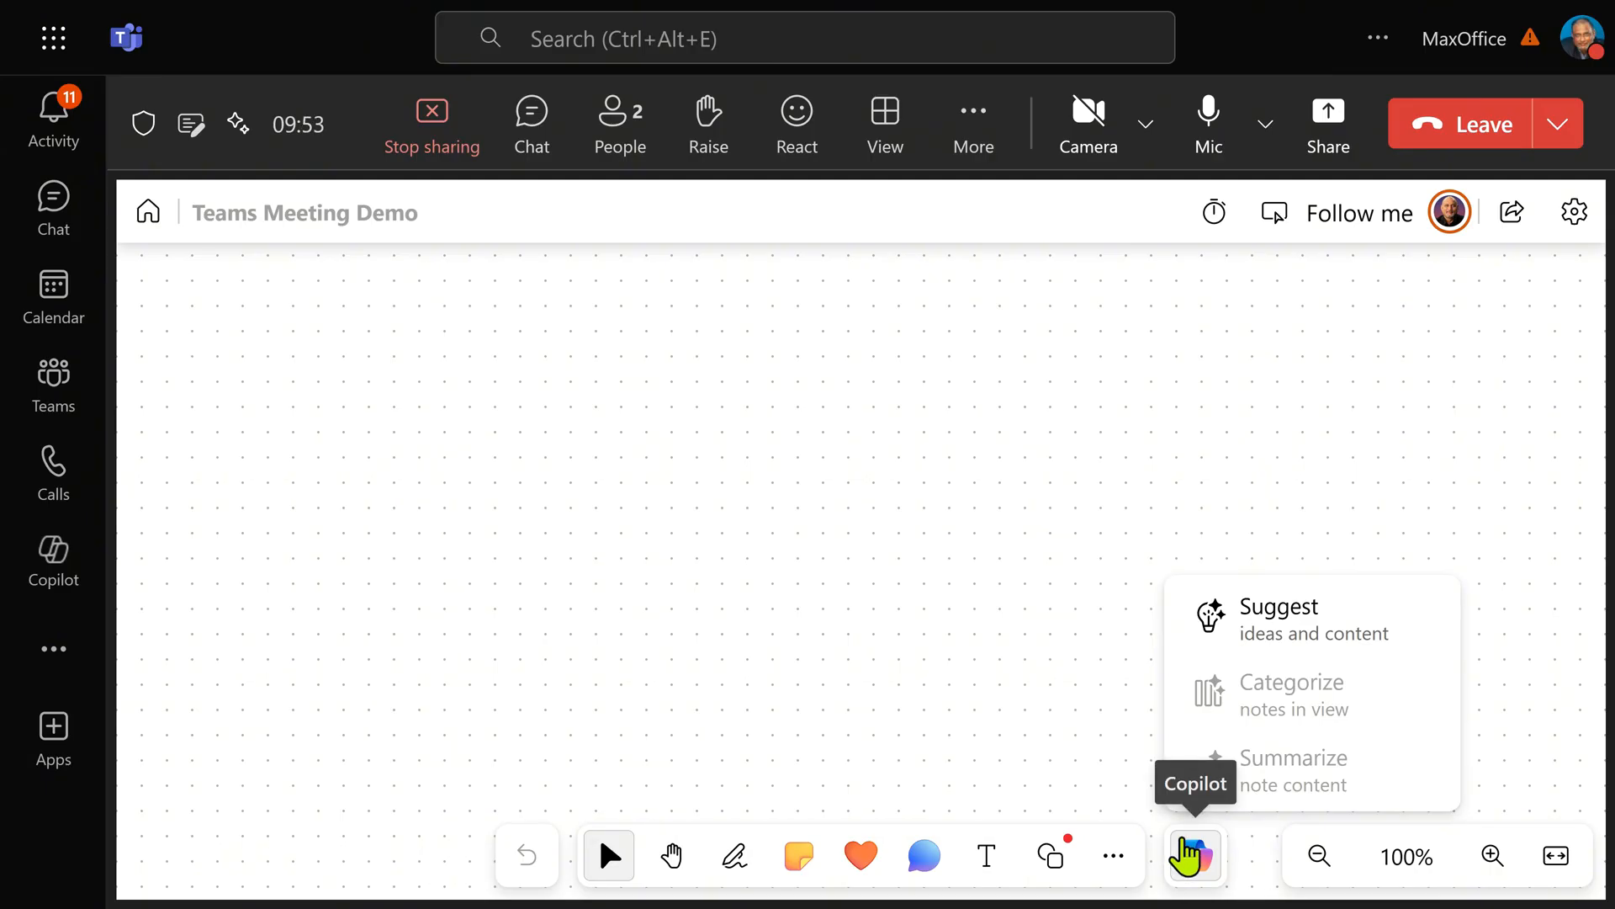
left_click(1114, 856)
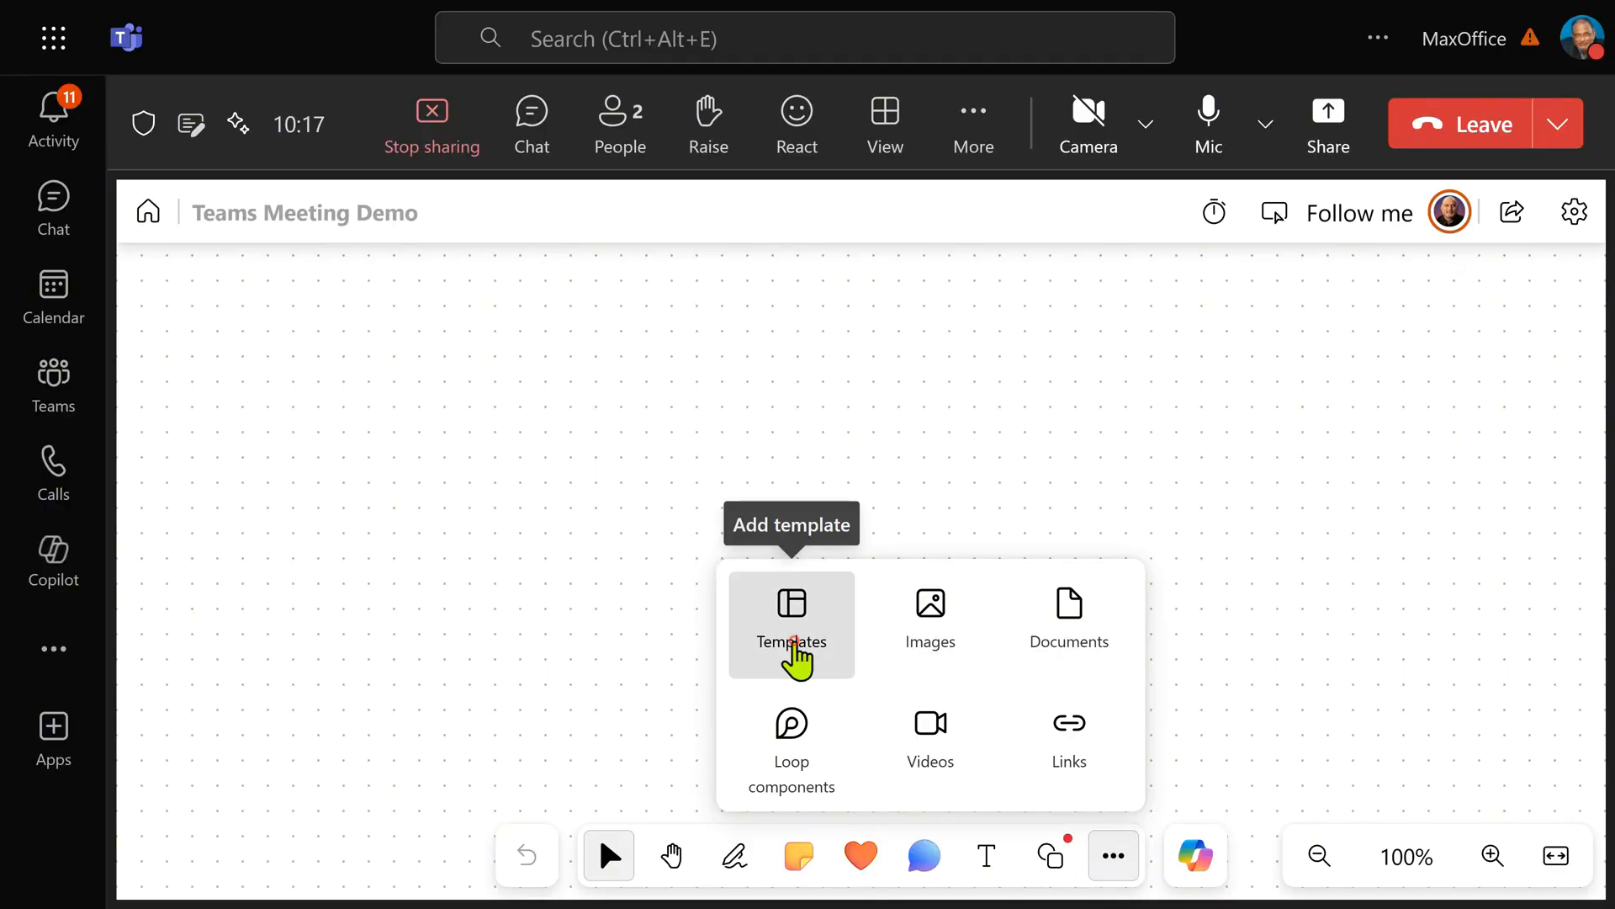
Flip through Problem solving, Design and research, Strategy, Project planning, Games and Workshops templates, then preview Dot voting
left_click(791, 625)
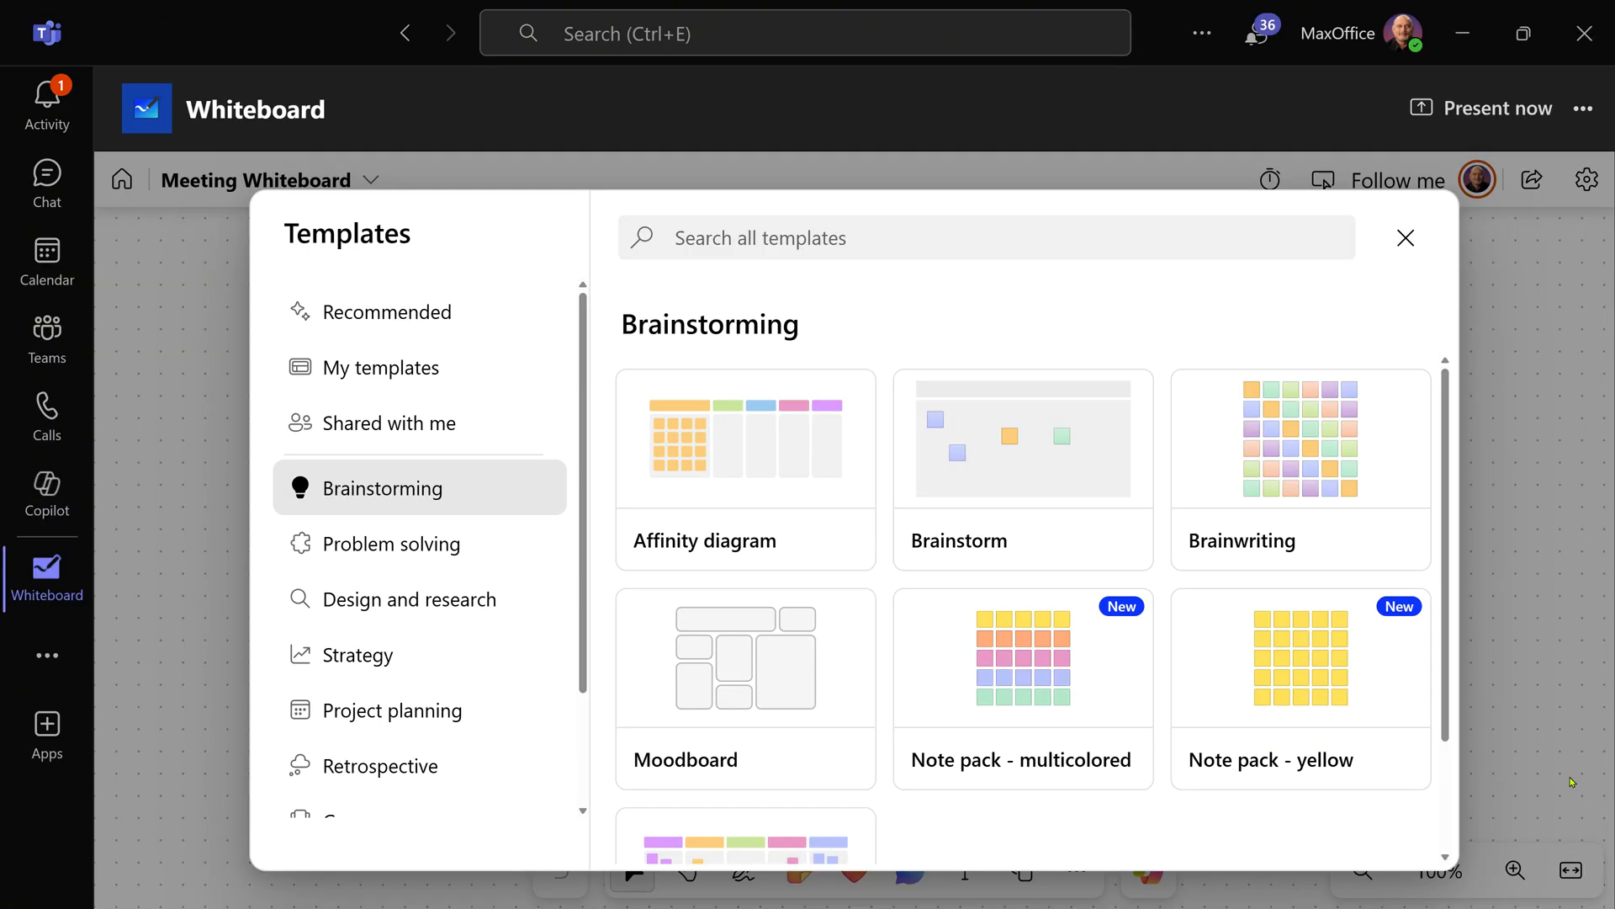
left_click(391, 544)
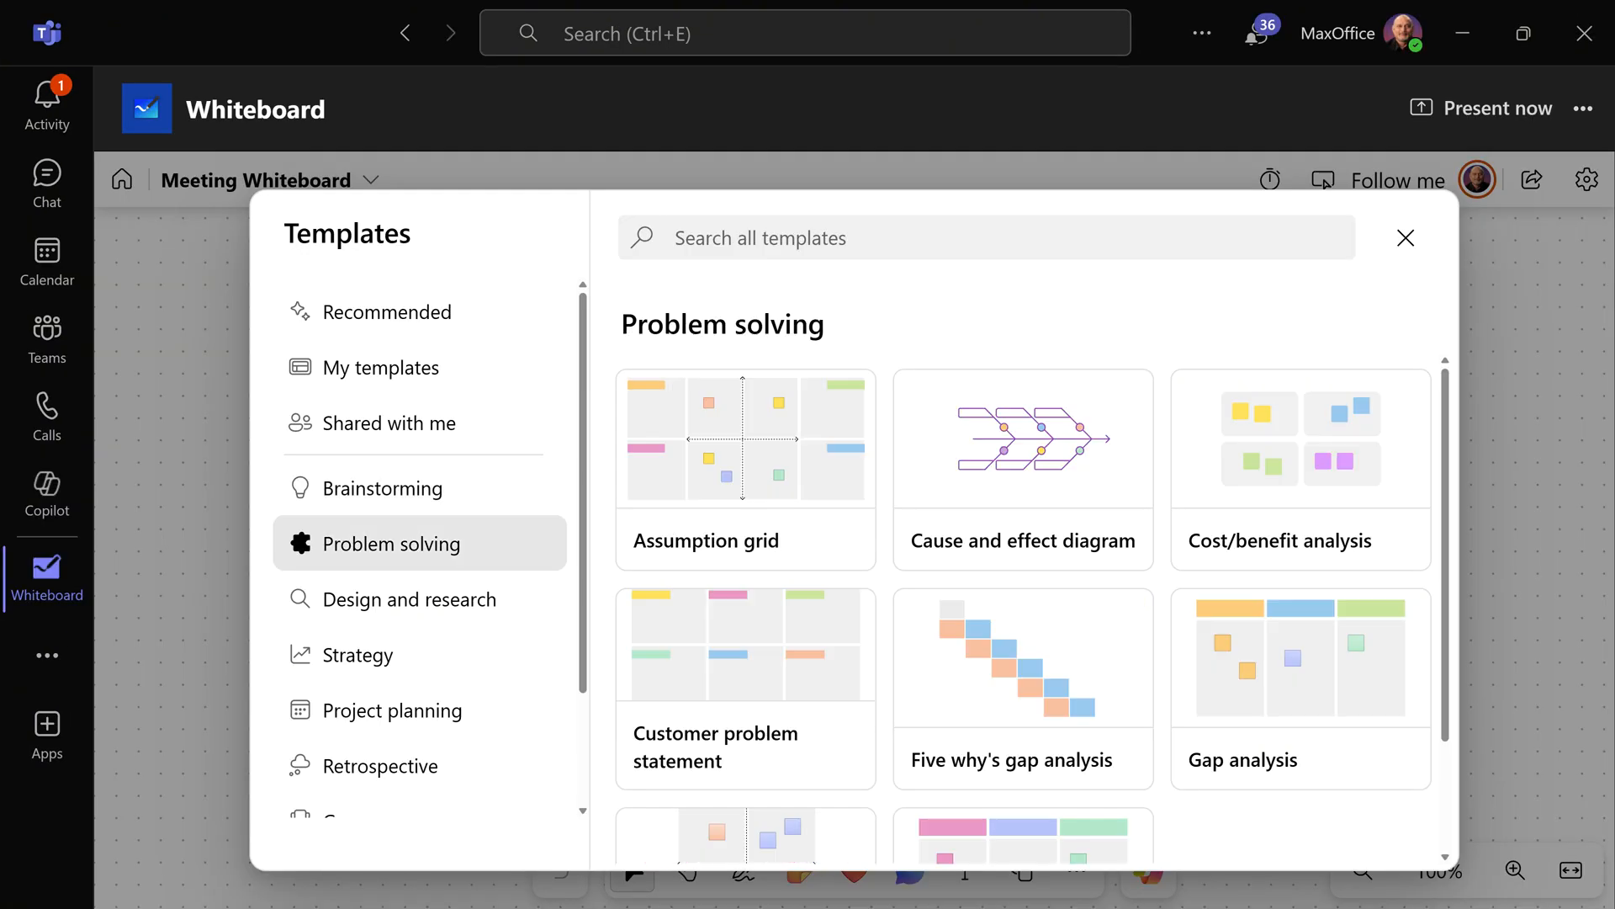
left_click(409, 599)
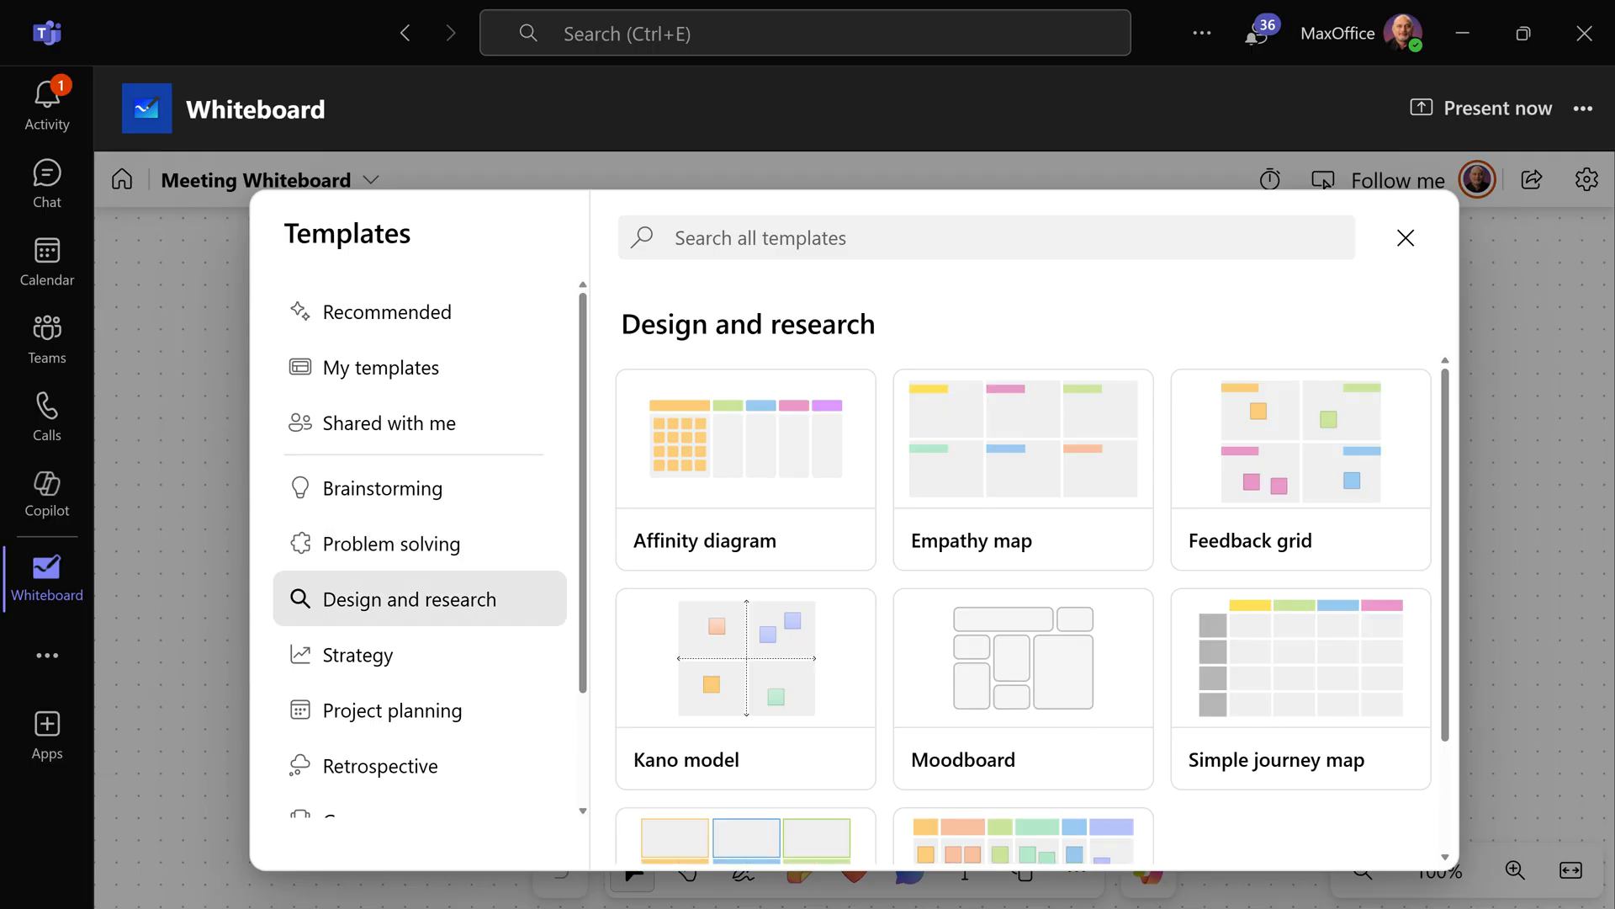
left_click(355, 655)
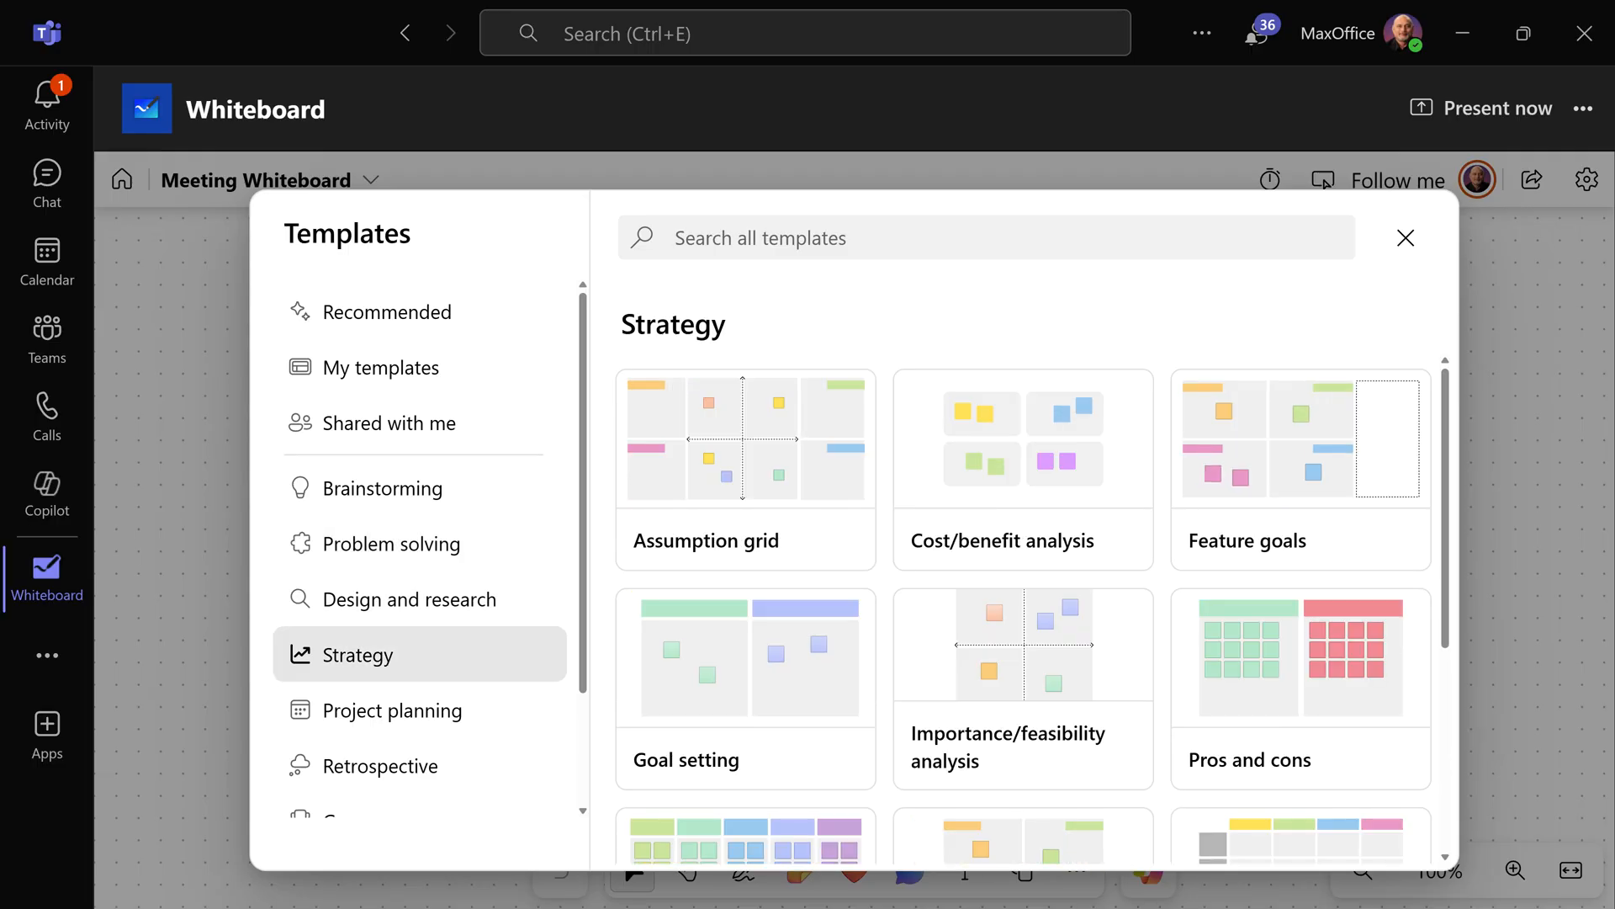
left_click(392, 710)
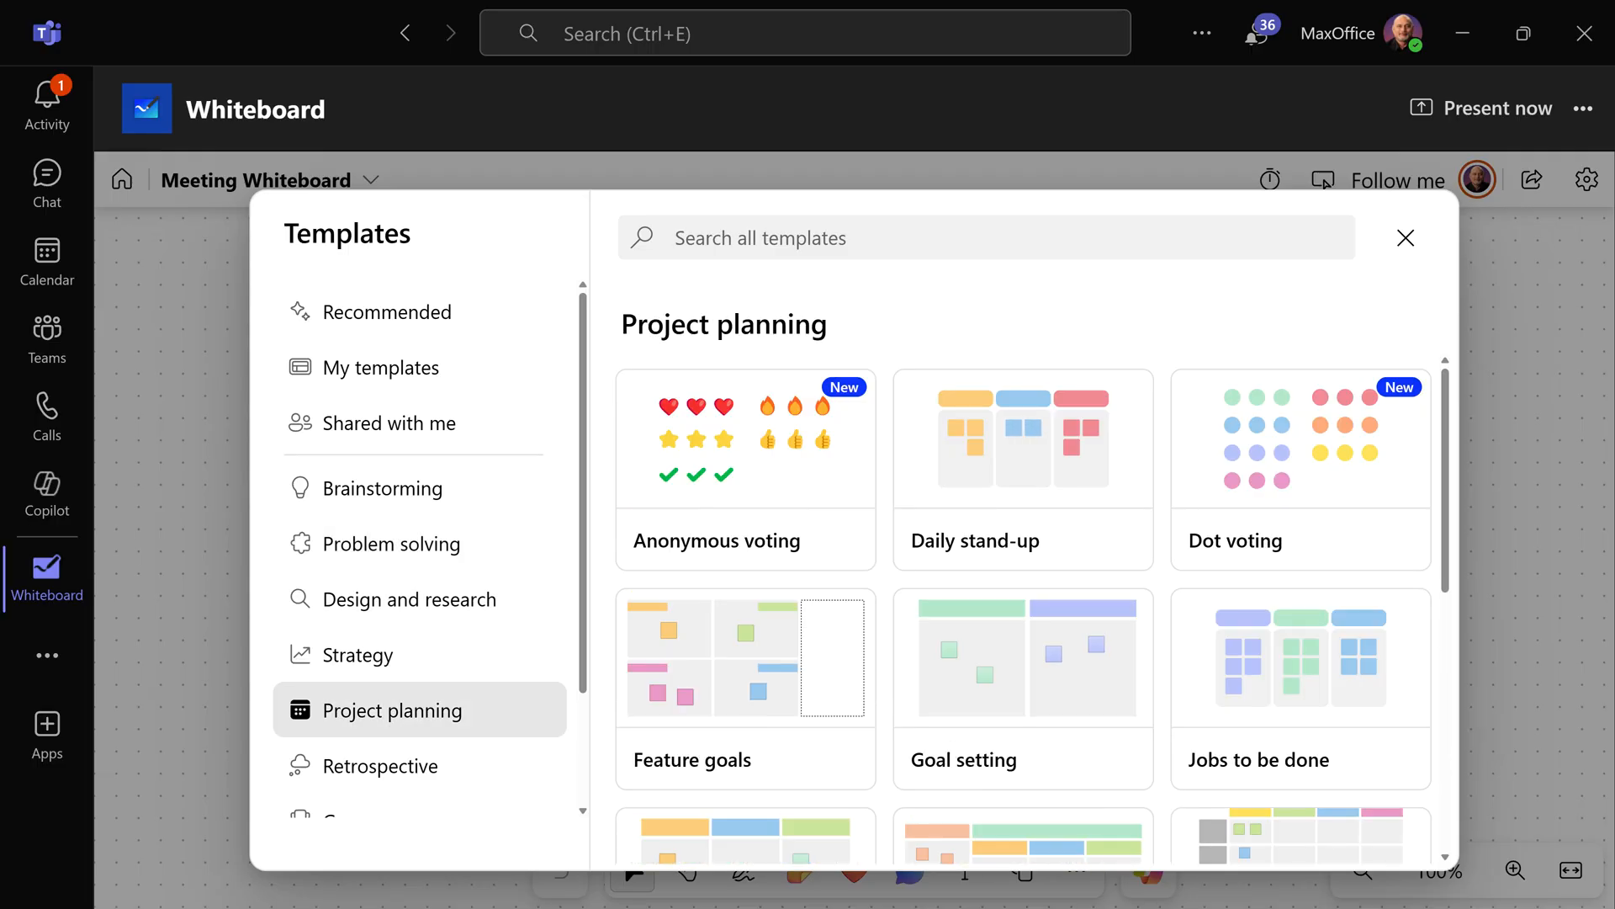
left_click(379, 766)
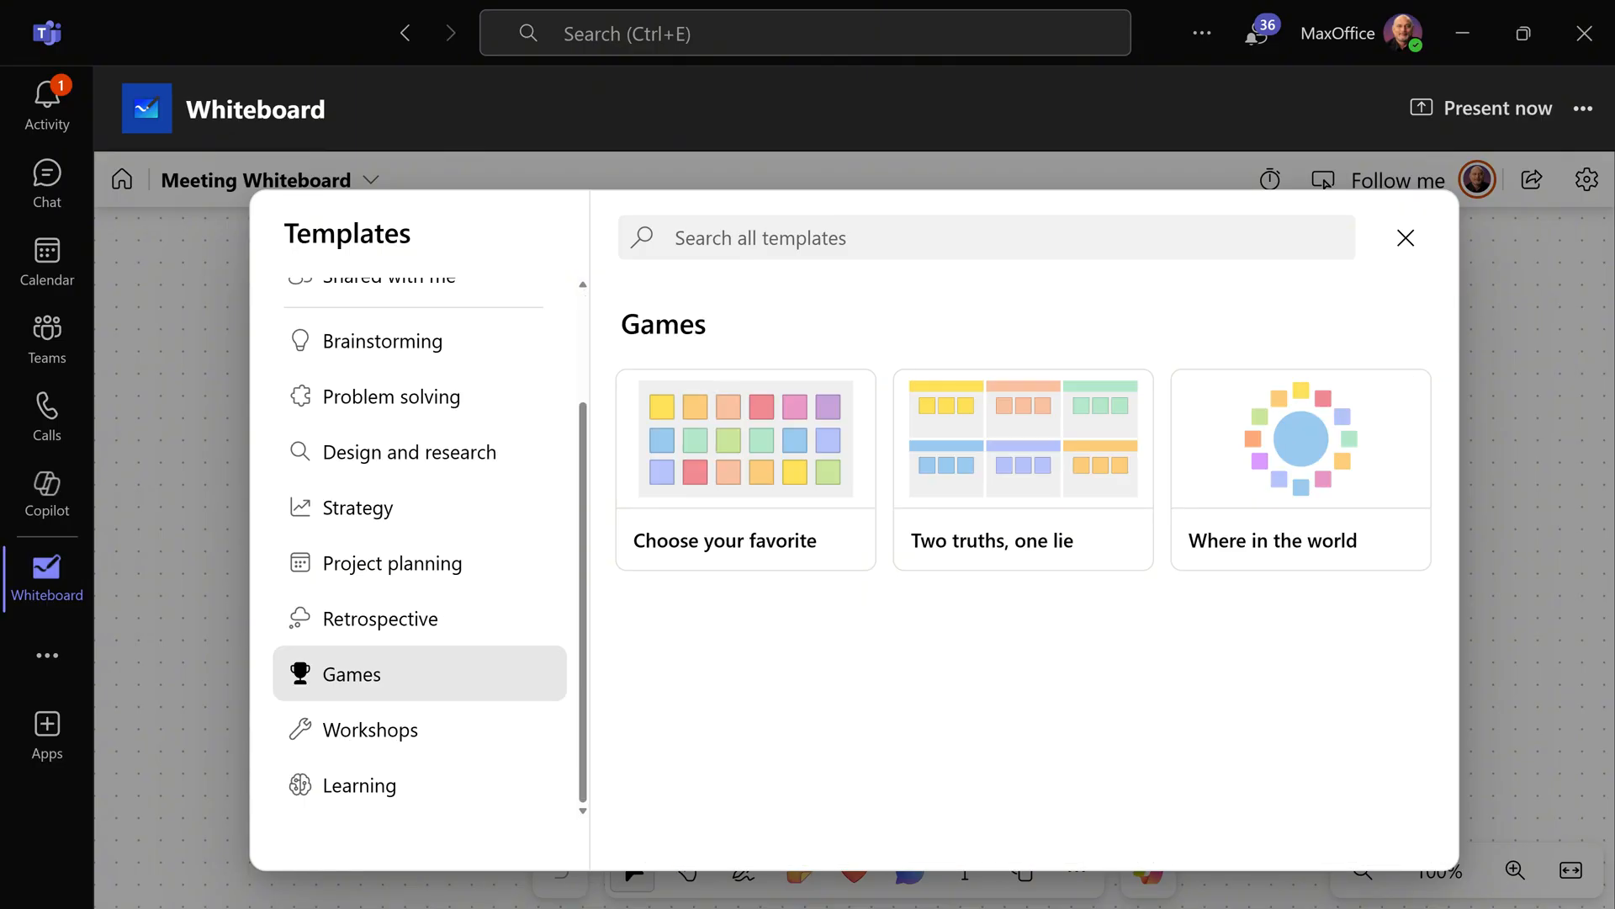
left_click(371, 730)
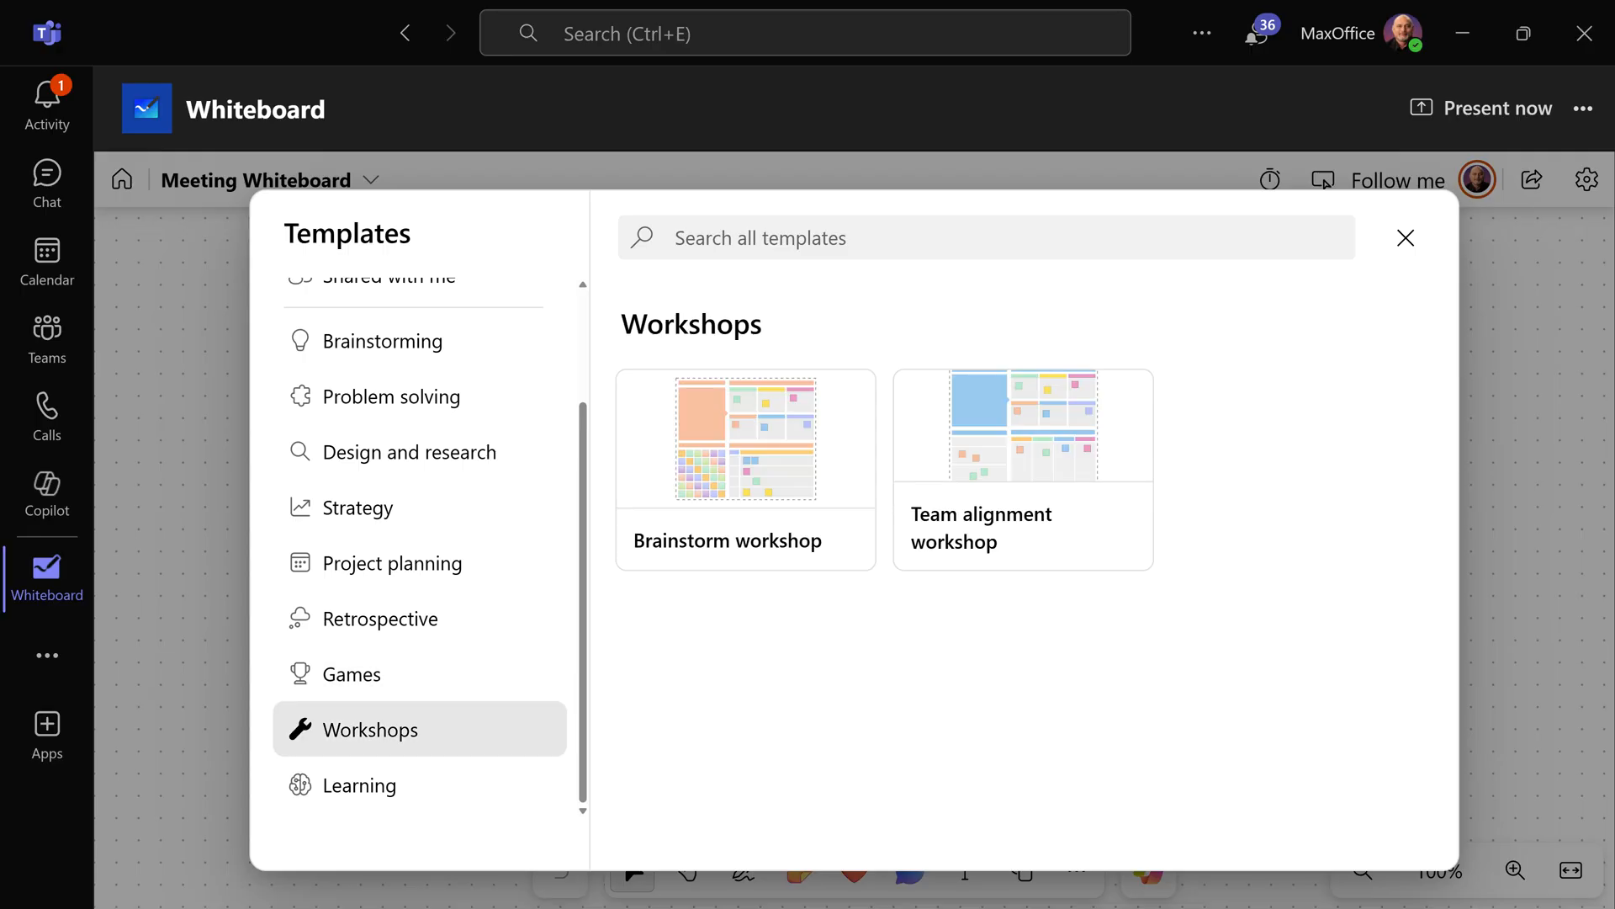
left_click(358, 785)
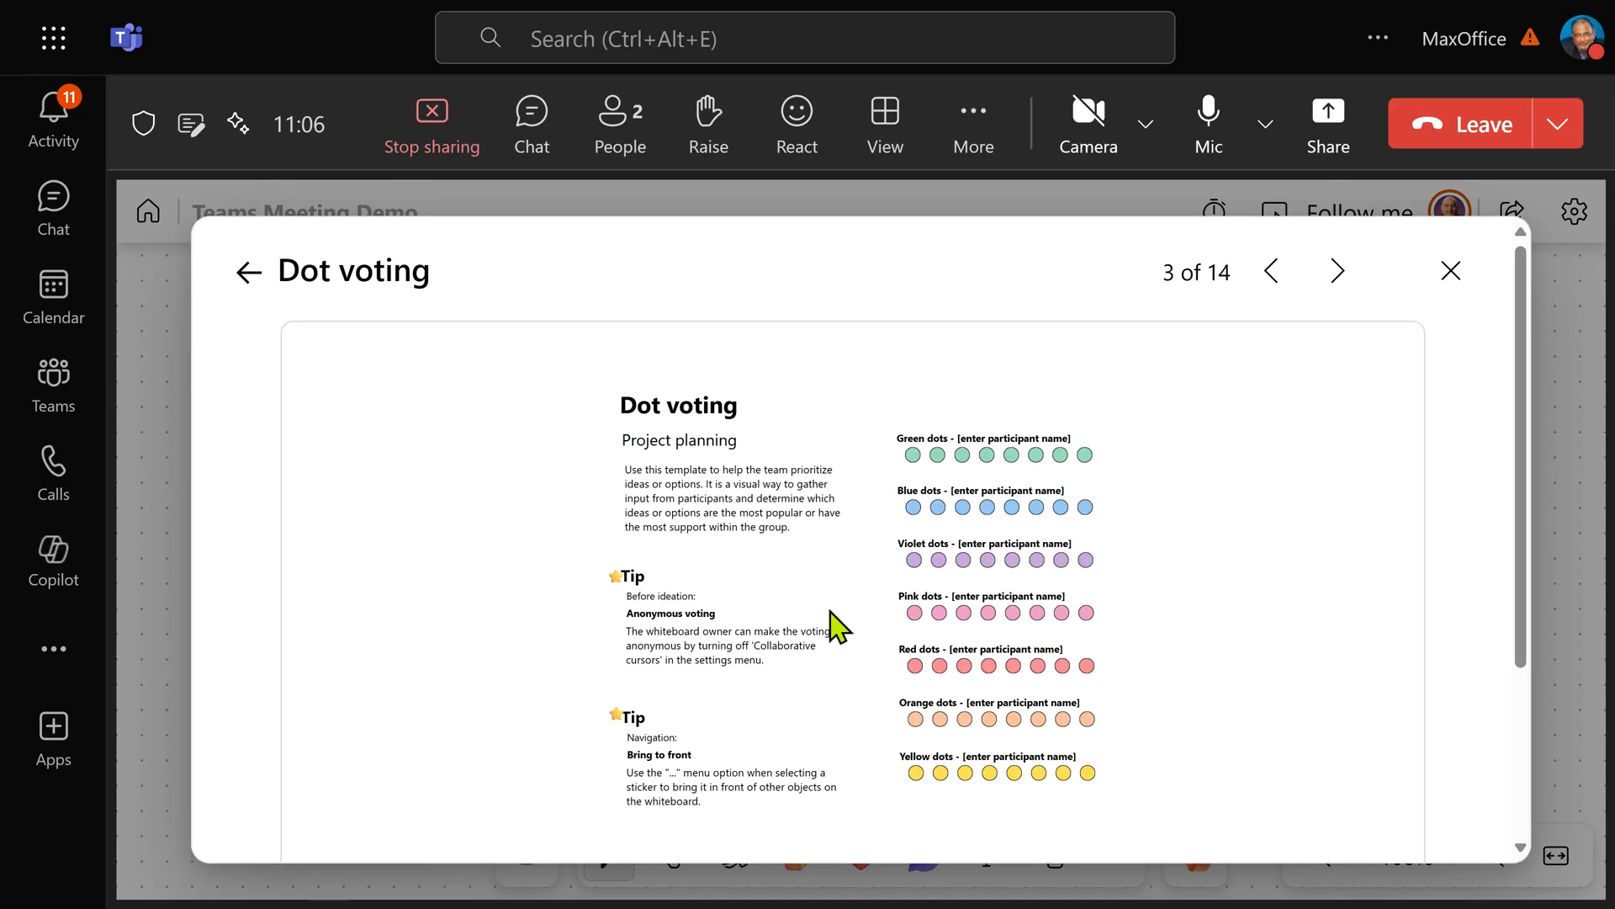
scroll("down", 3)
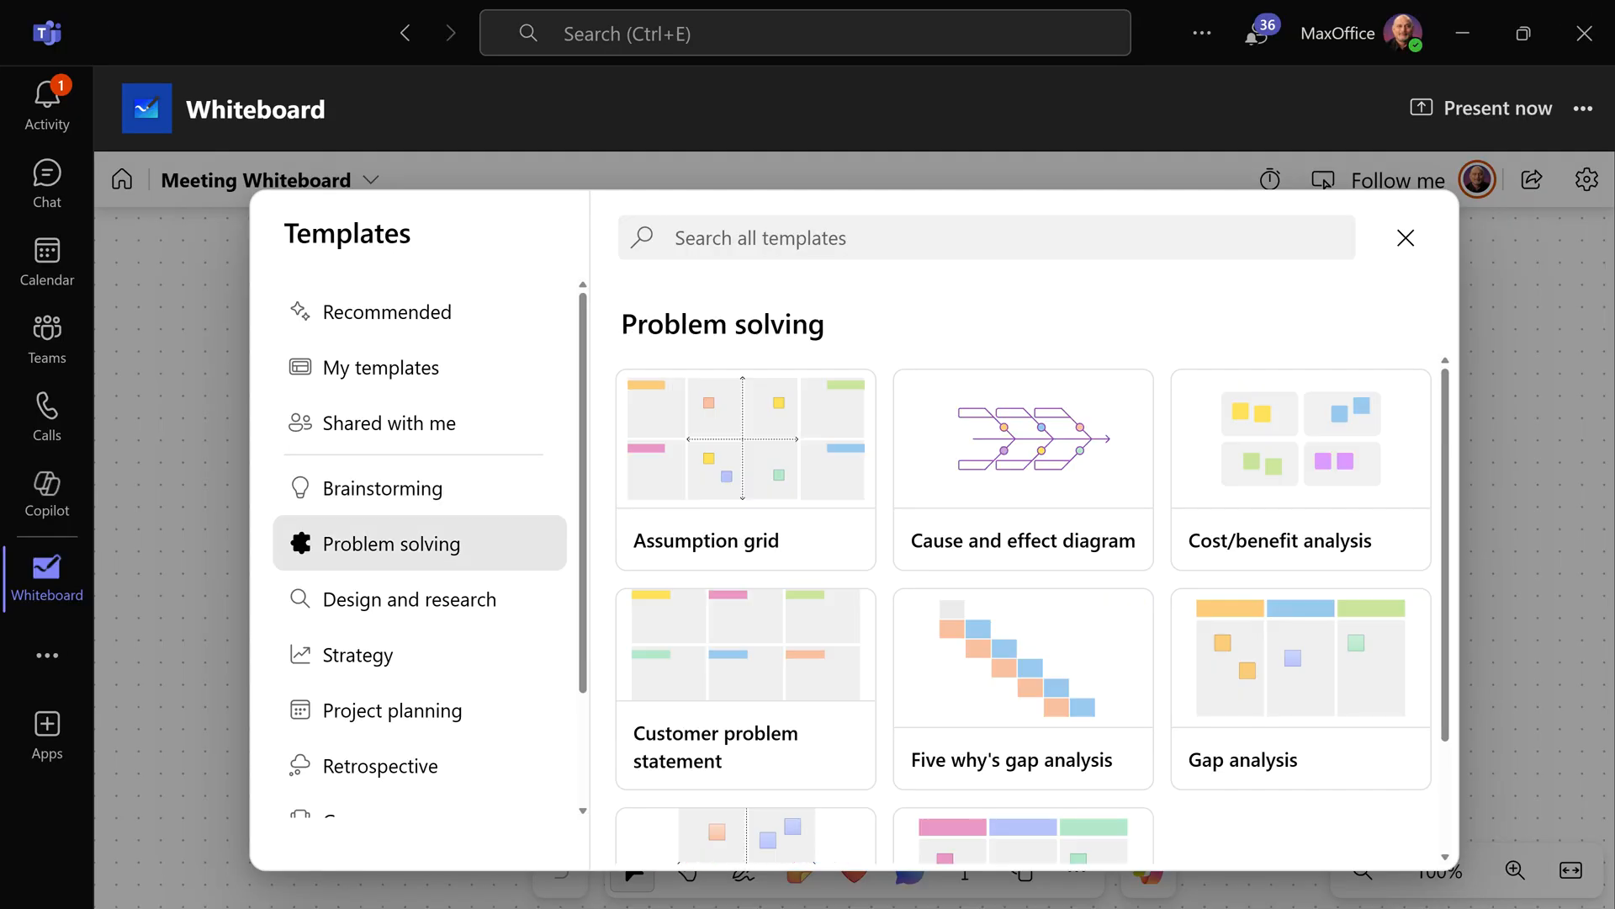
left_click(392, 710)
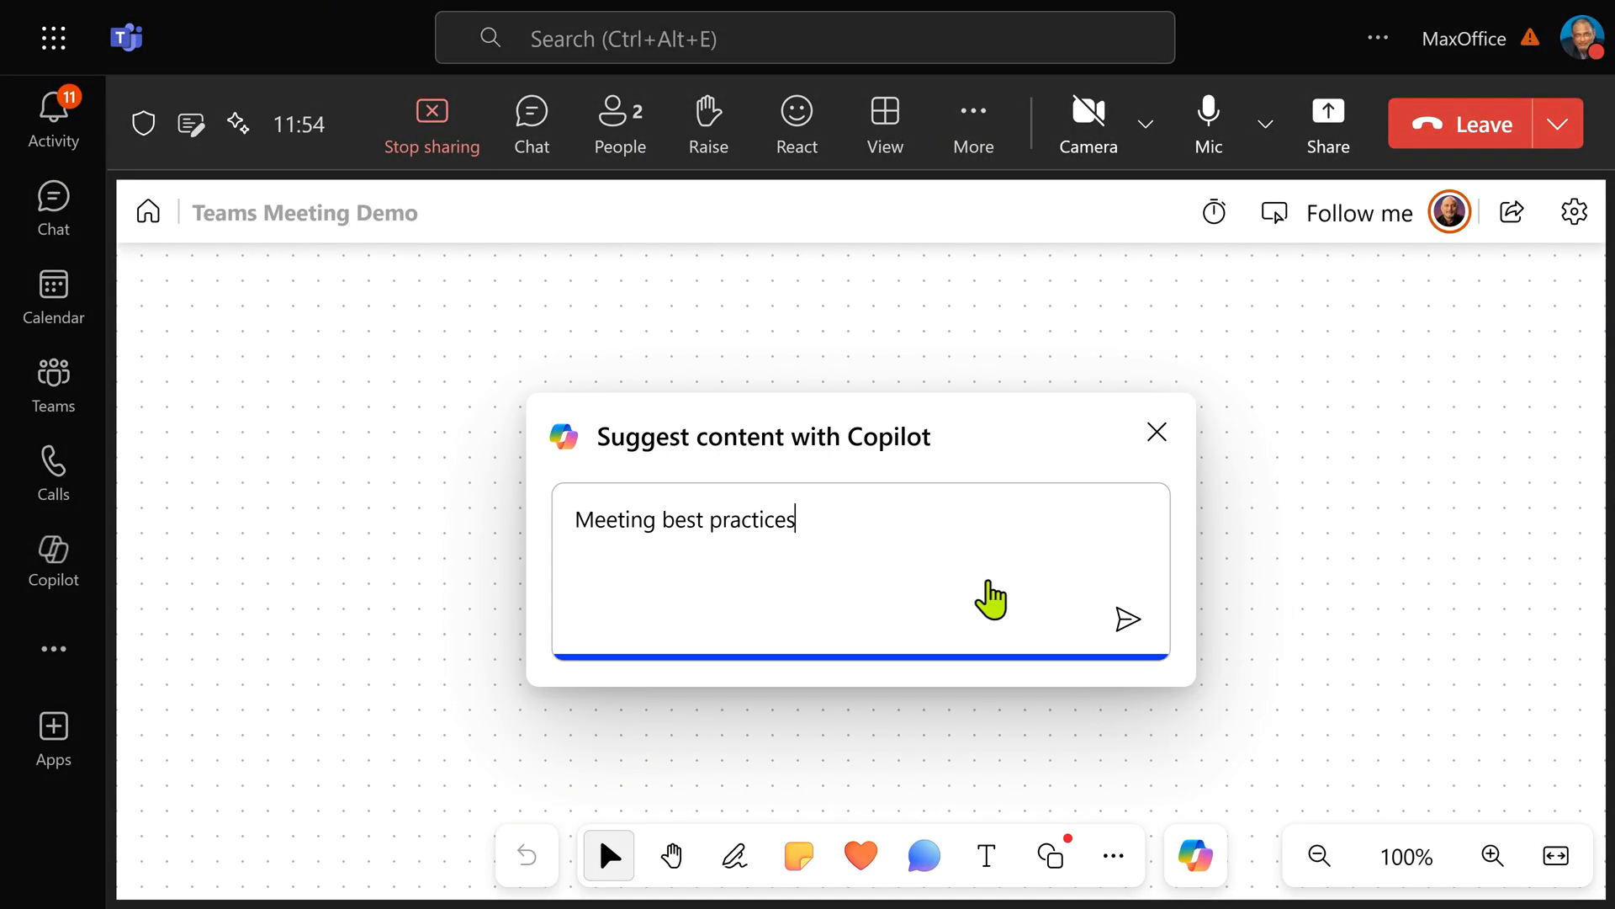
Send 'Meeting best practices' to Copilot and insert all six suggested sticky notes
left_click(1127, 618)
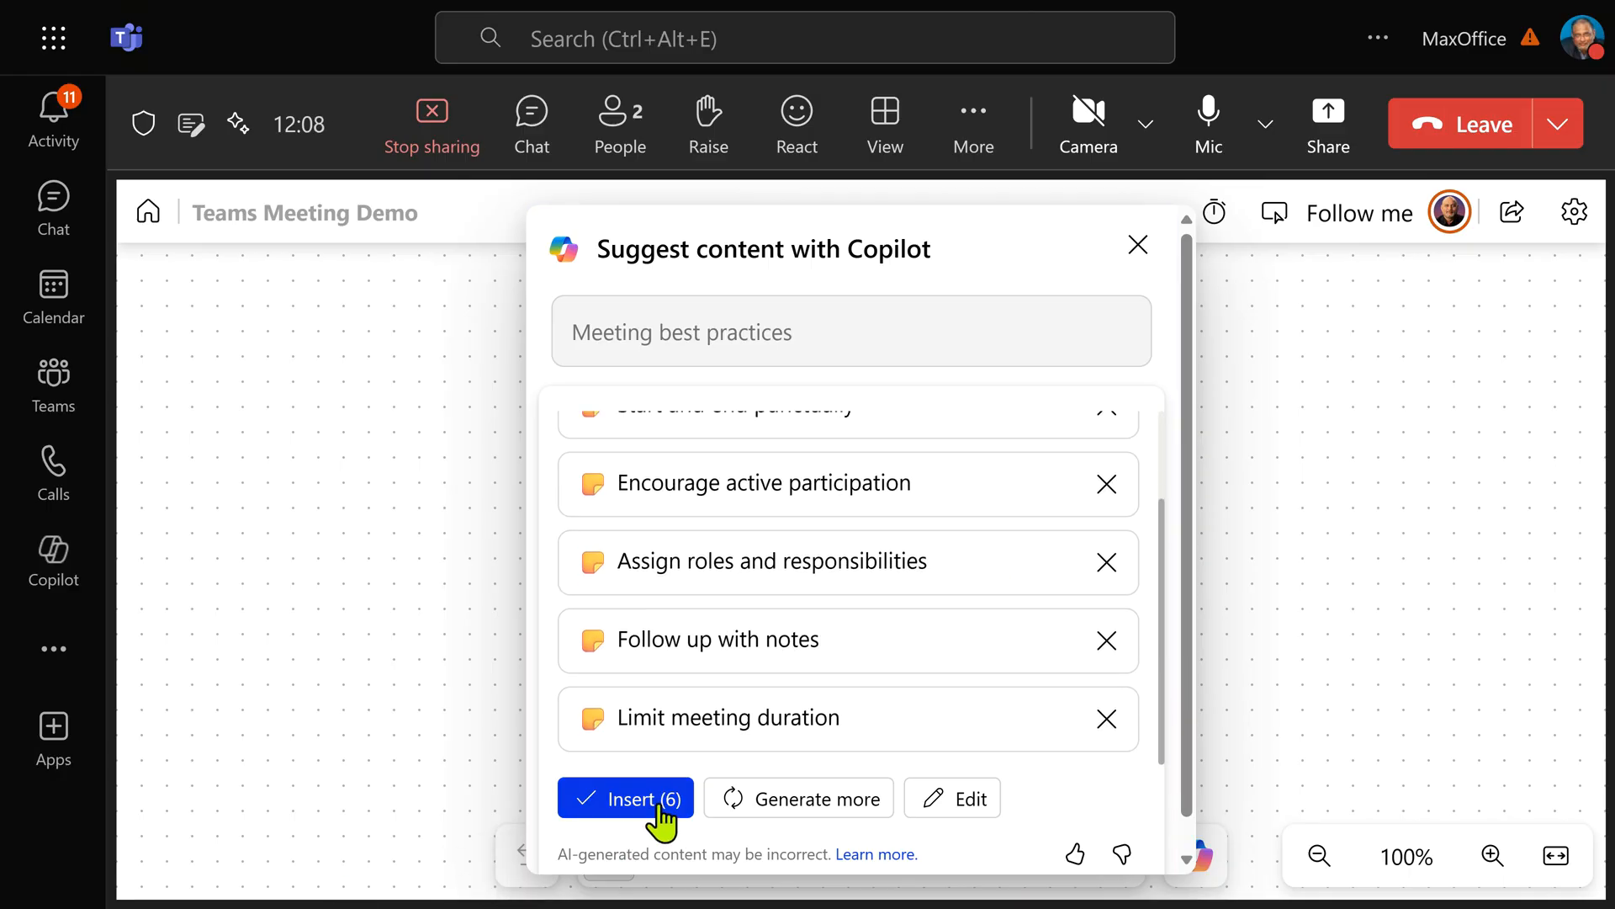
left_click(626, 797)
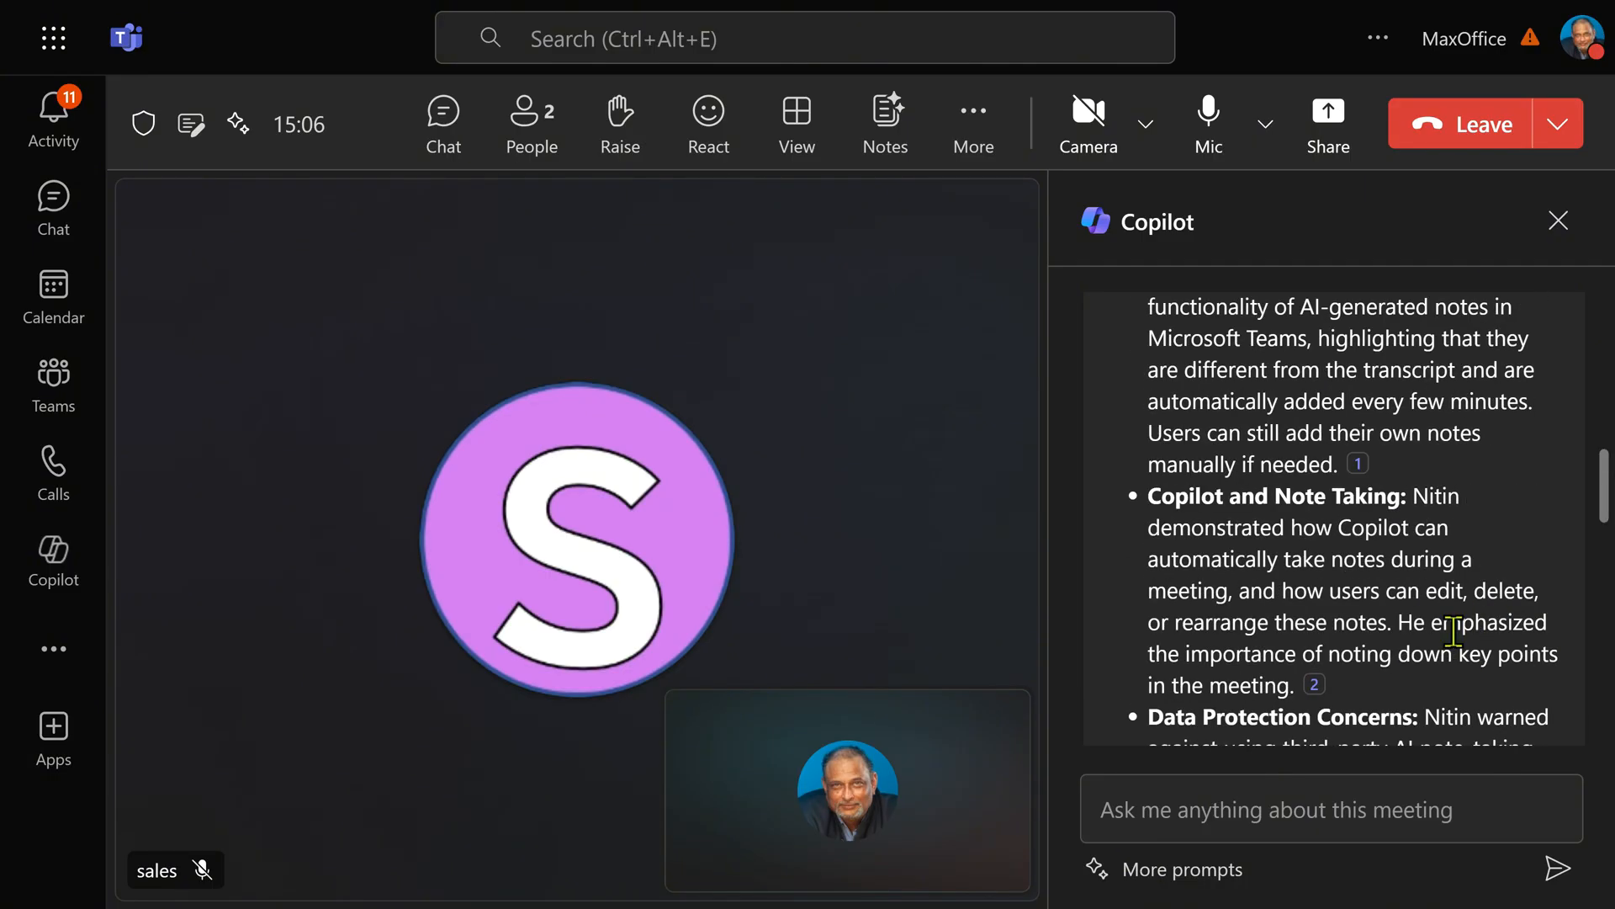
Ask the meeting Copilot 'which agenda items are not yet covered'
left_click(1181, 893)
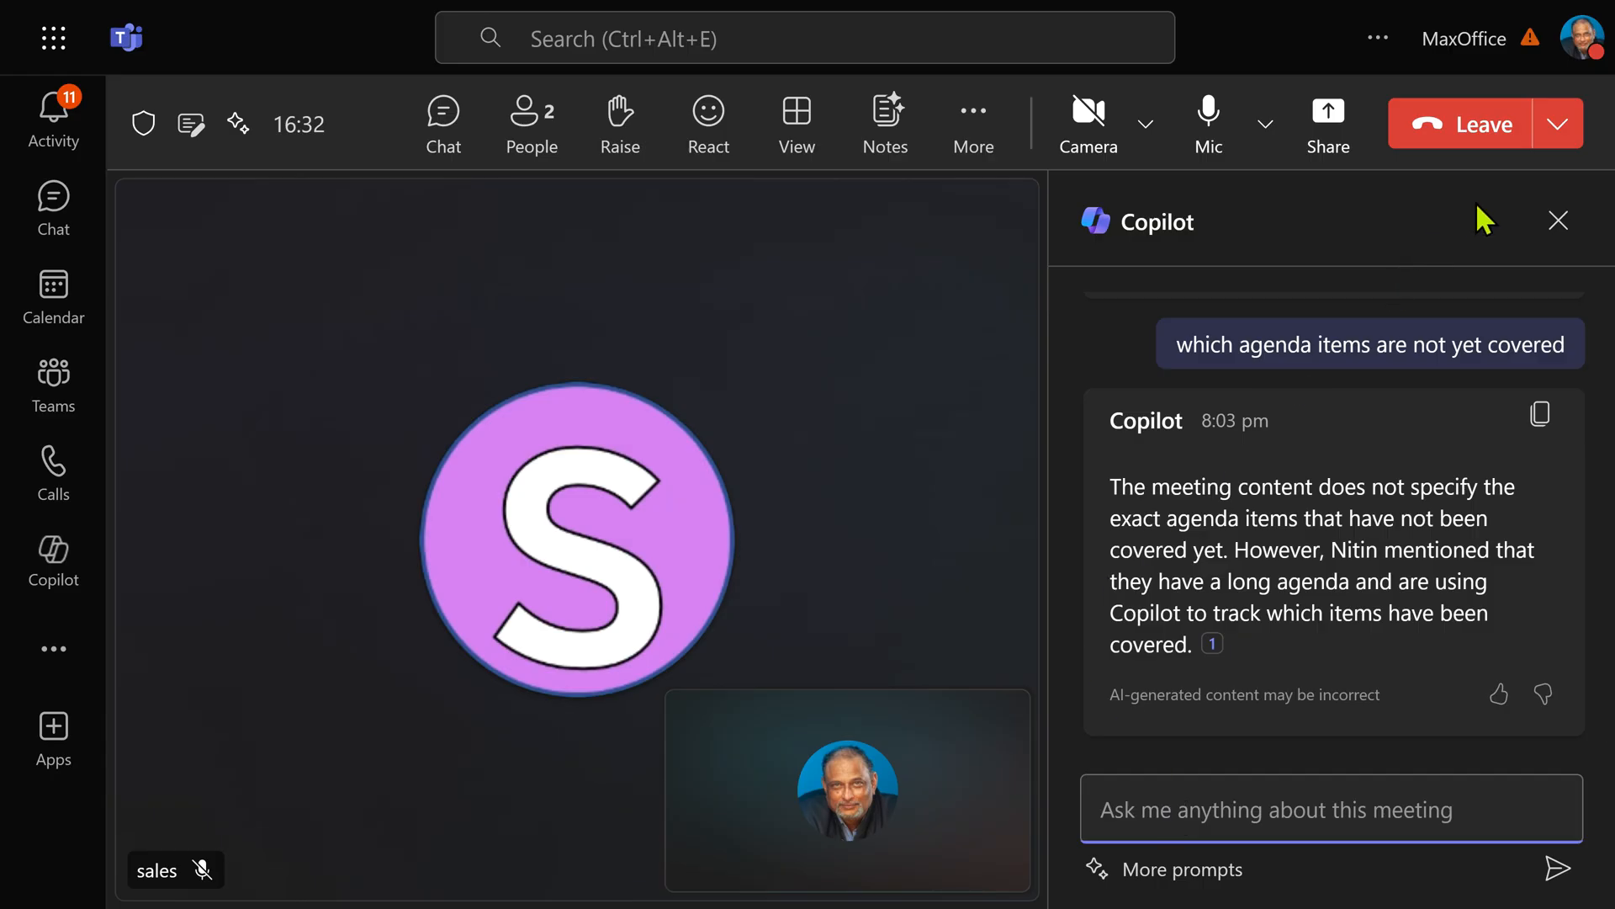
End Teams Meeting Demo for everyone after 16m 53s and open its participant chat
left_click(1558, 123)
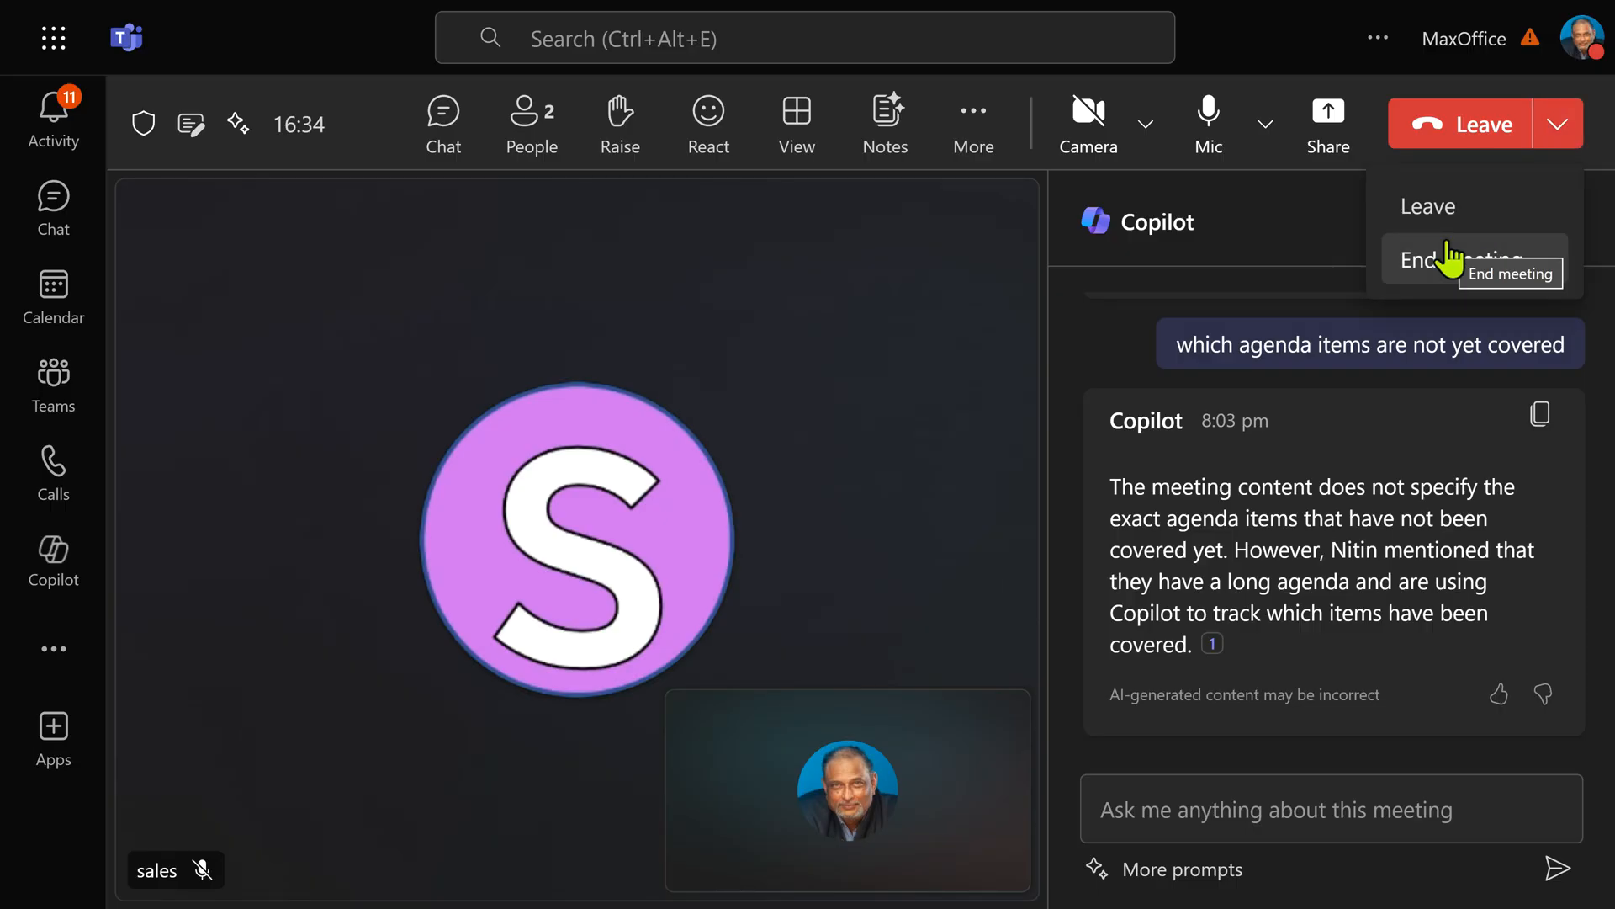
left_click(1469, 259)
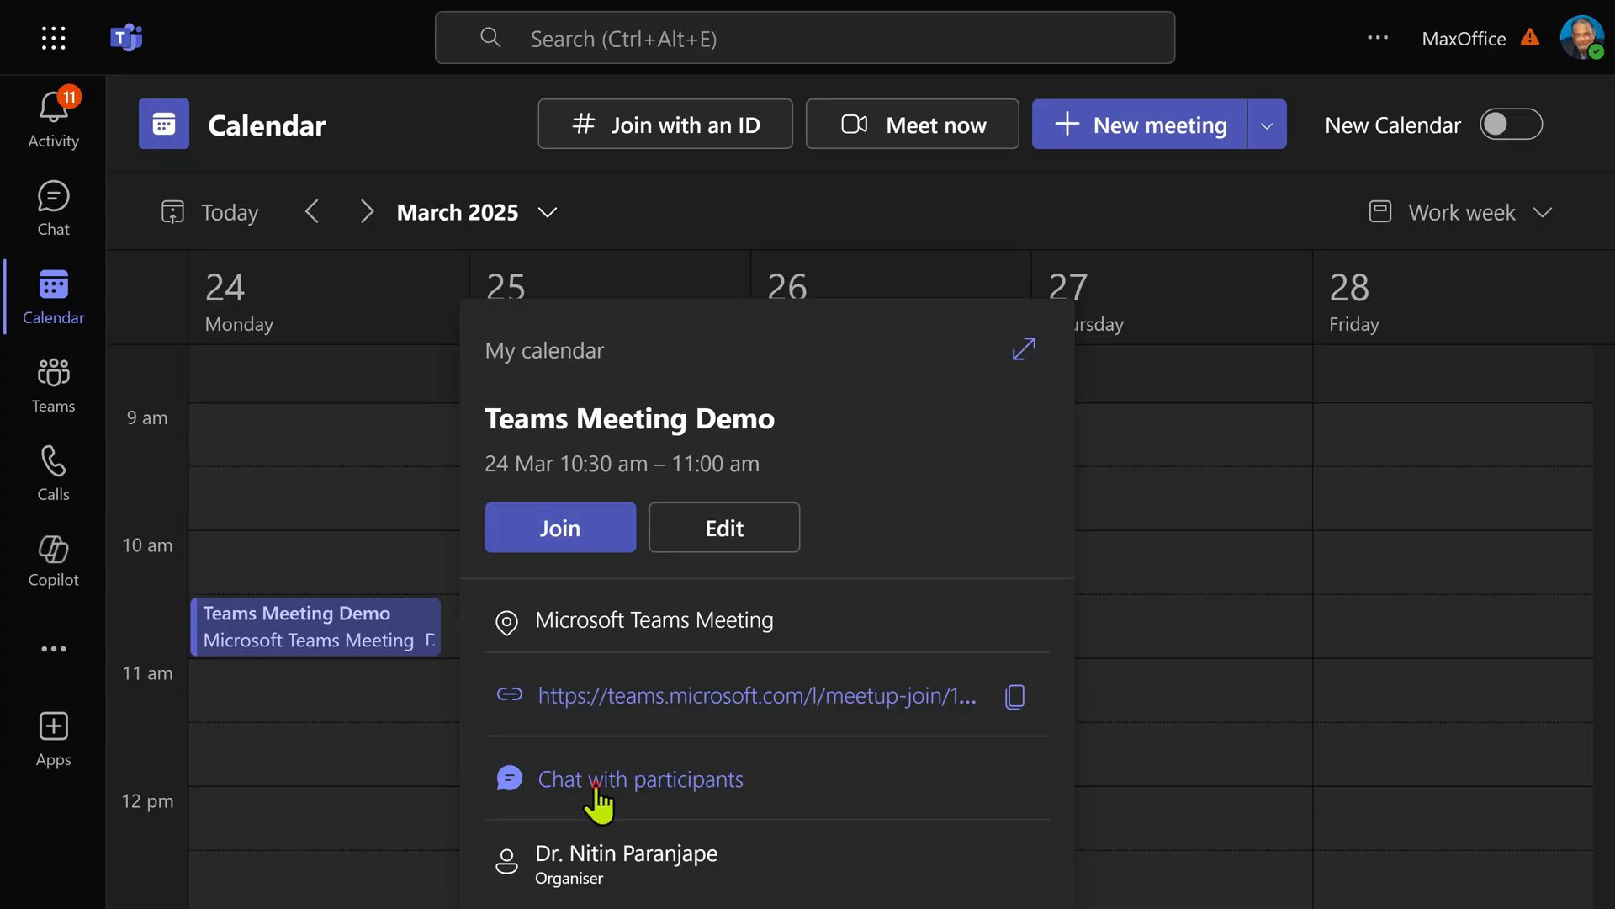
left_click(640, 779)
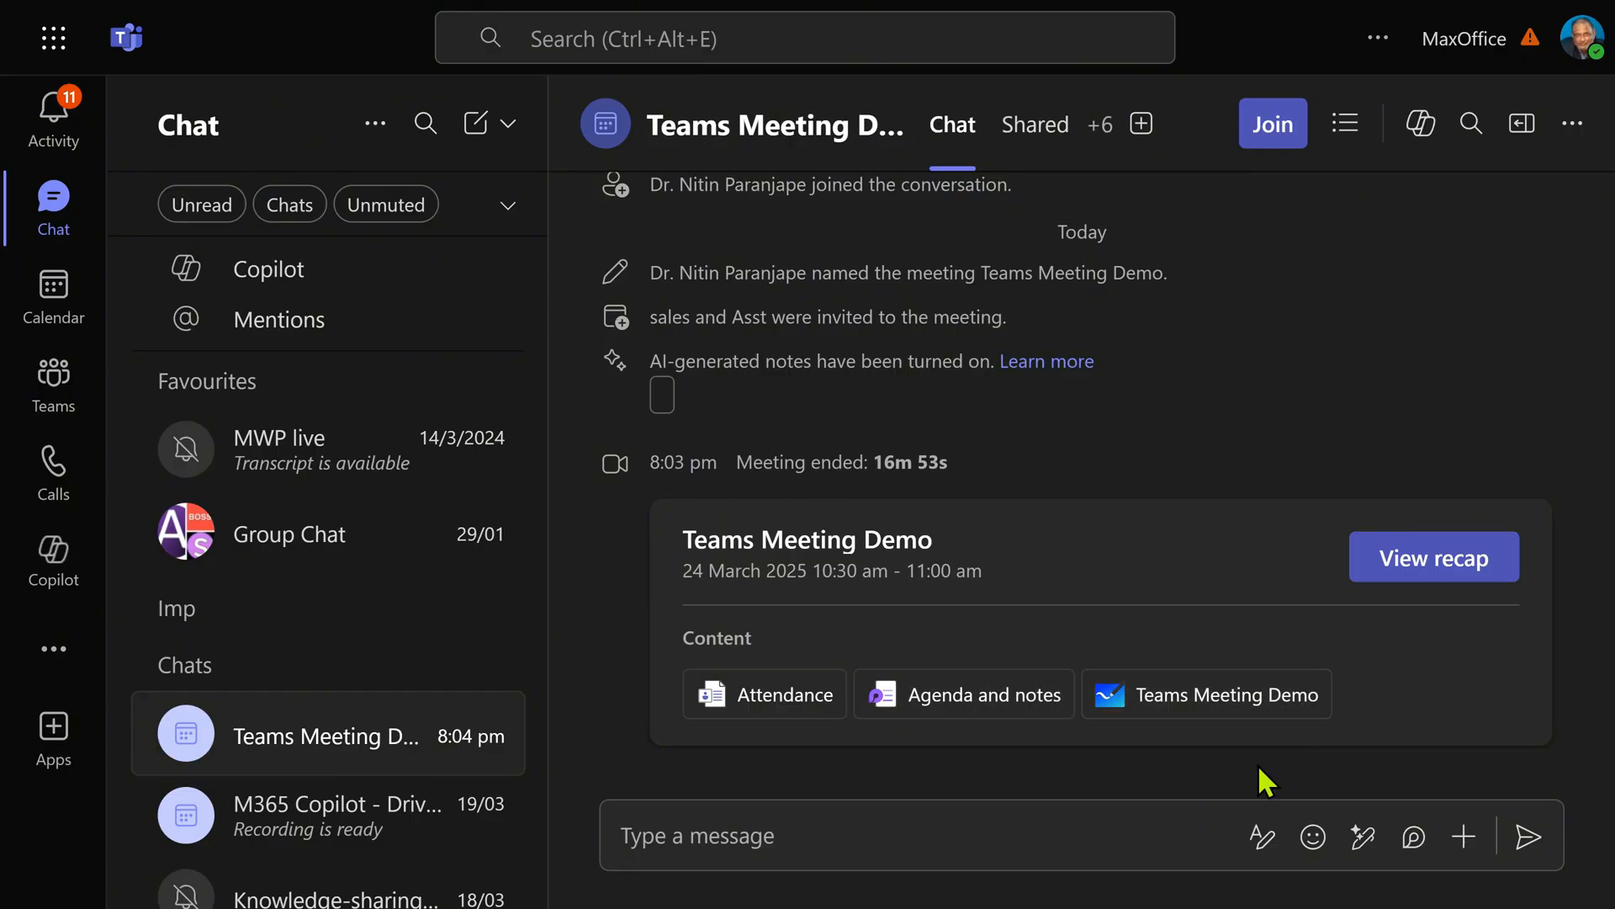
mouse_move(1099, 101)
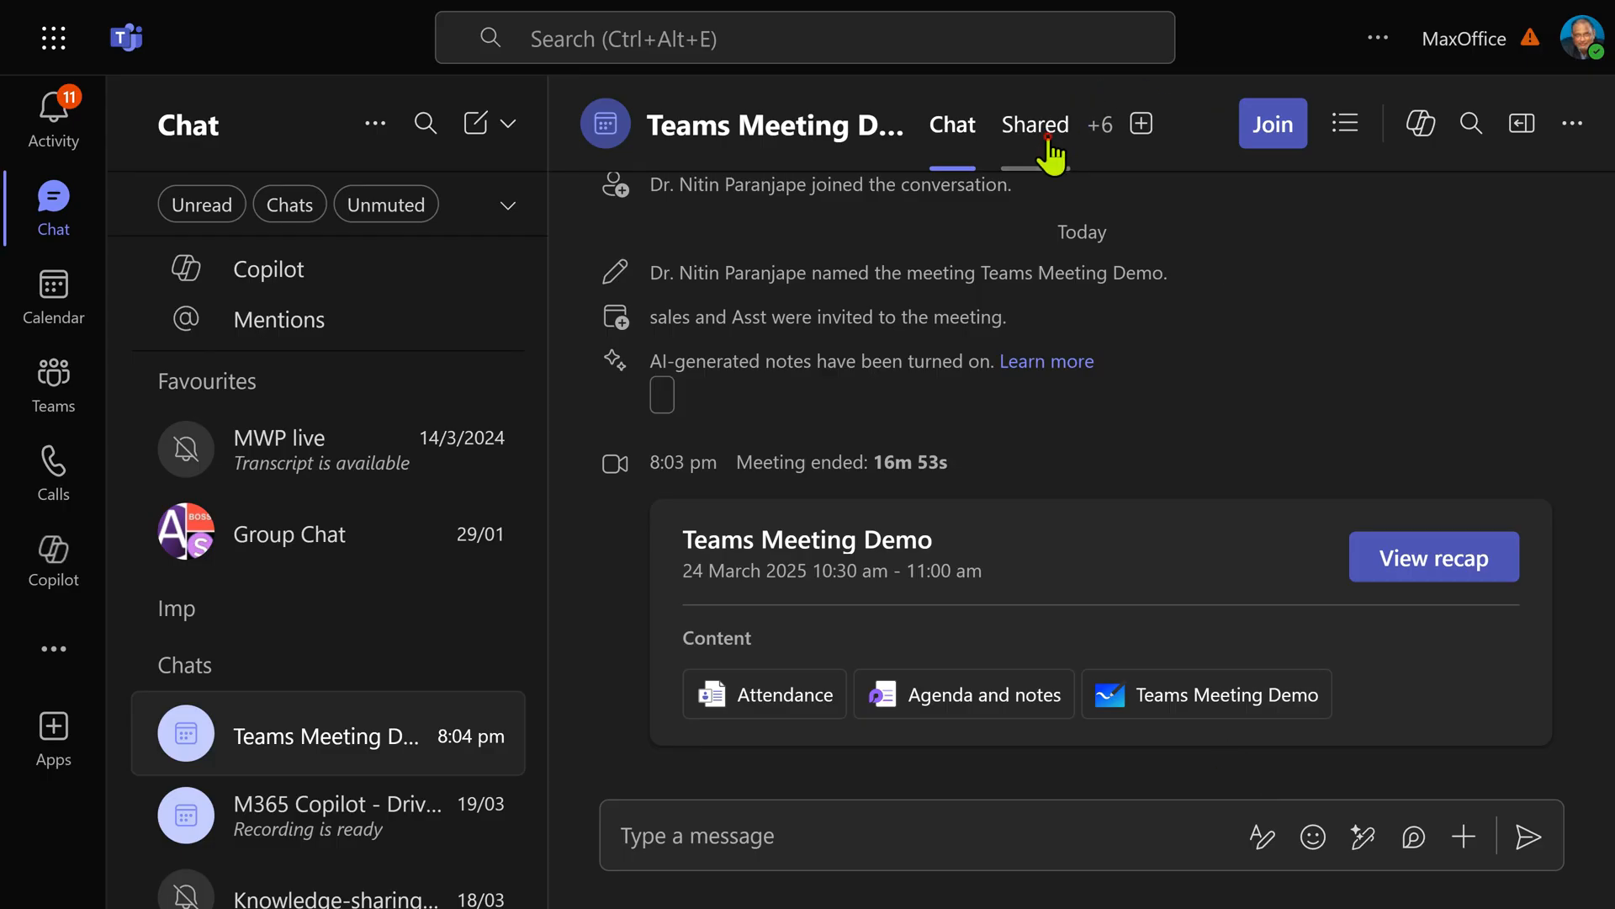
Browse the chat's Shared tab and View recap, then open the Meeting Whiteboard
left_click(1034, 124)
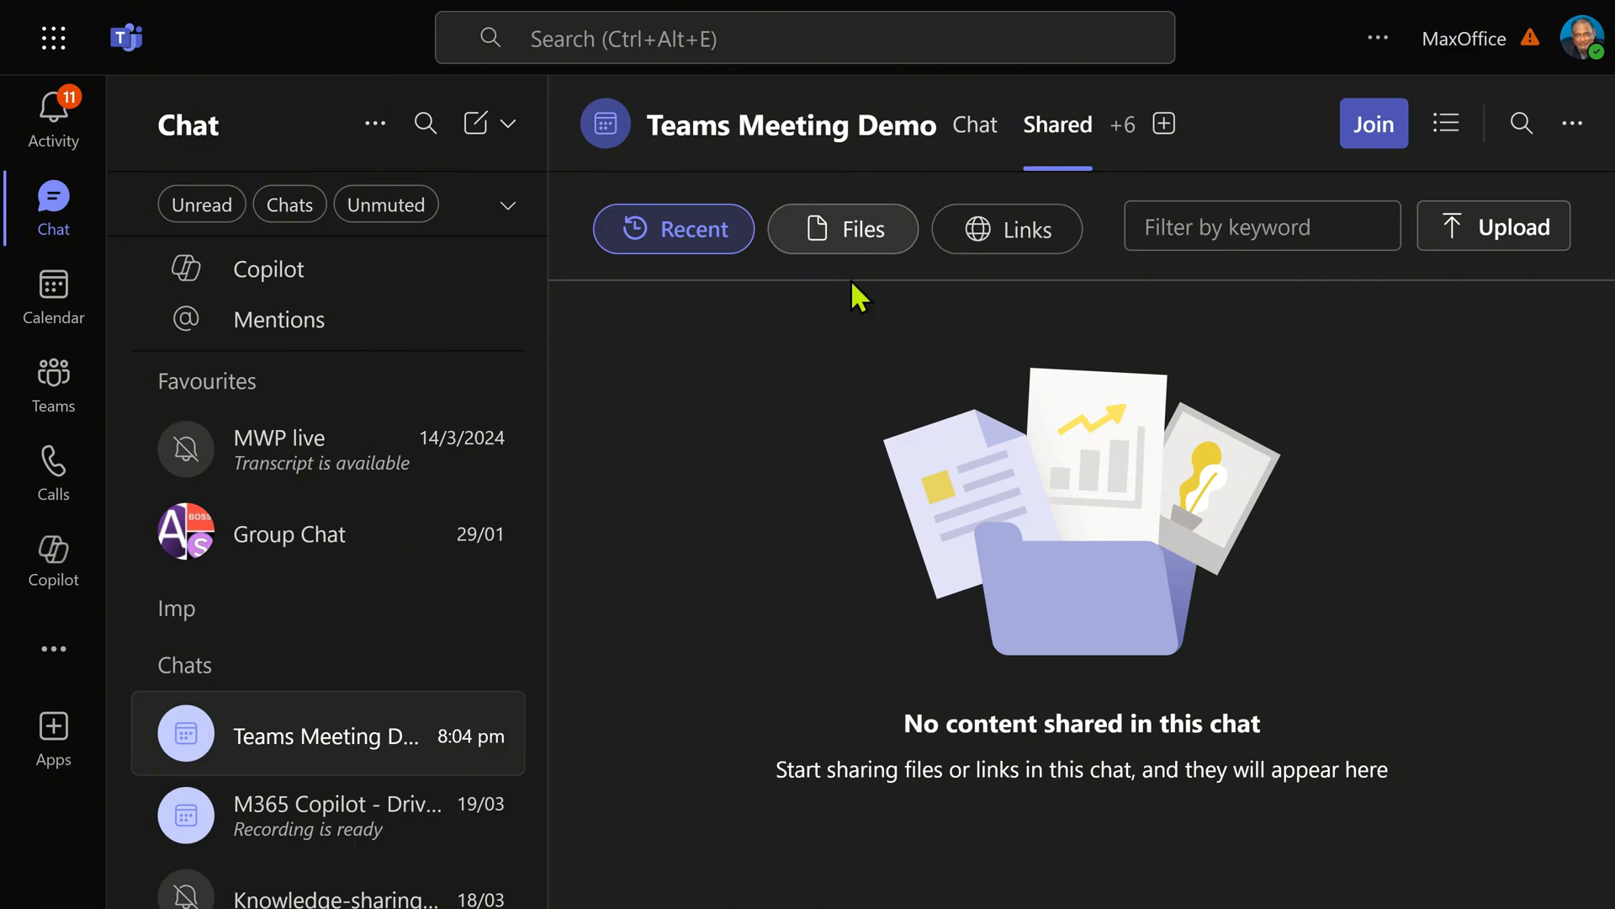
left_click(975, 124)
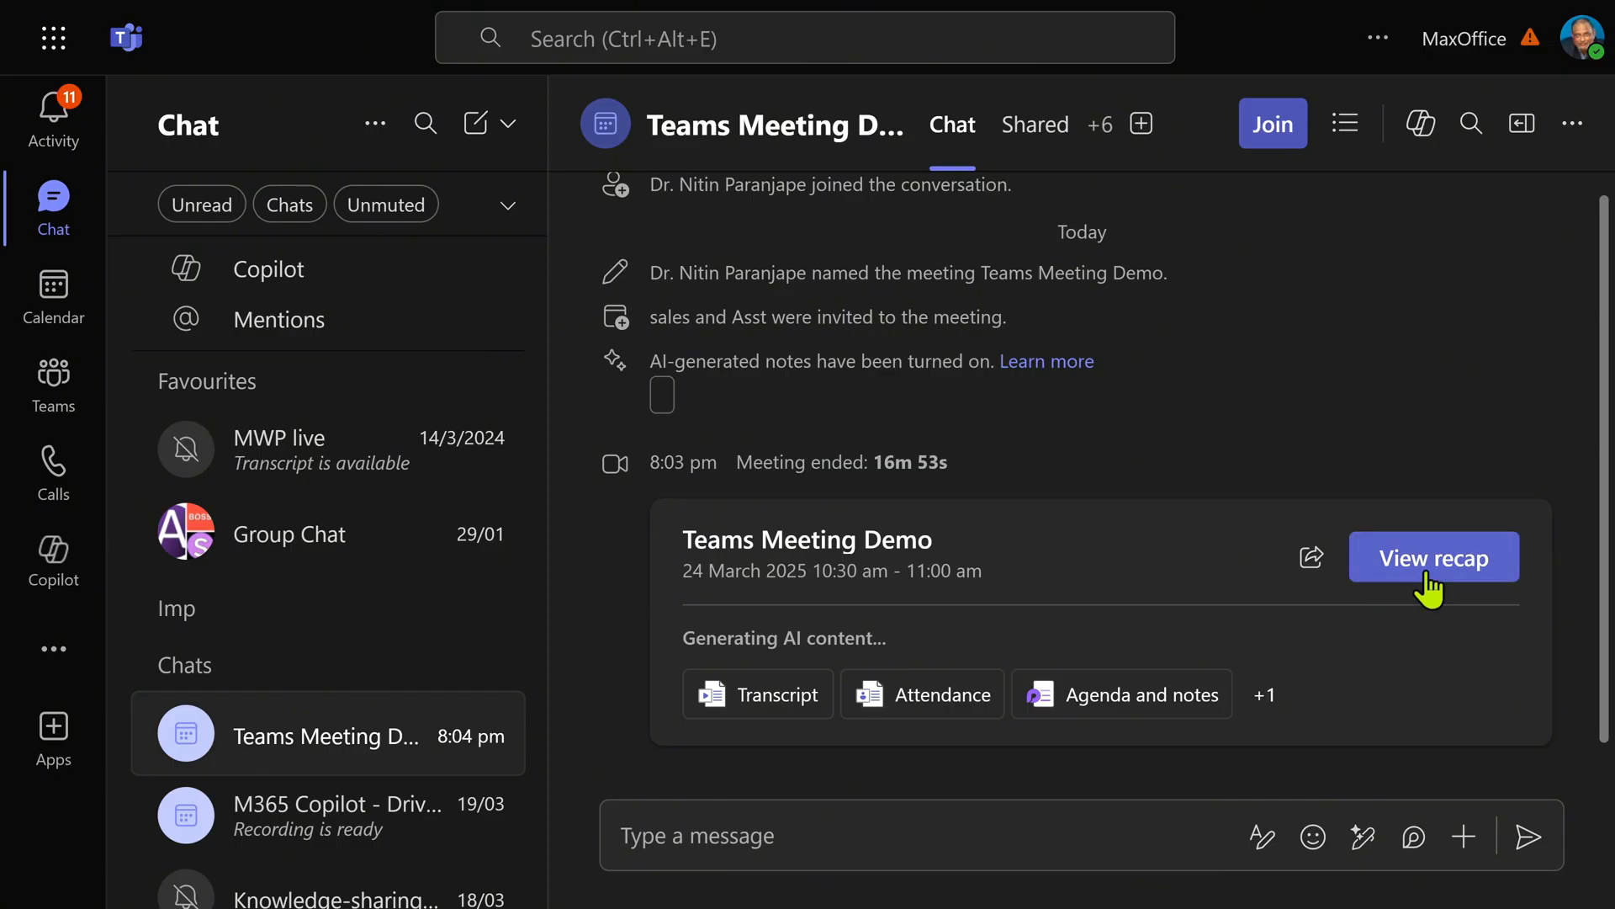
left_click(1434, 557)
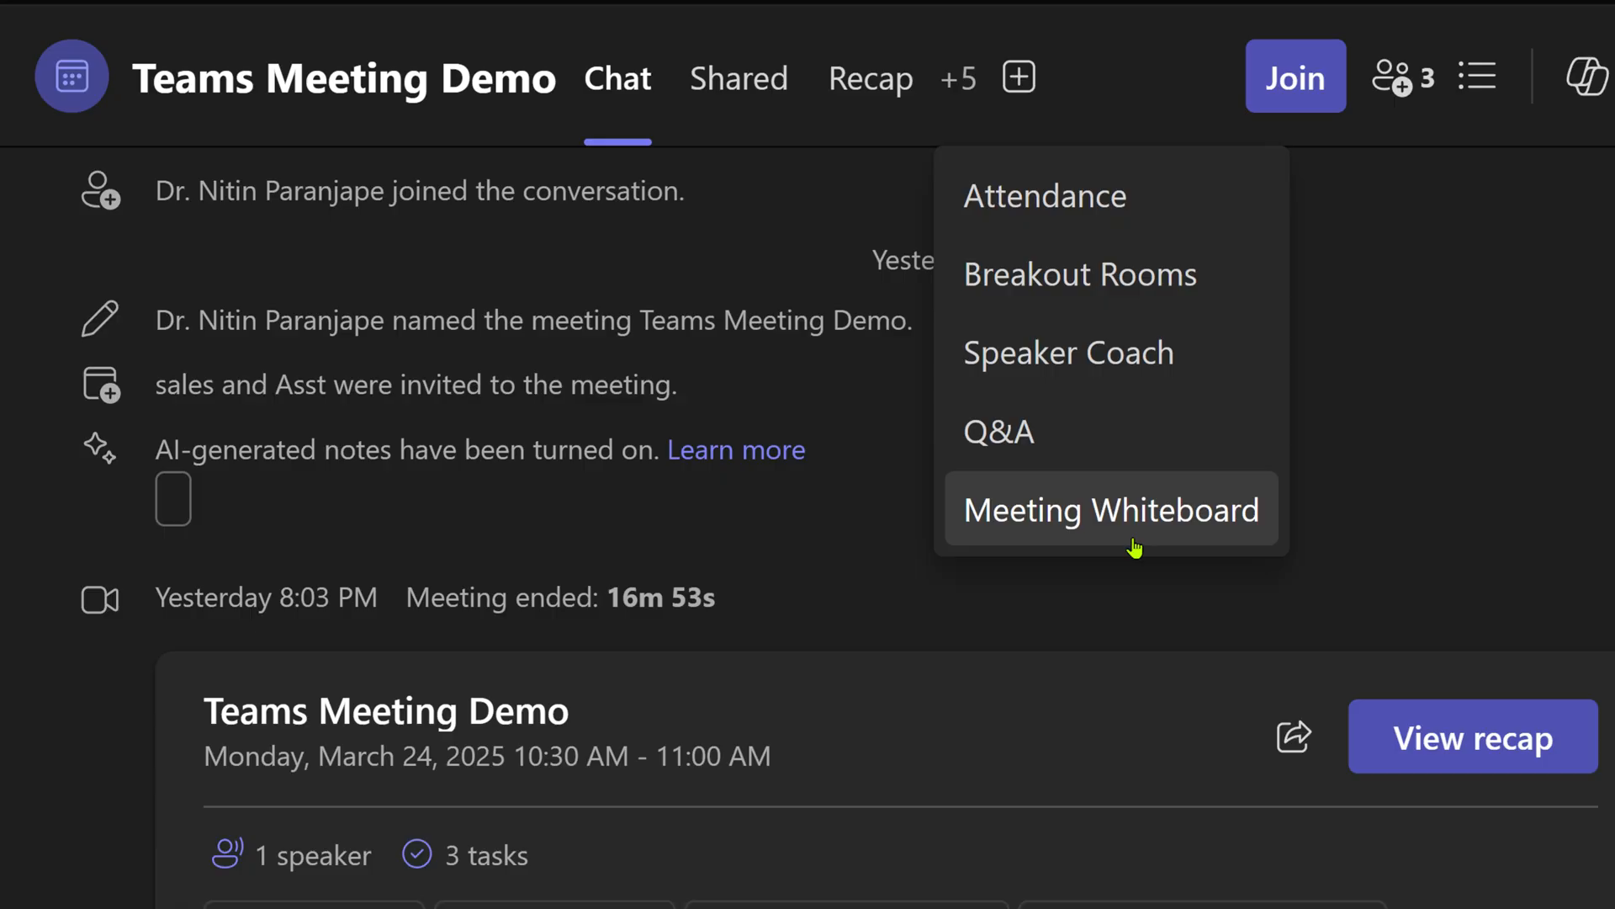
left_click(1111, 509)
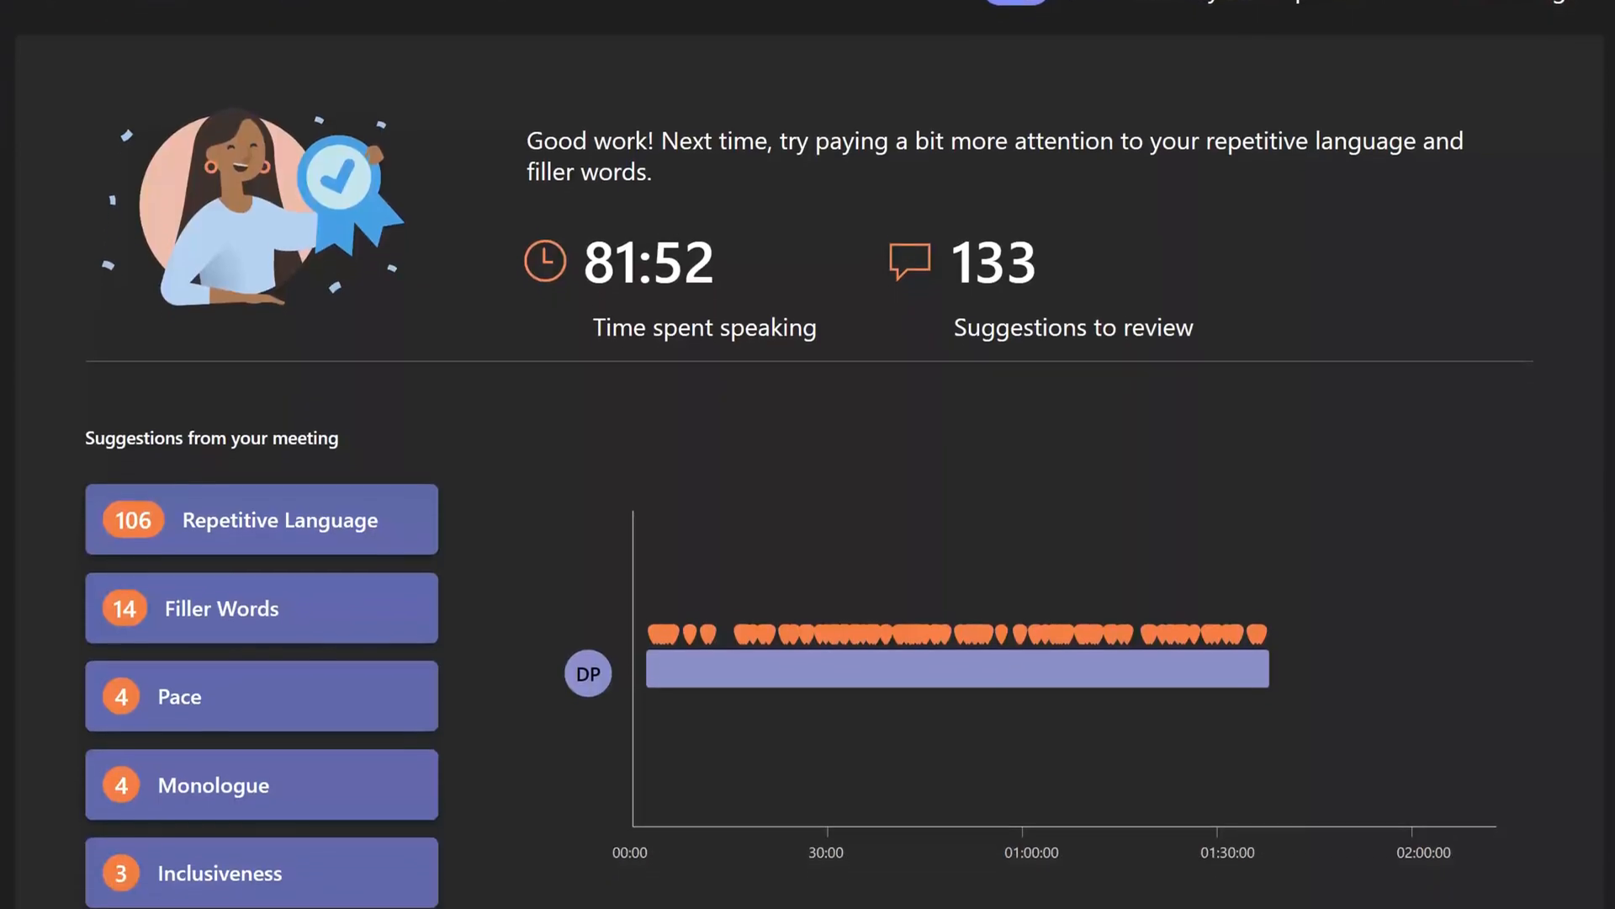
Go back to the calendar week with Teams Meeting Demo on Monday, March 24
left_click(262, 519)
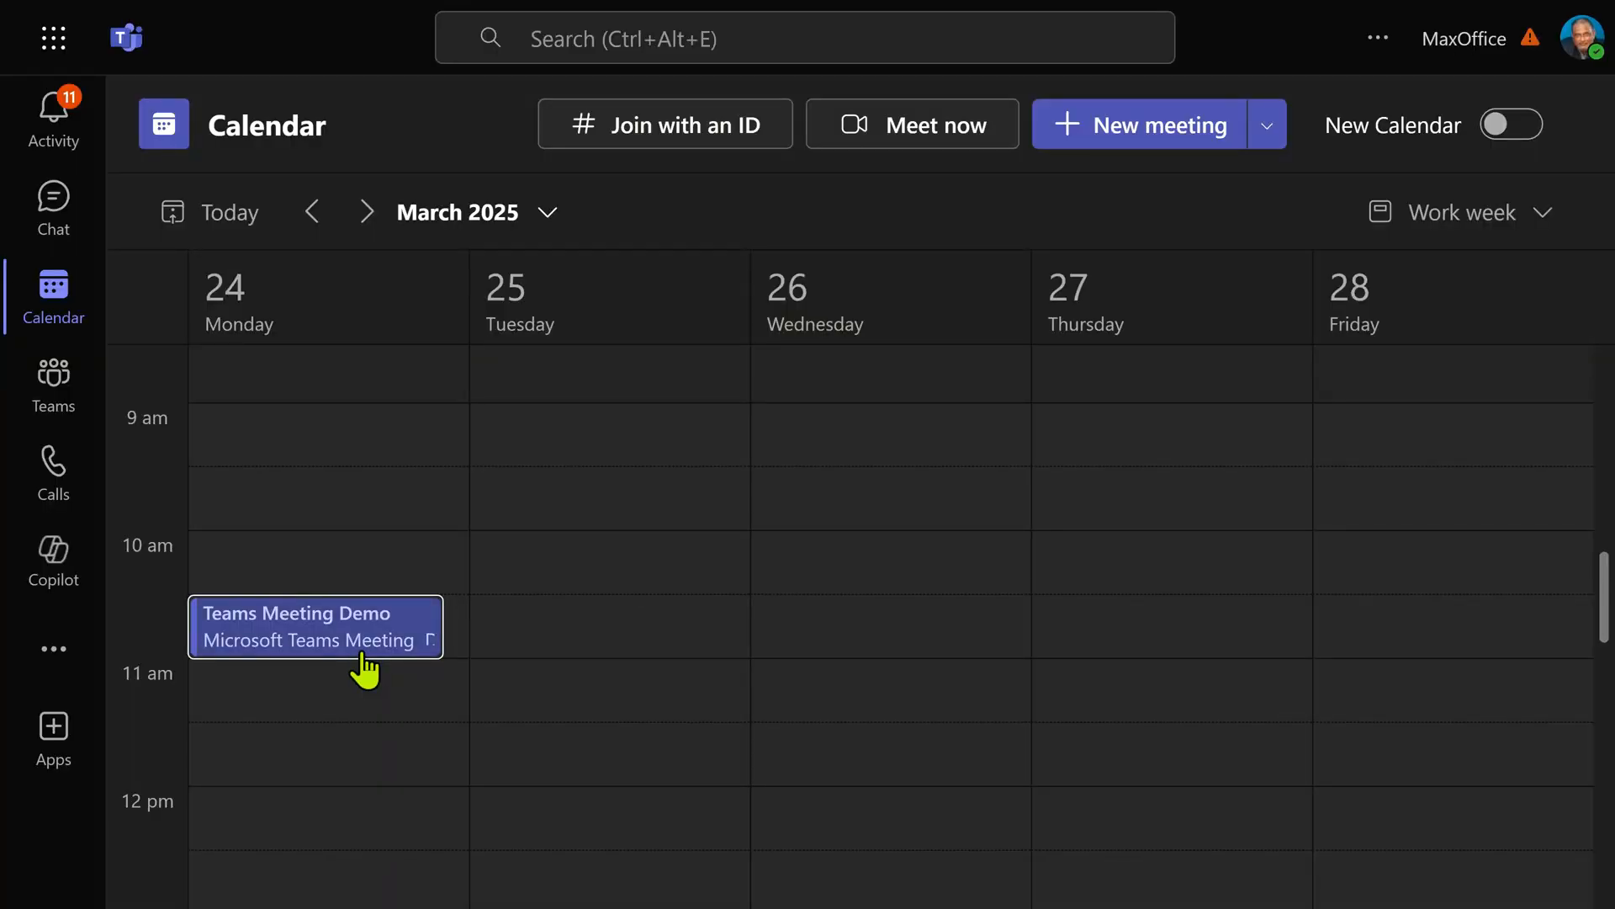
Open the Teams Meeting Demo event and scroll its AI notes down to Follow-up tasks
left_click(316, 626)
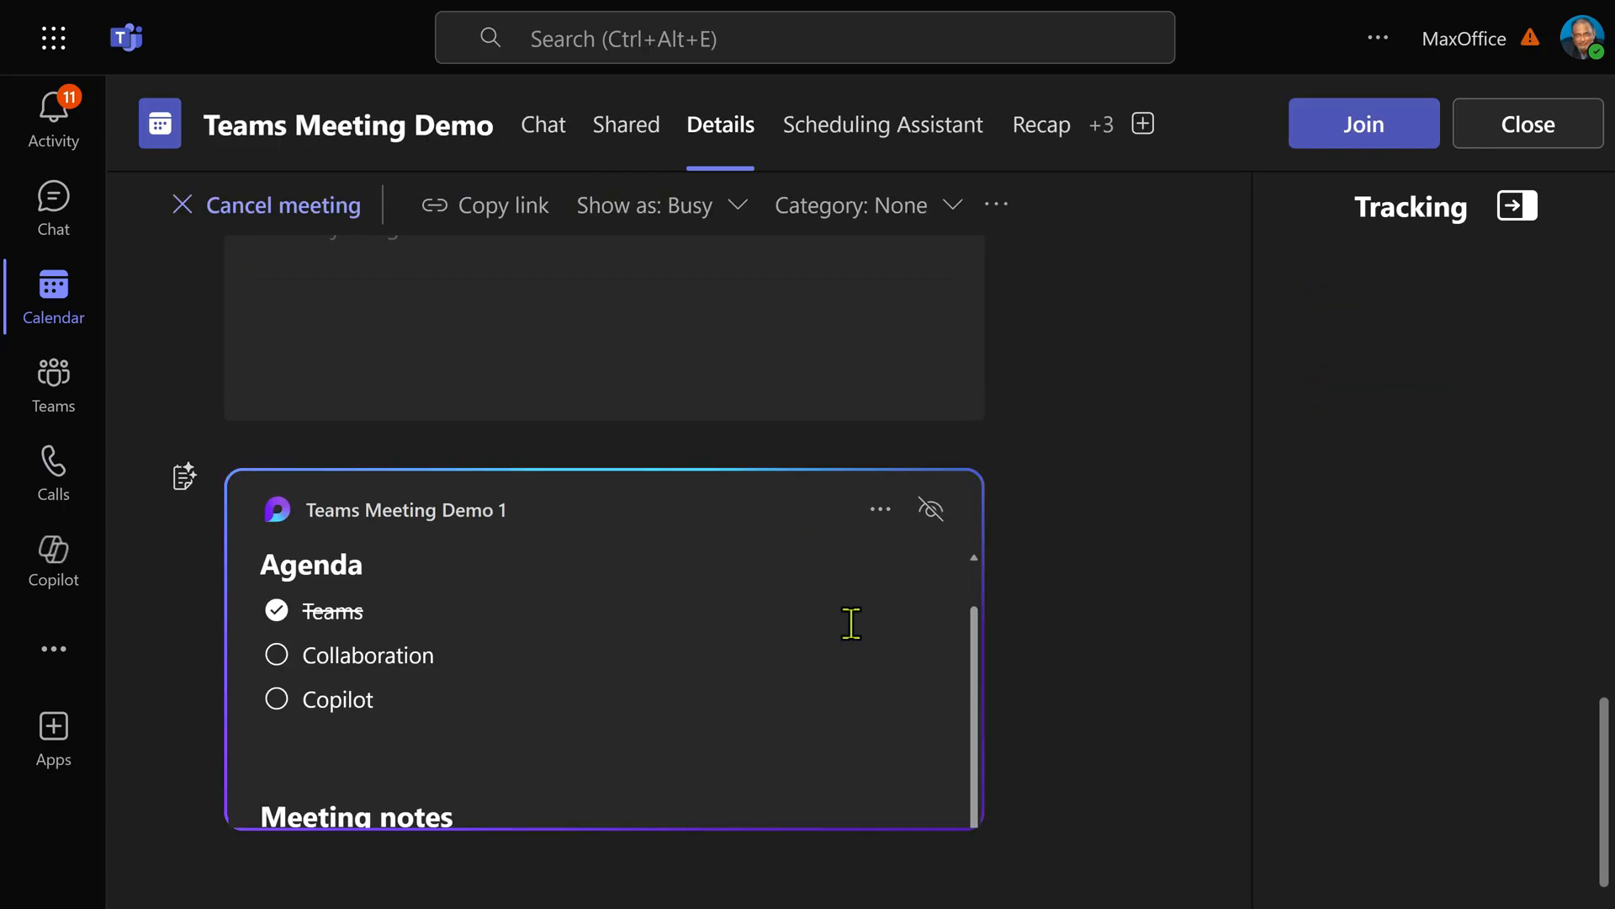
scroll("down", 3)
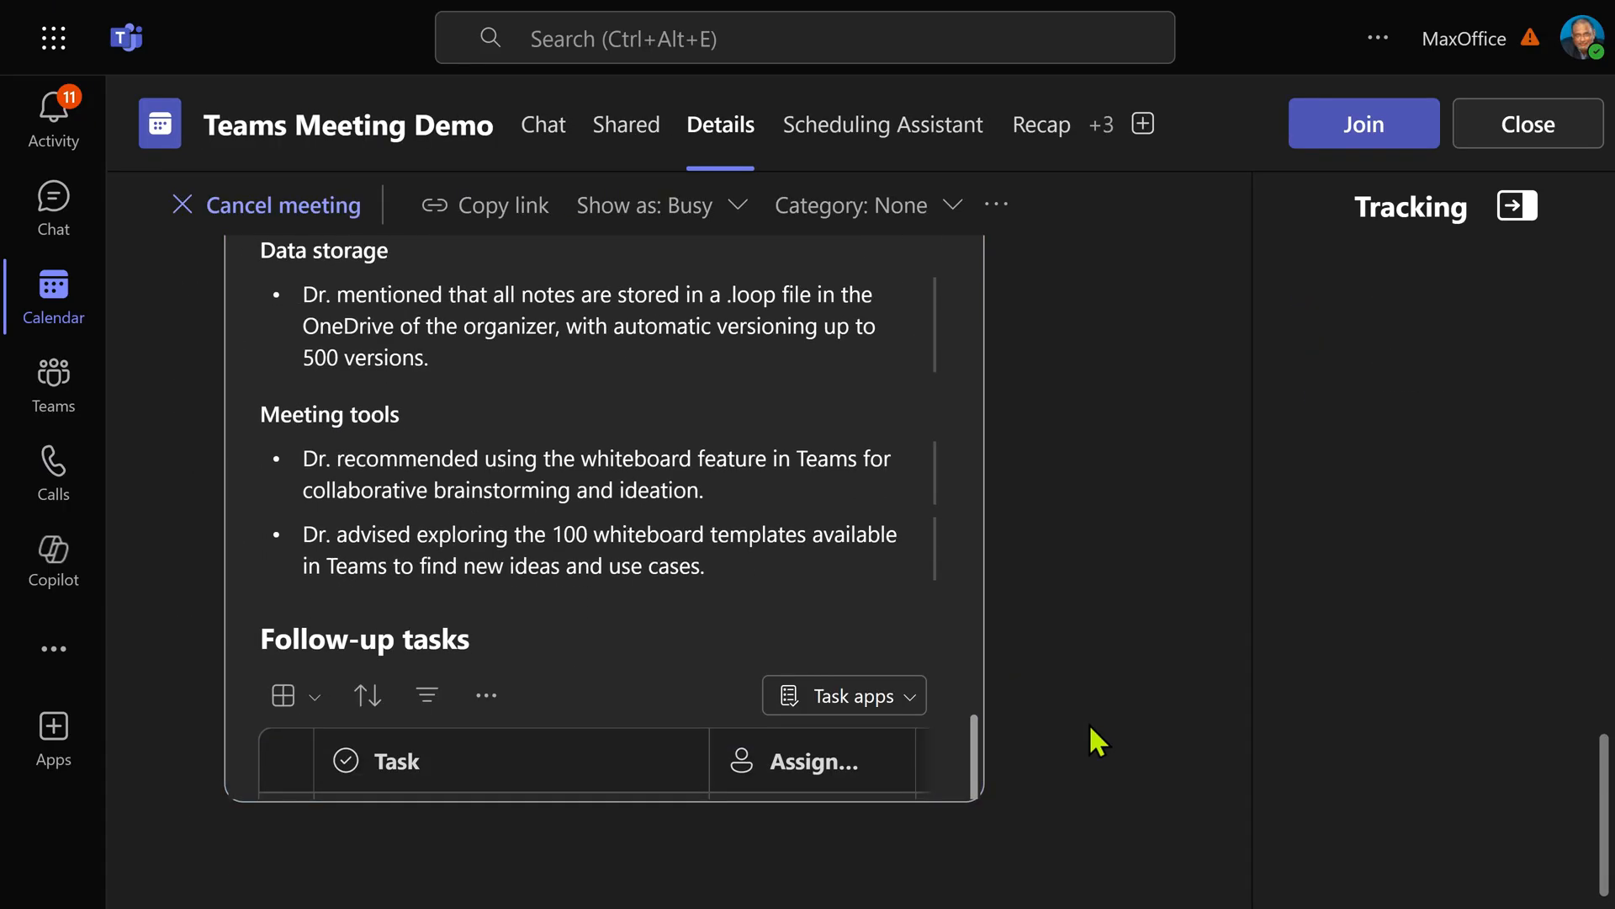
mouse_move(1051, 722)
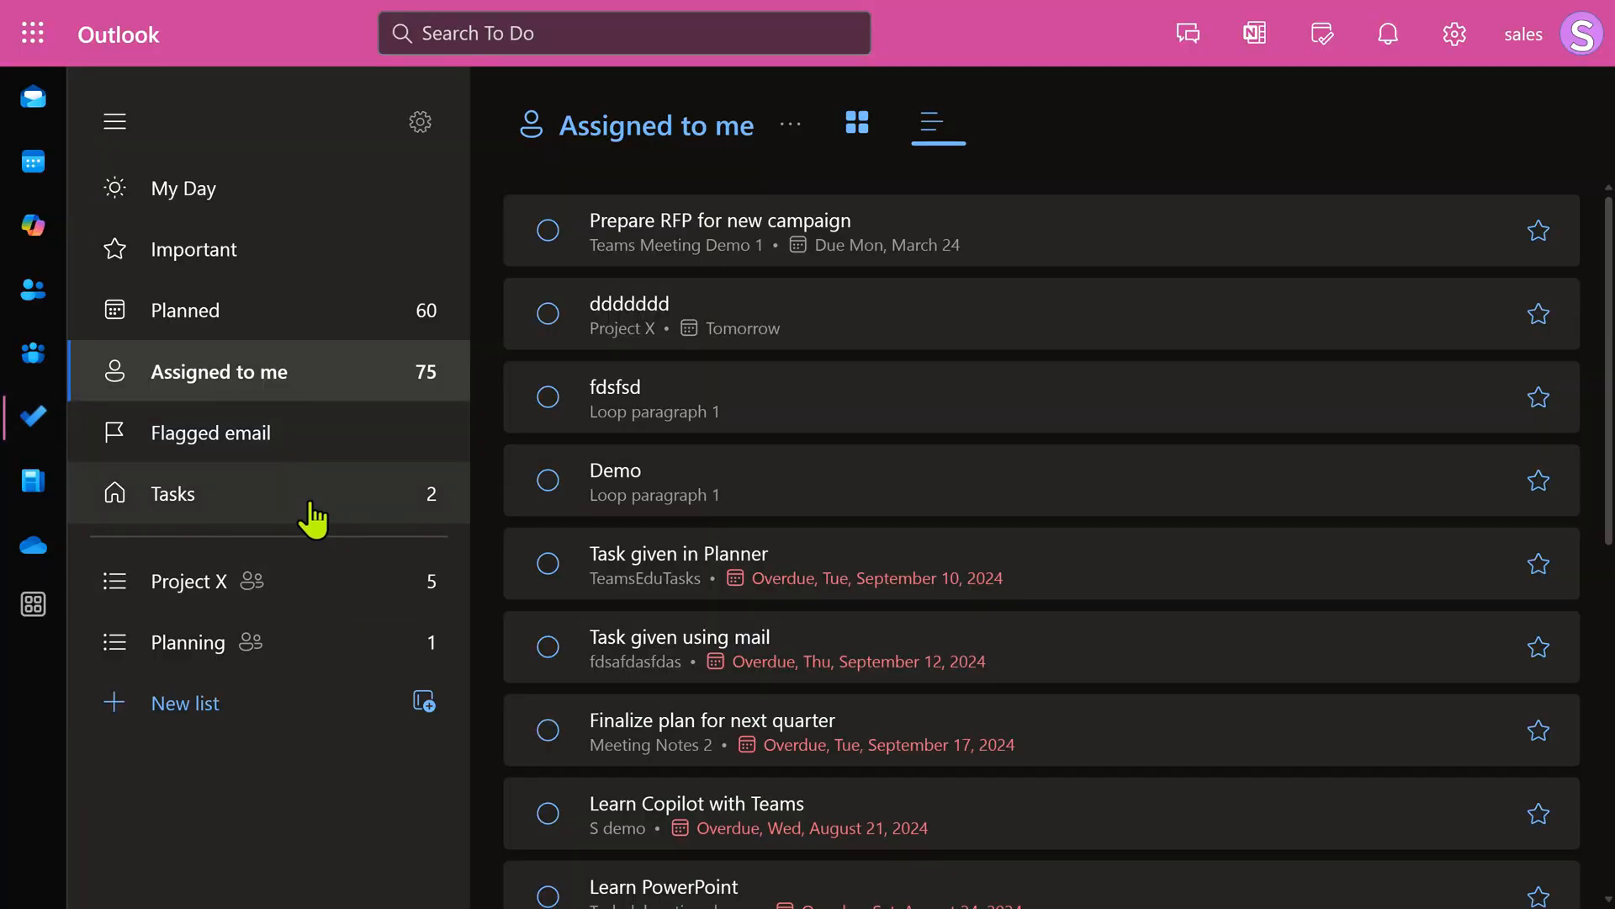
mouse_move(327, 513)
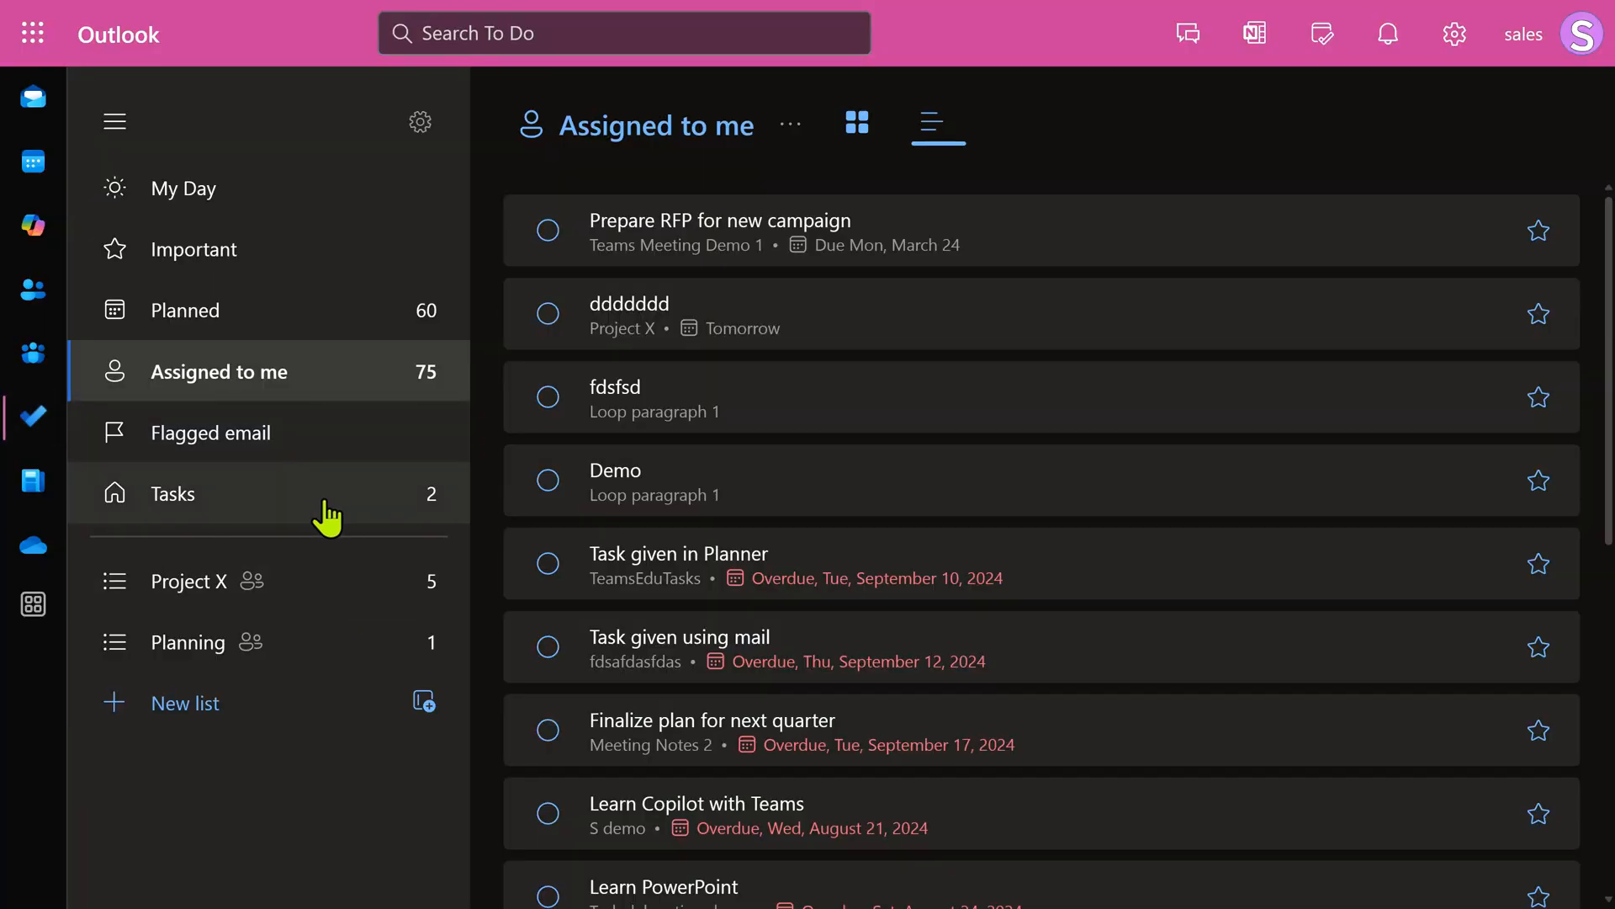
mouse_move(318, 539)
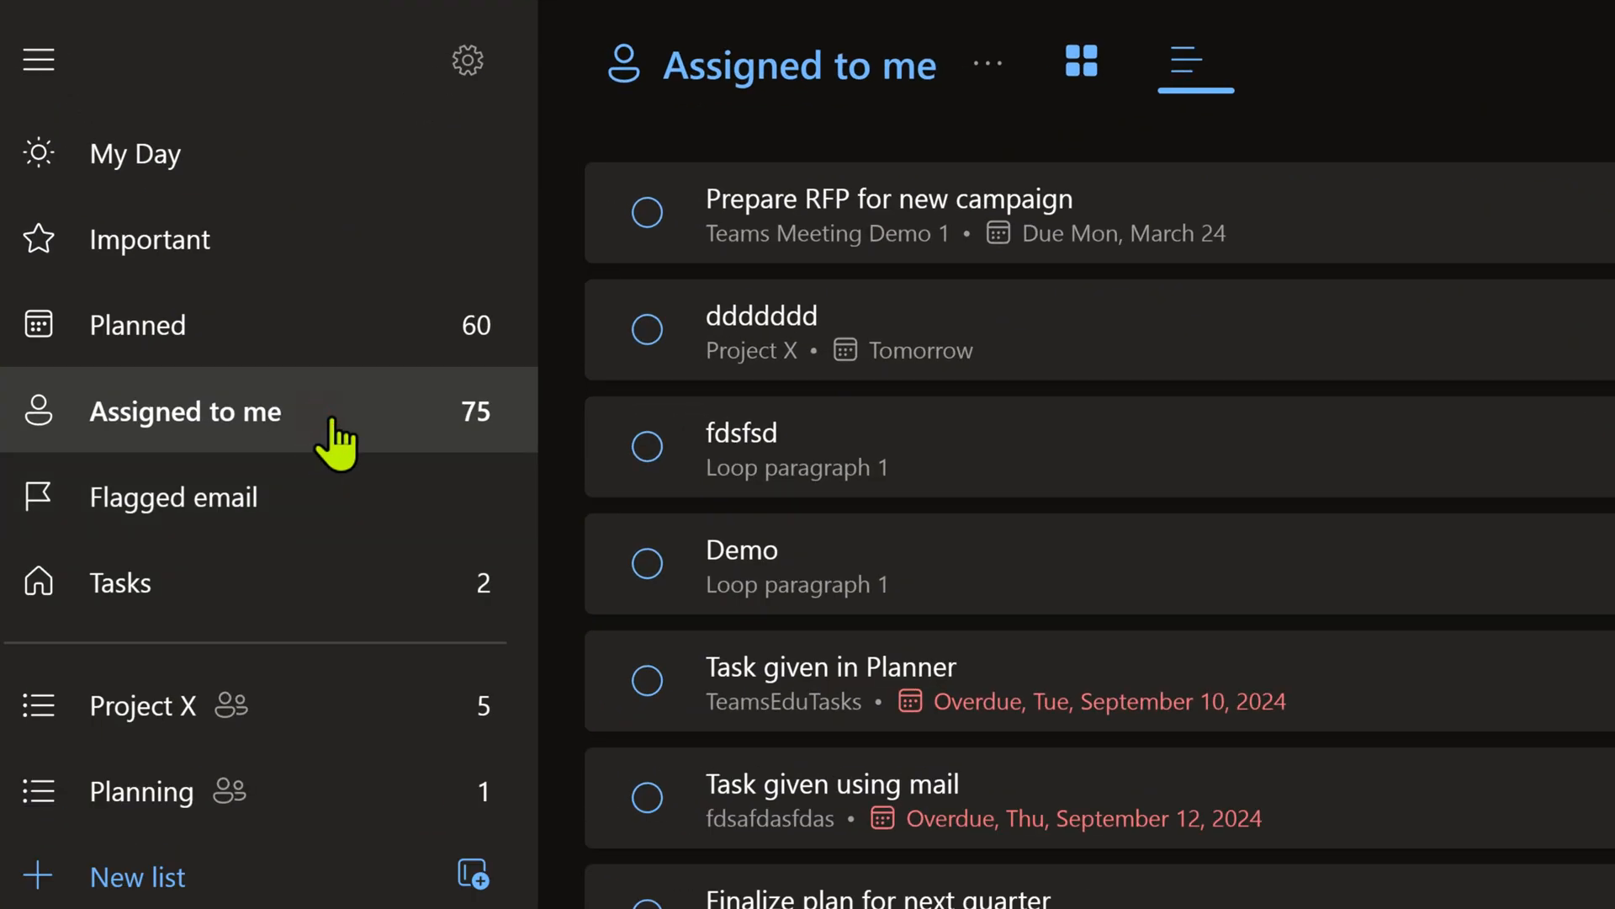
mouse_move(350, 465)
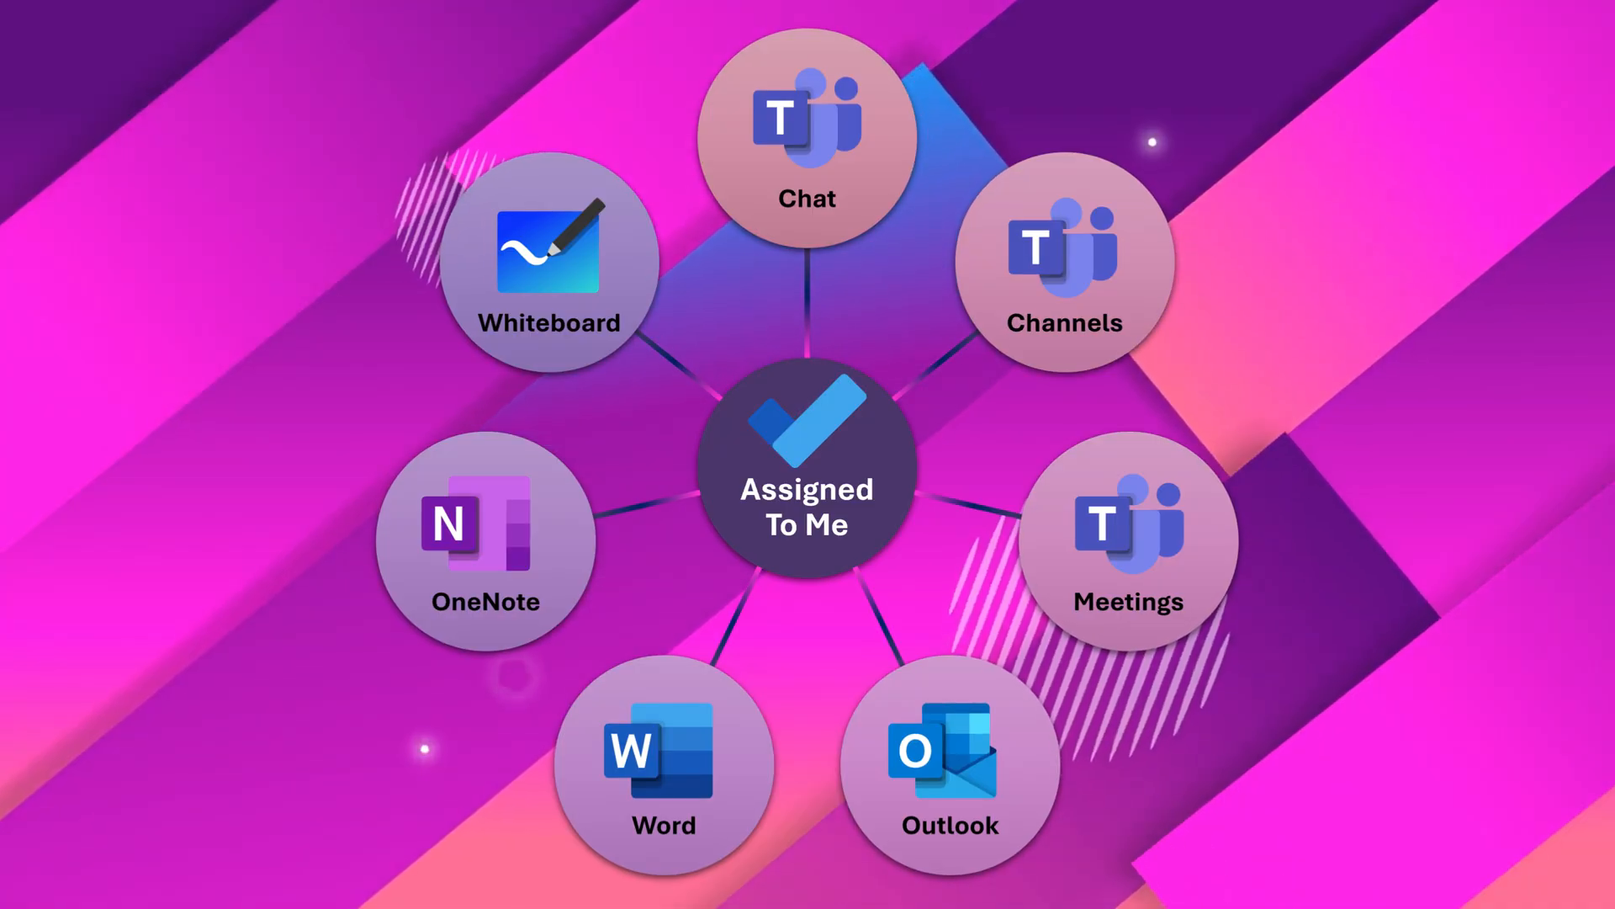
Show the Tasks list holding 'demo task' and 'my own task - me - me'
left_click(806, 476)
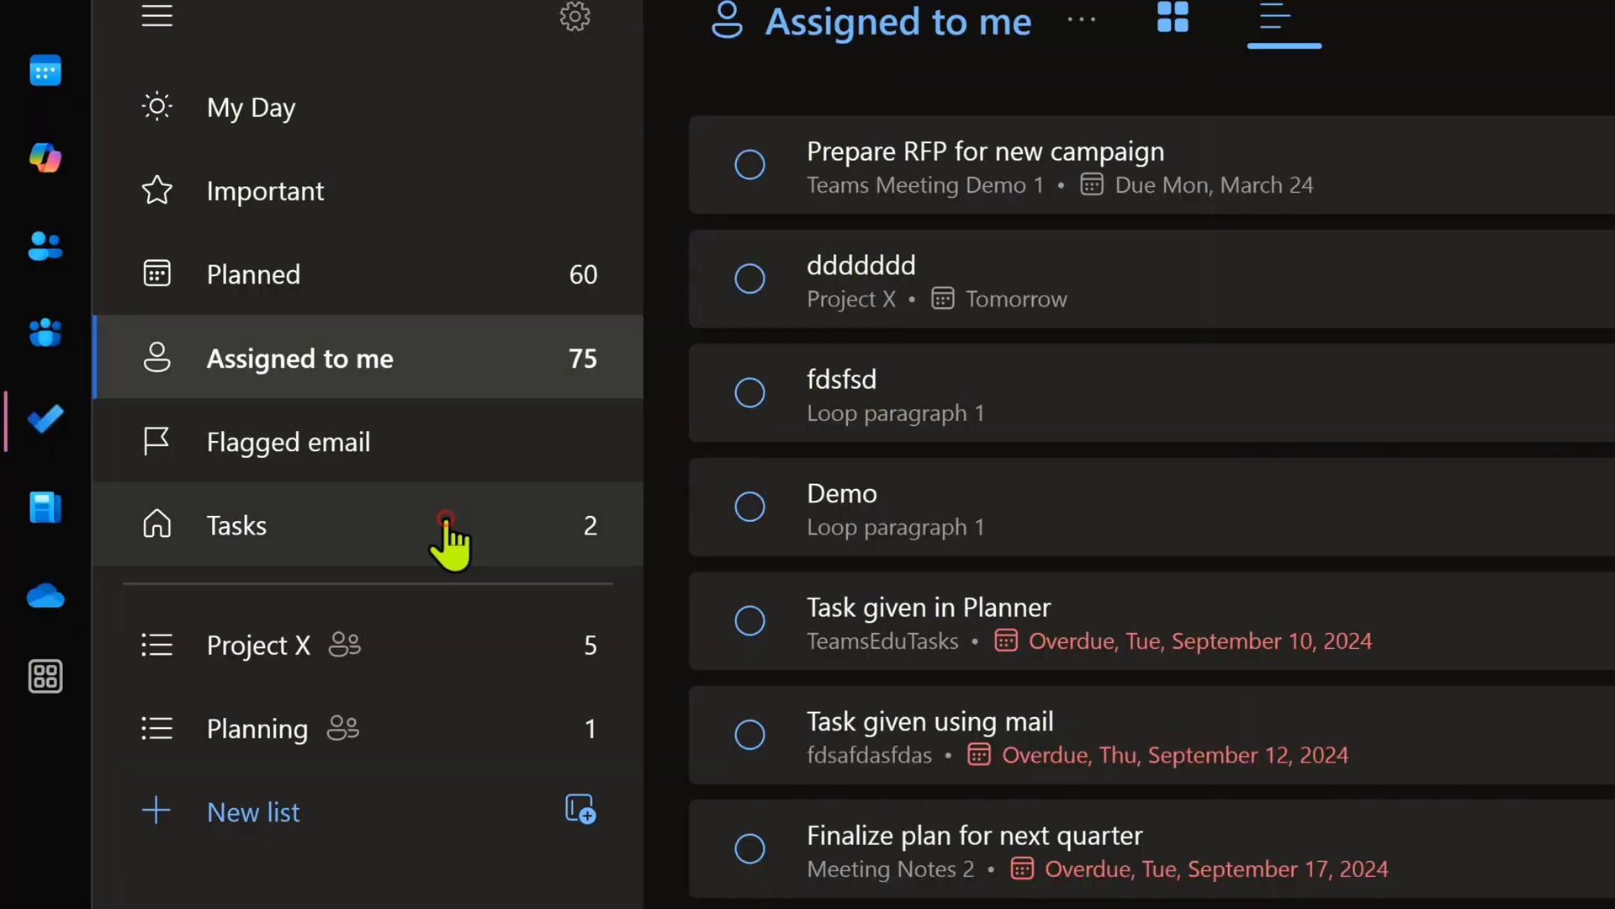
left_click(237, 525)
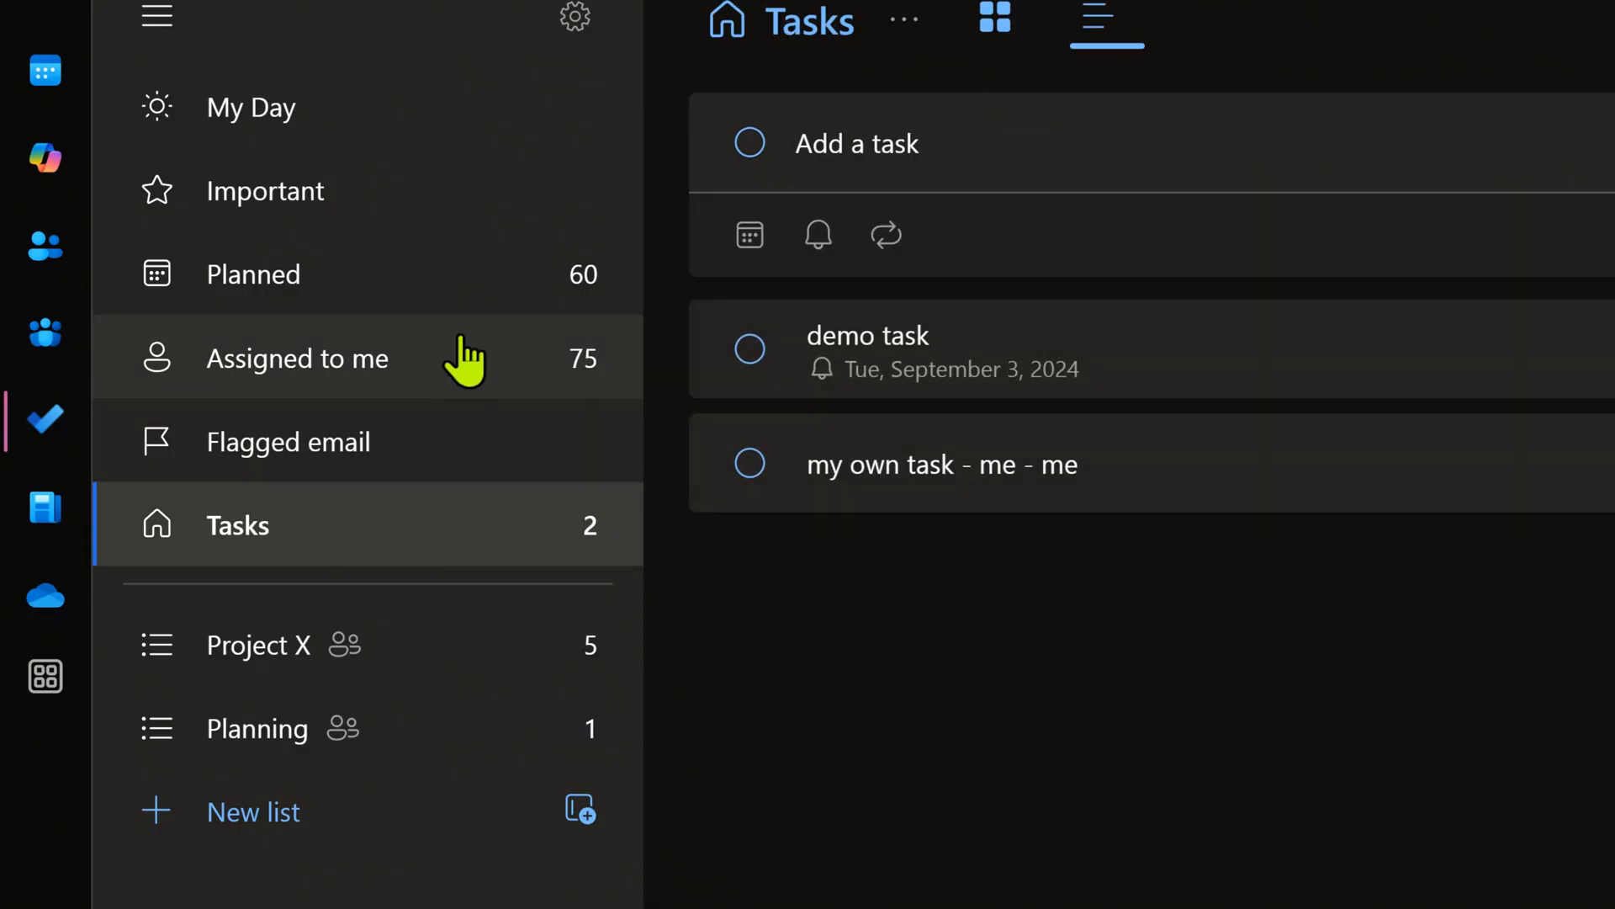